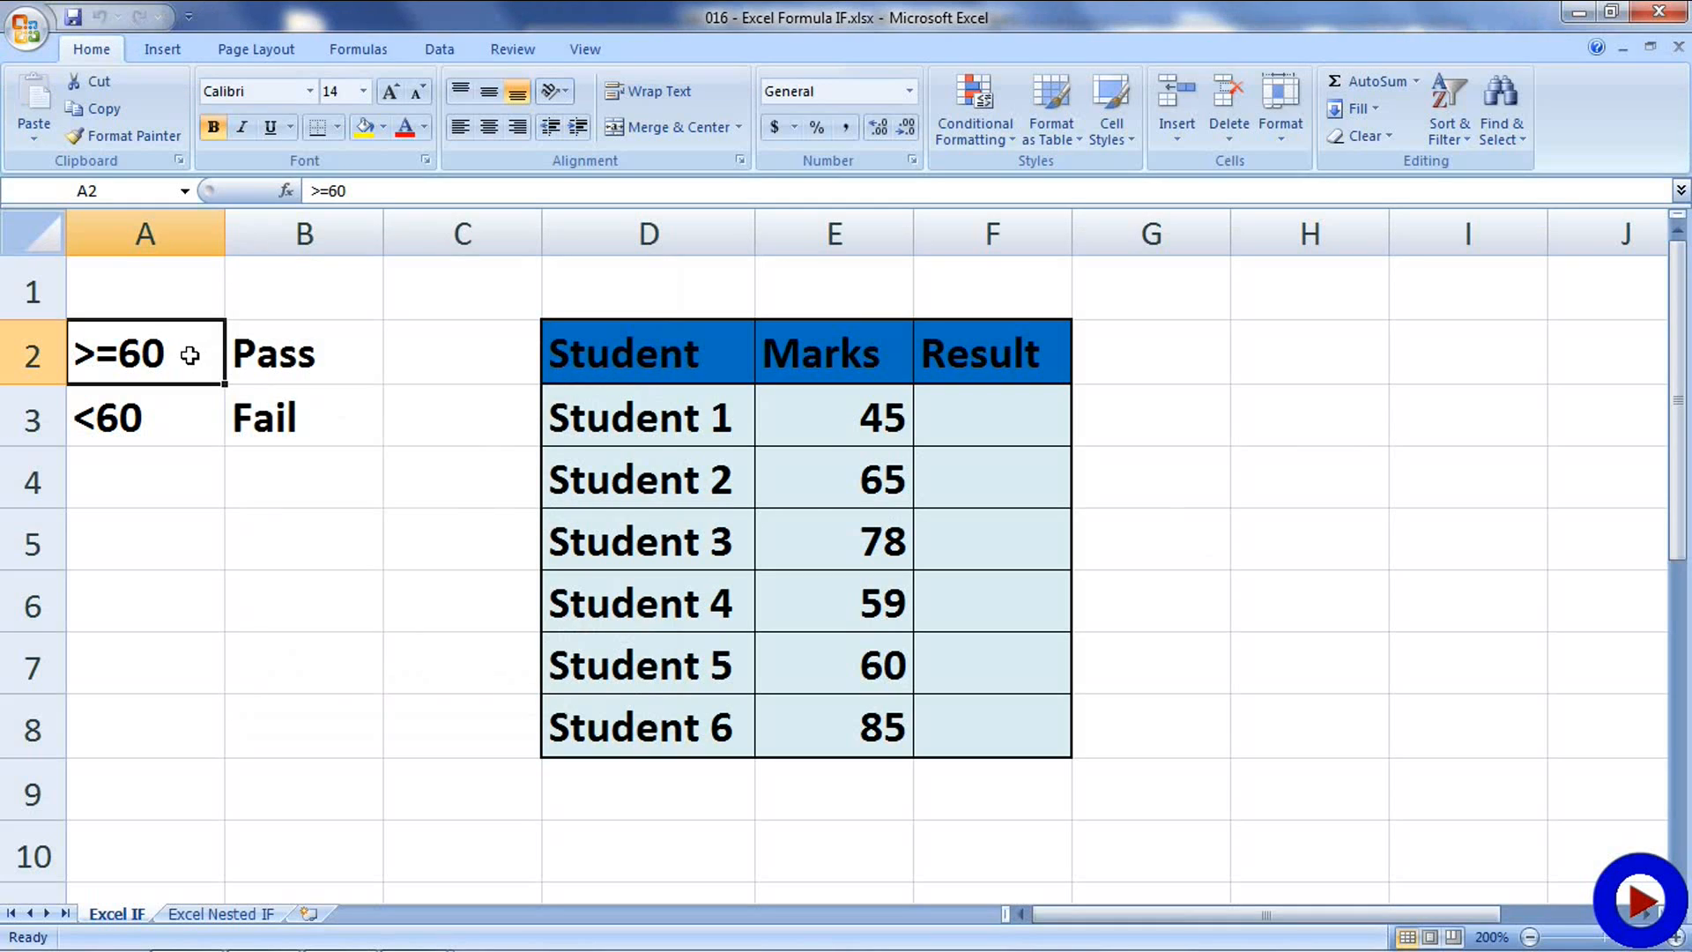
# Begin Student 1's Result formula as =IF(E3>=60, referencing the mark cell E3.
pyautogui.click(953, 413)
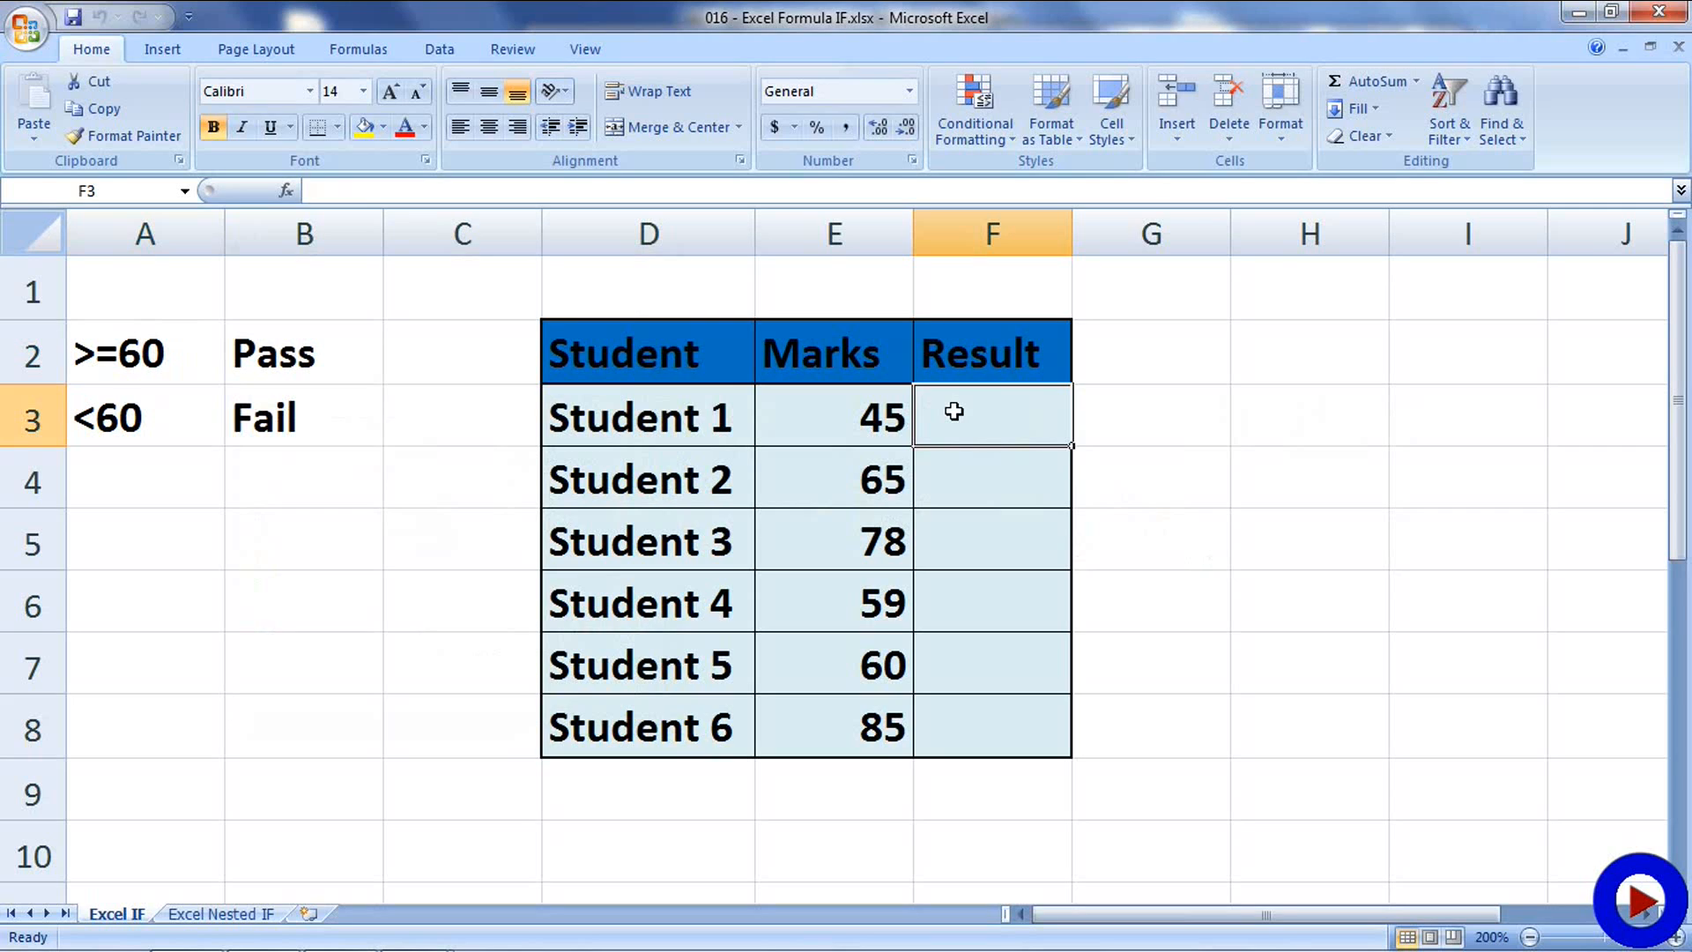
pyautogui.doubleClick(955, 413)
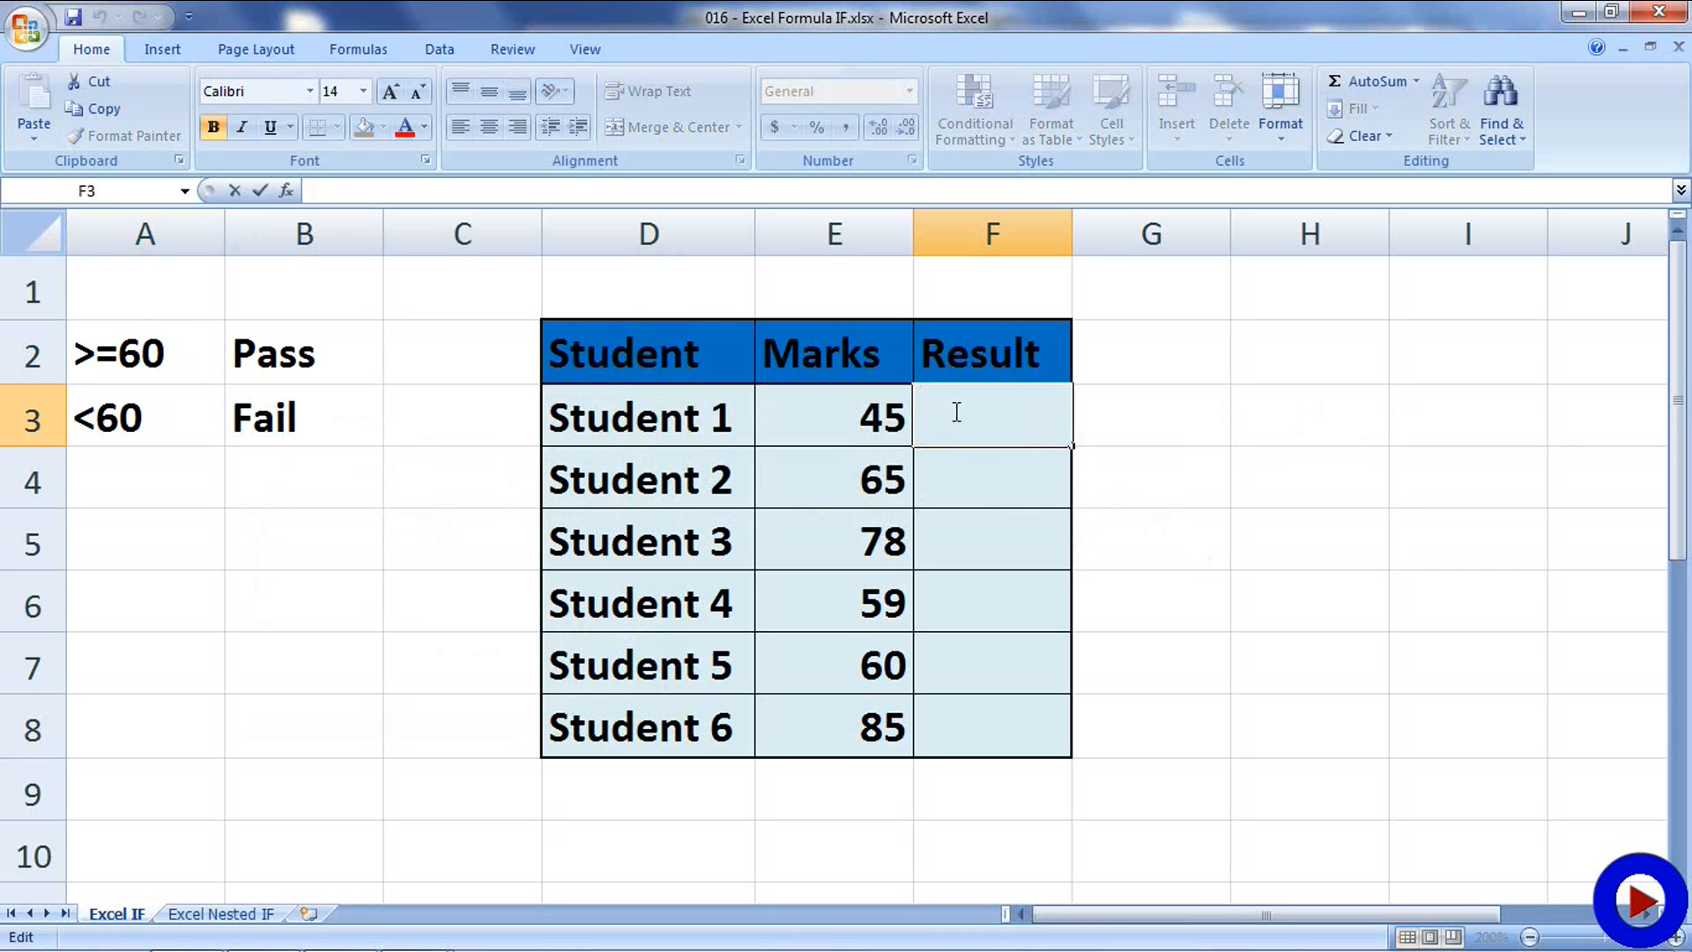
pyautogui.write('=')
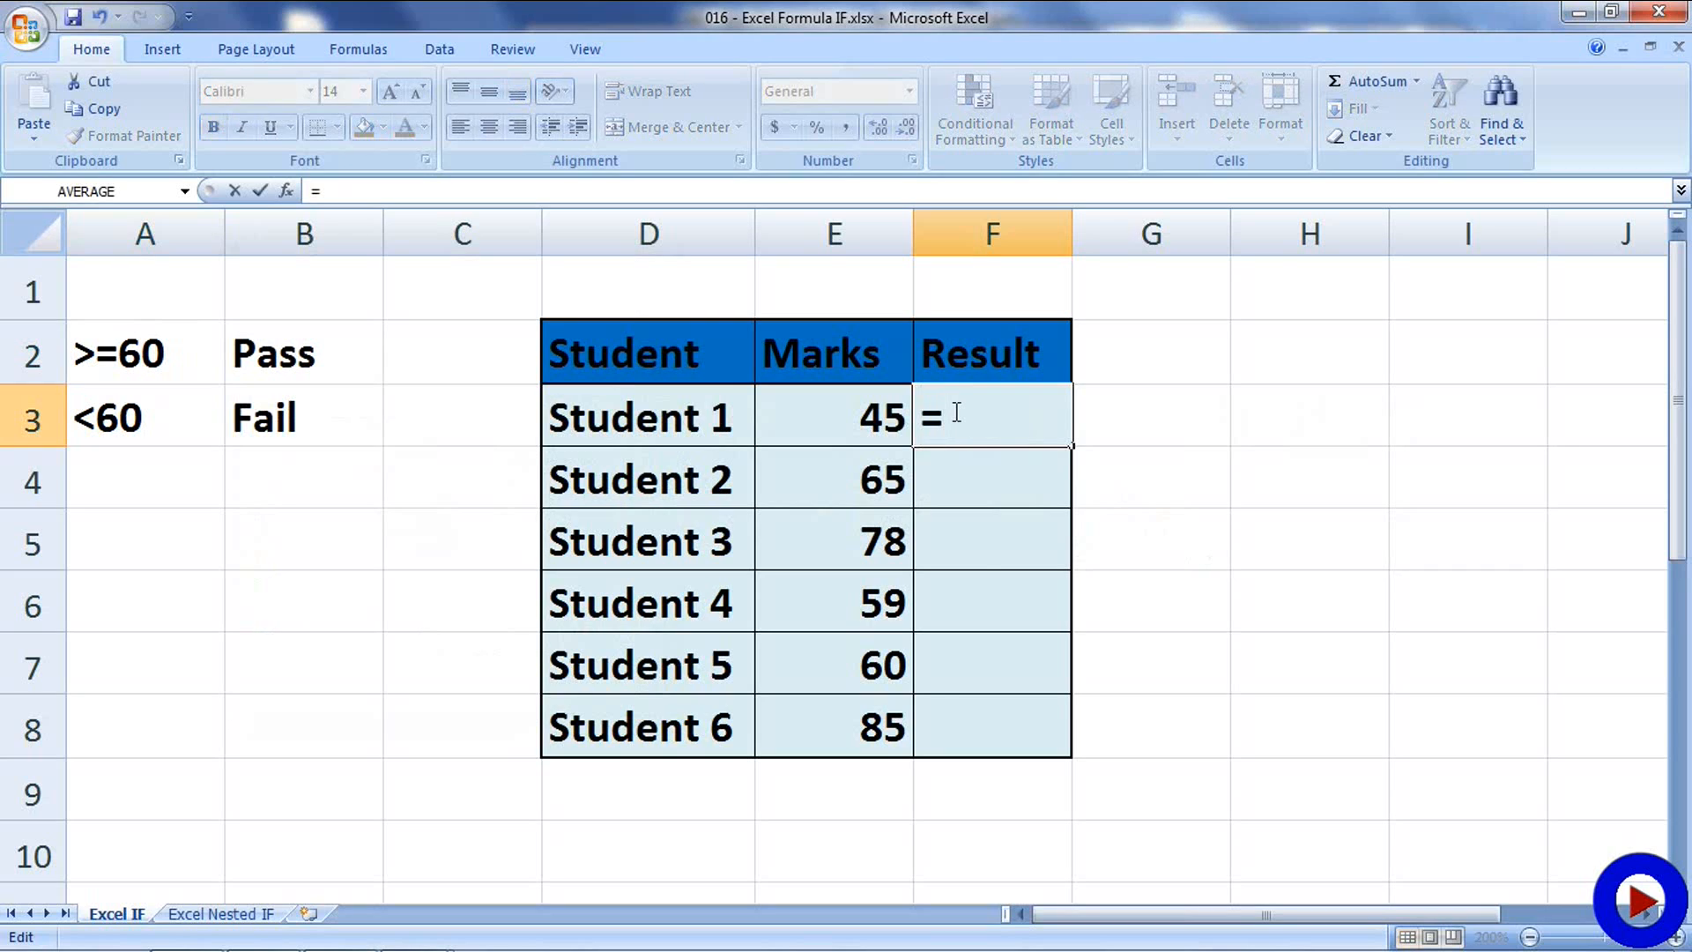
pyautogui.write('IF')
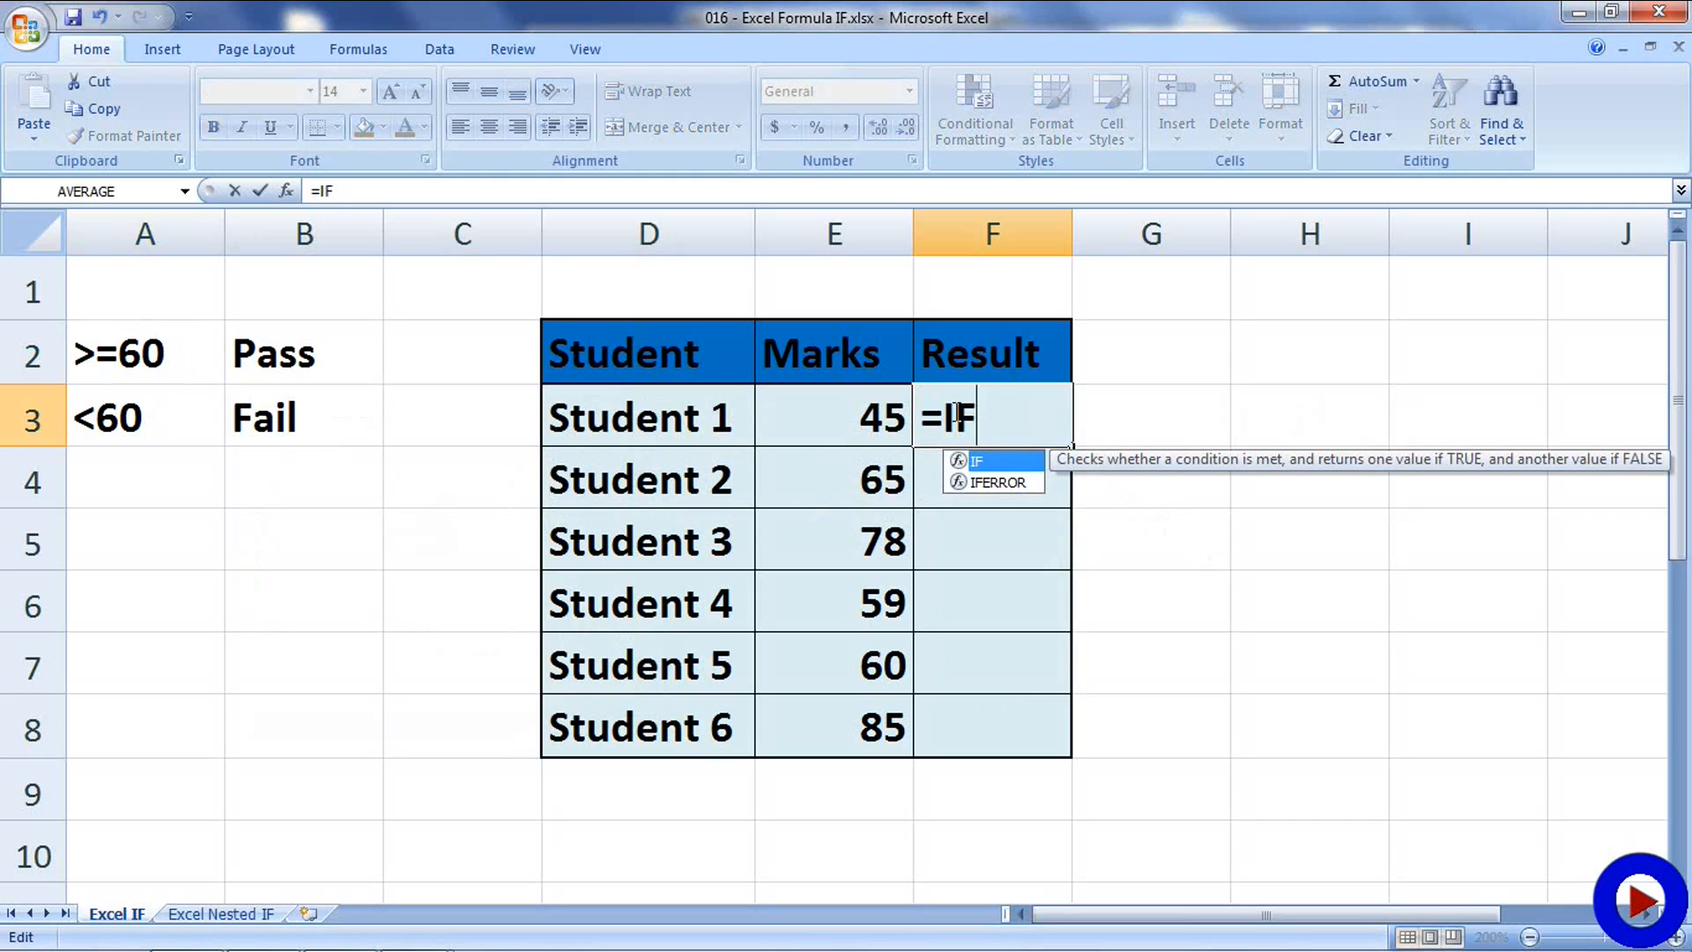
pyautogui.write('(')
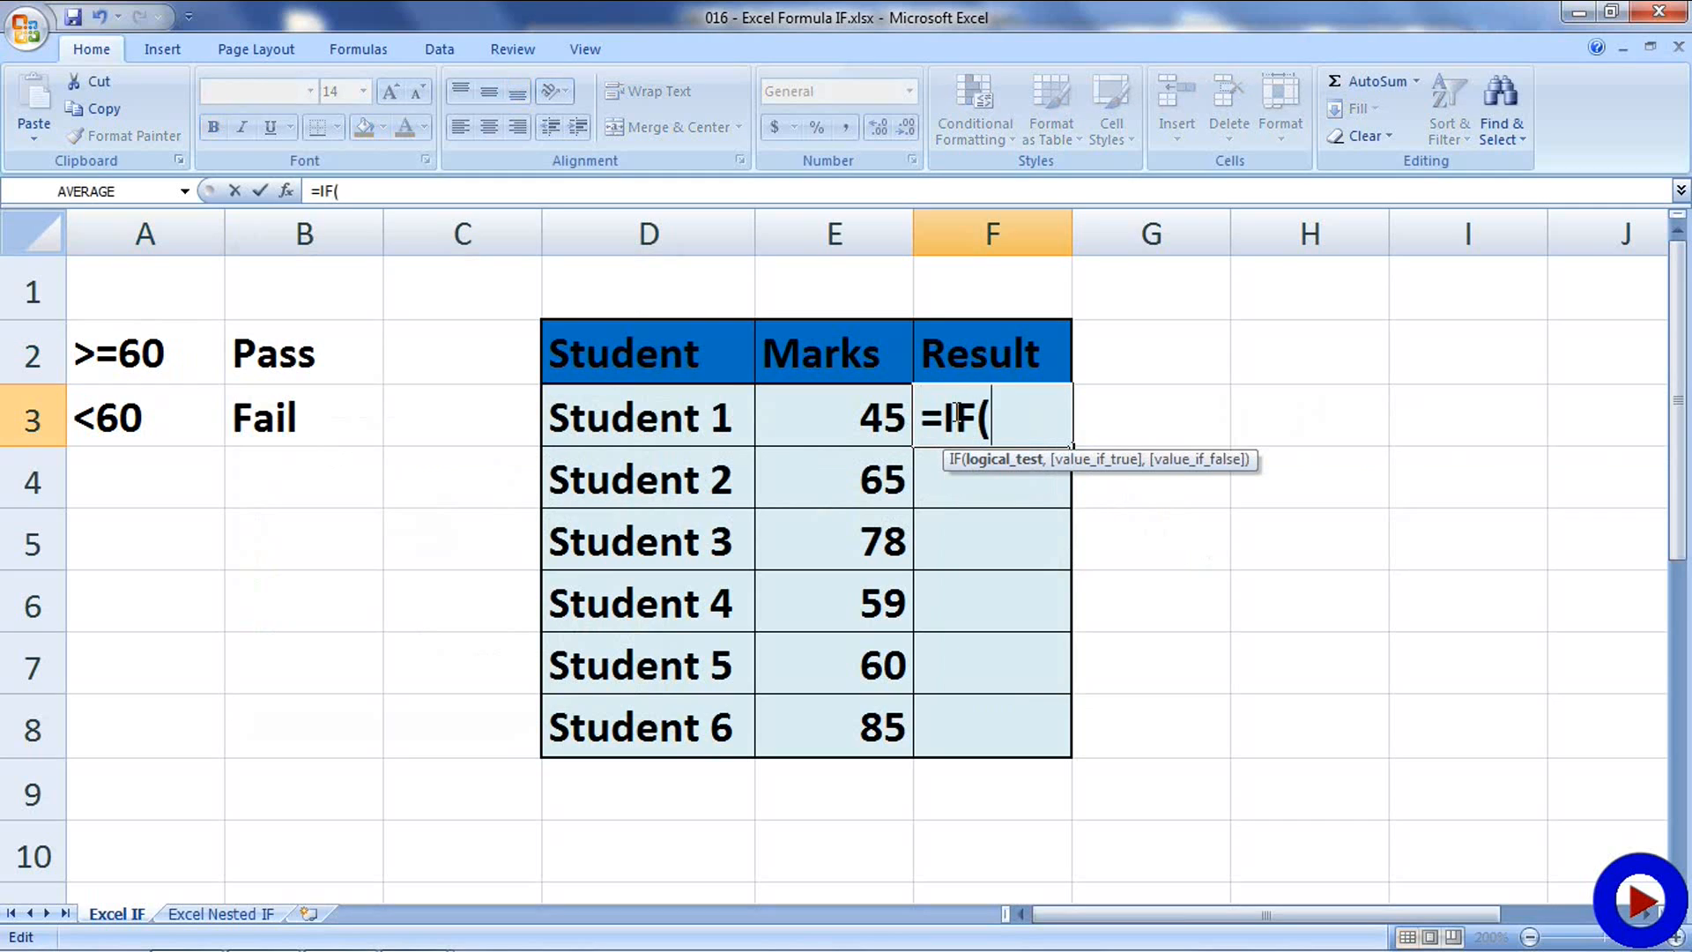
pyautogui.moveTo(814, 423)
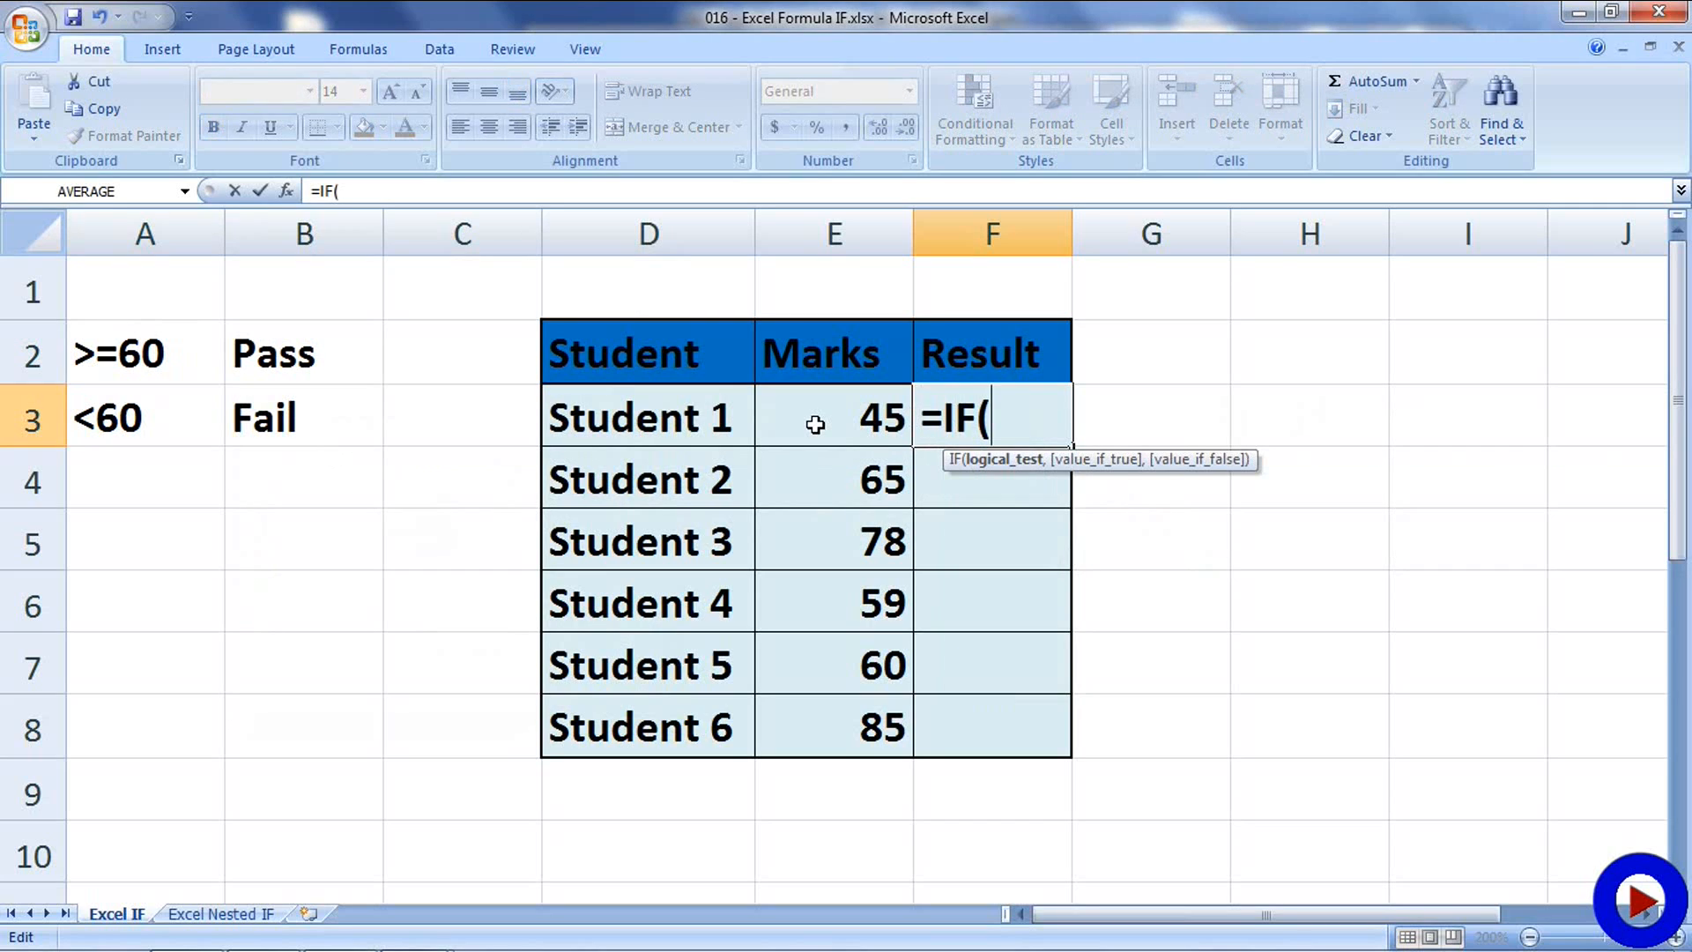
pyautogui.click(834, 415)
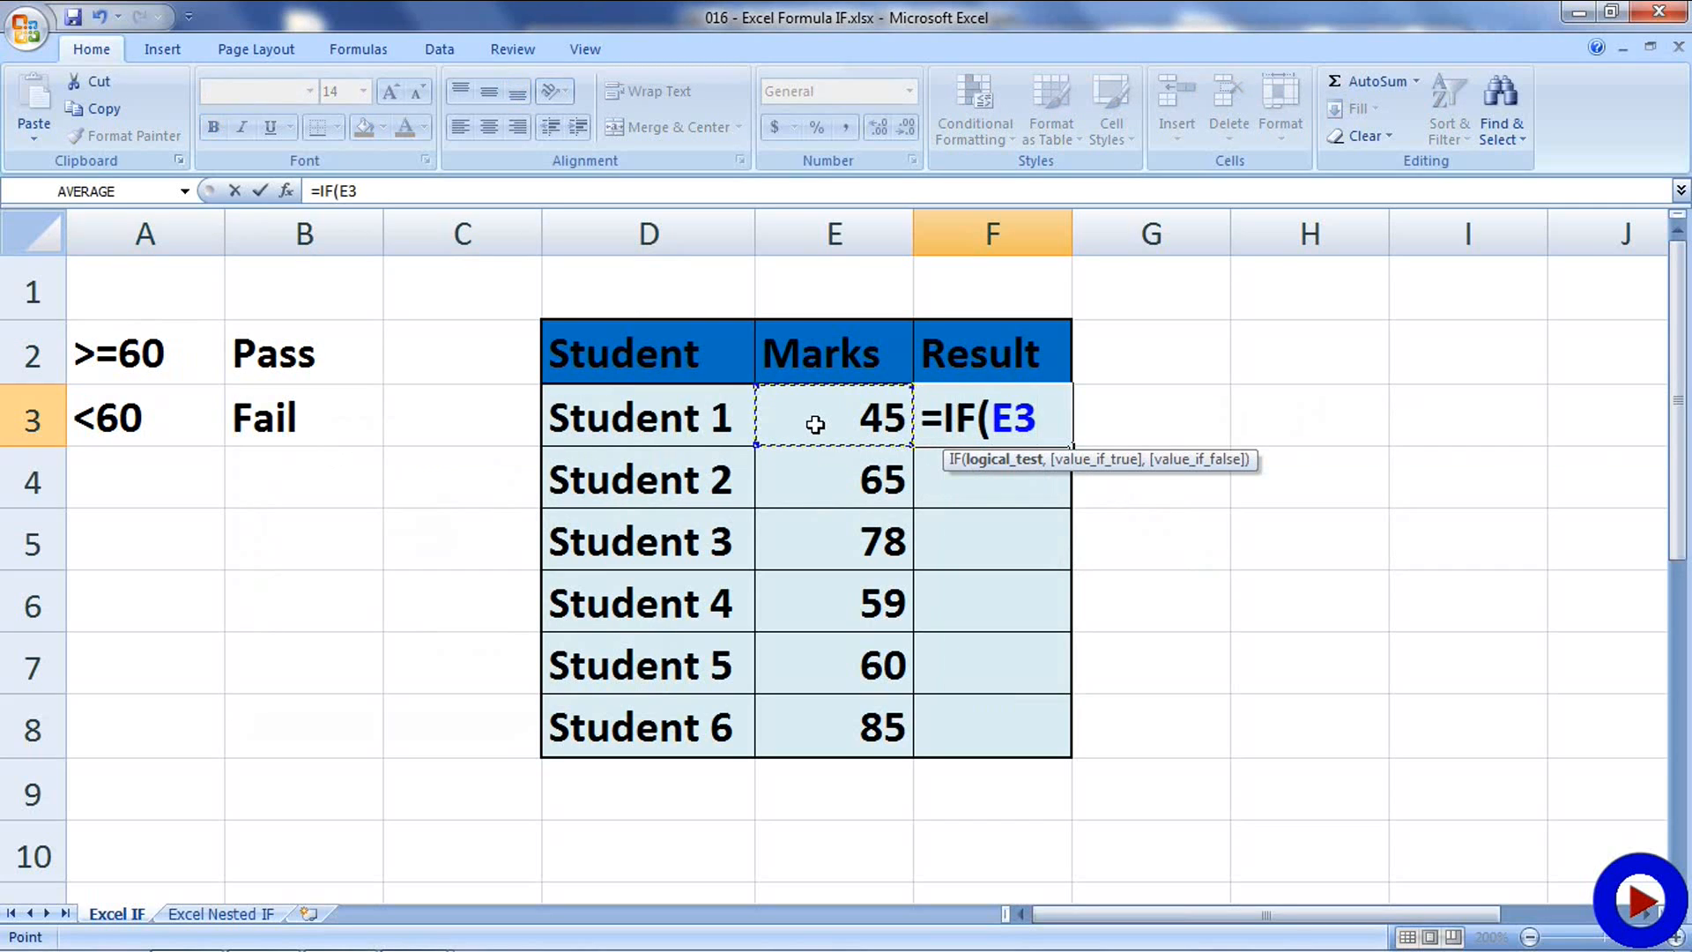
pyautogui.write('>=')
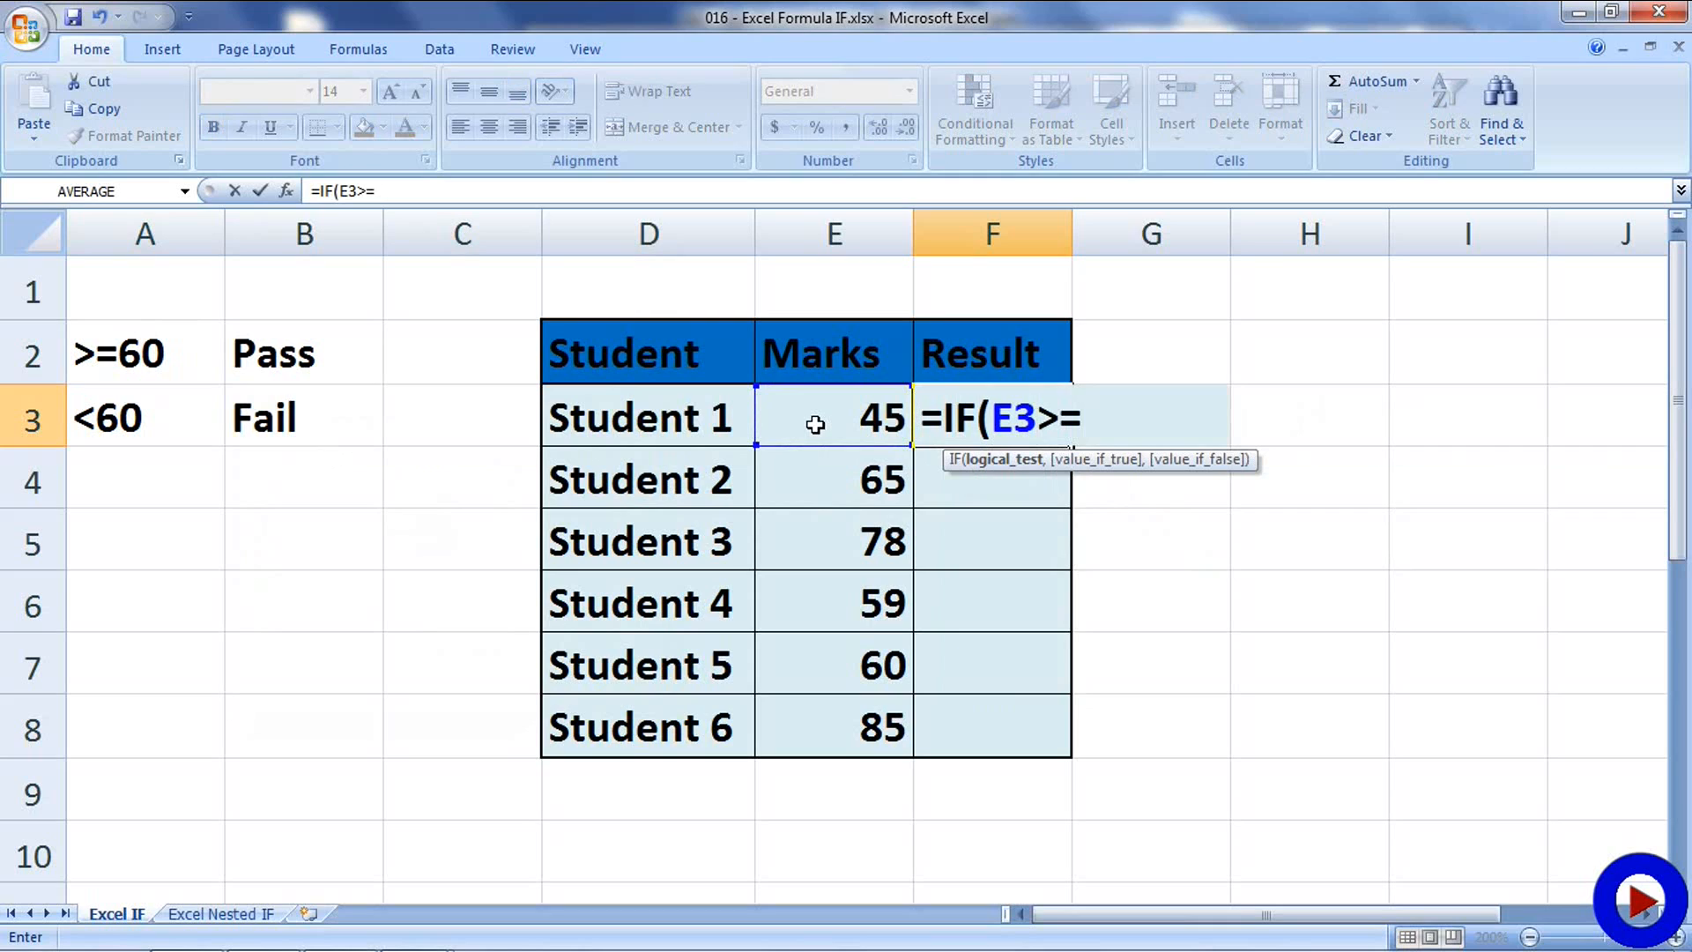
pyautogui.write('60')
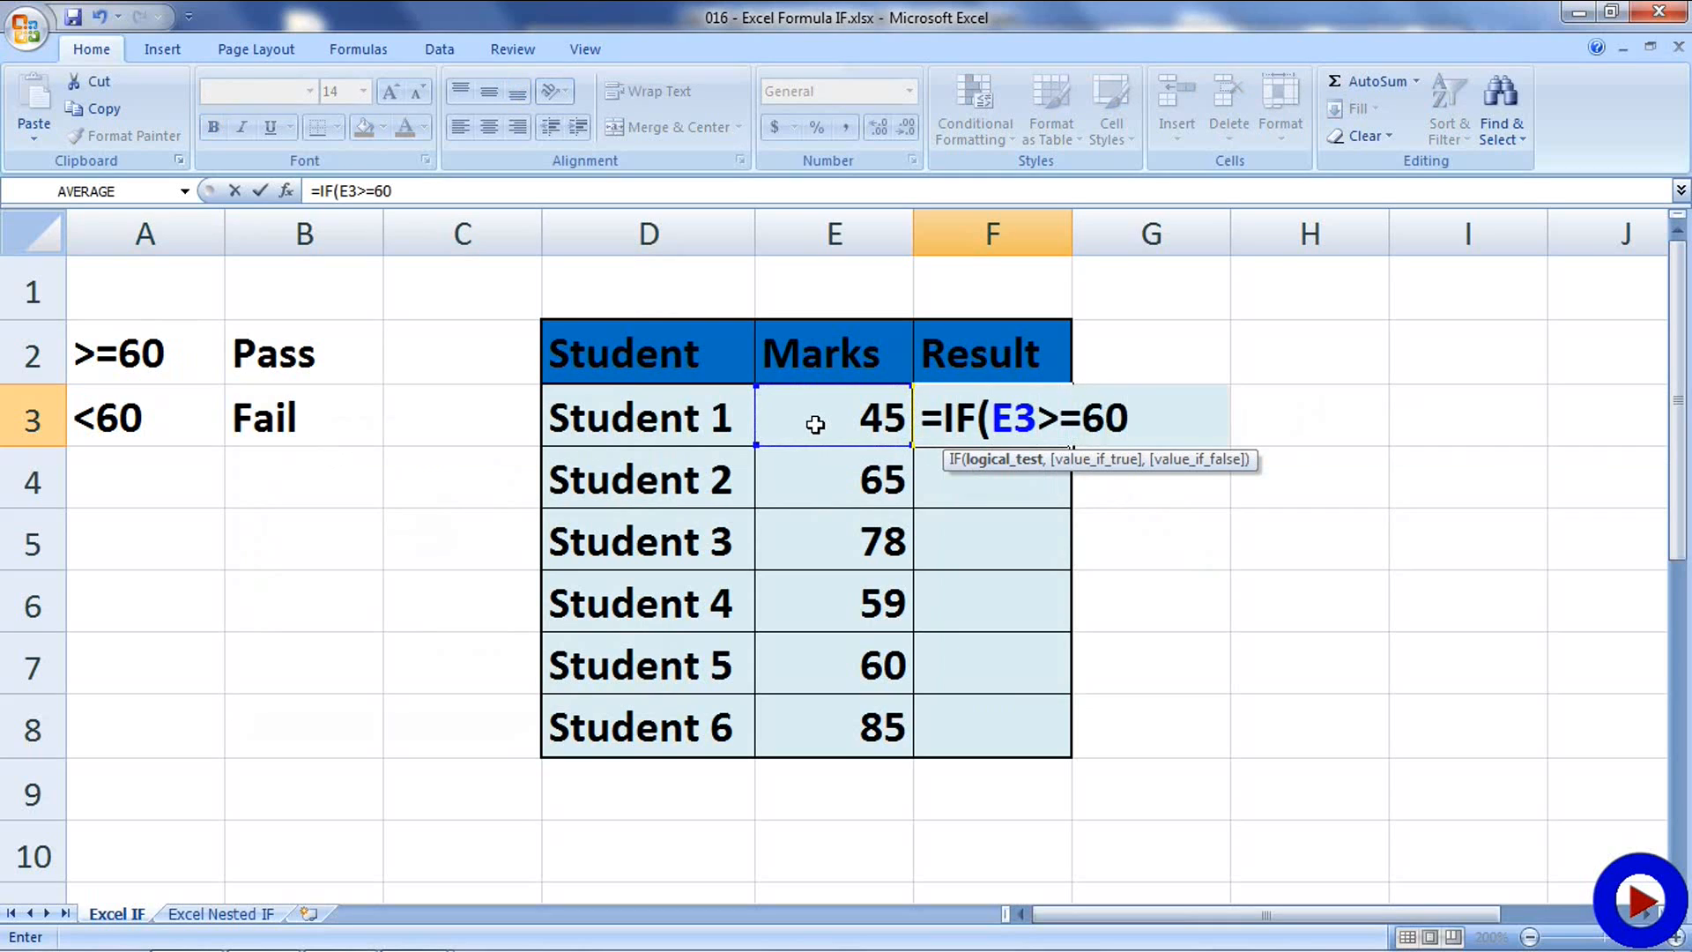
pyautogui.write(',')
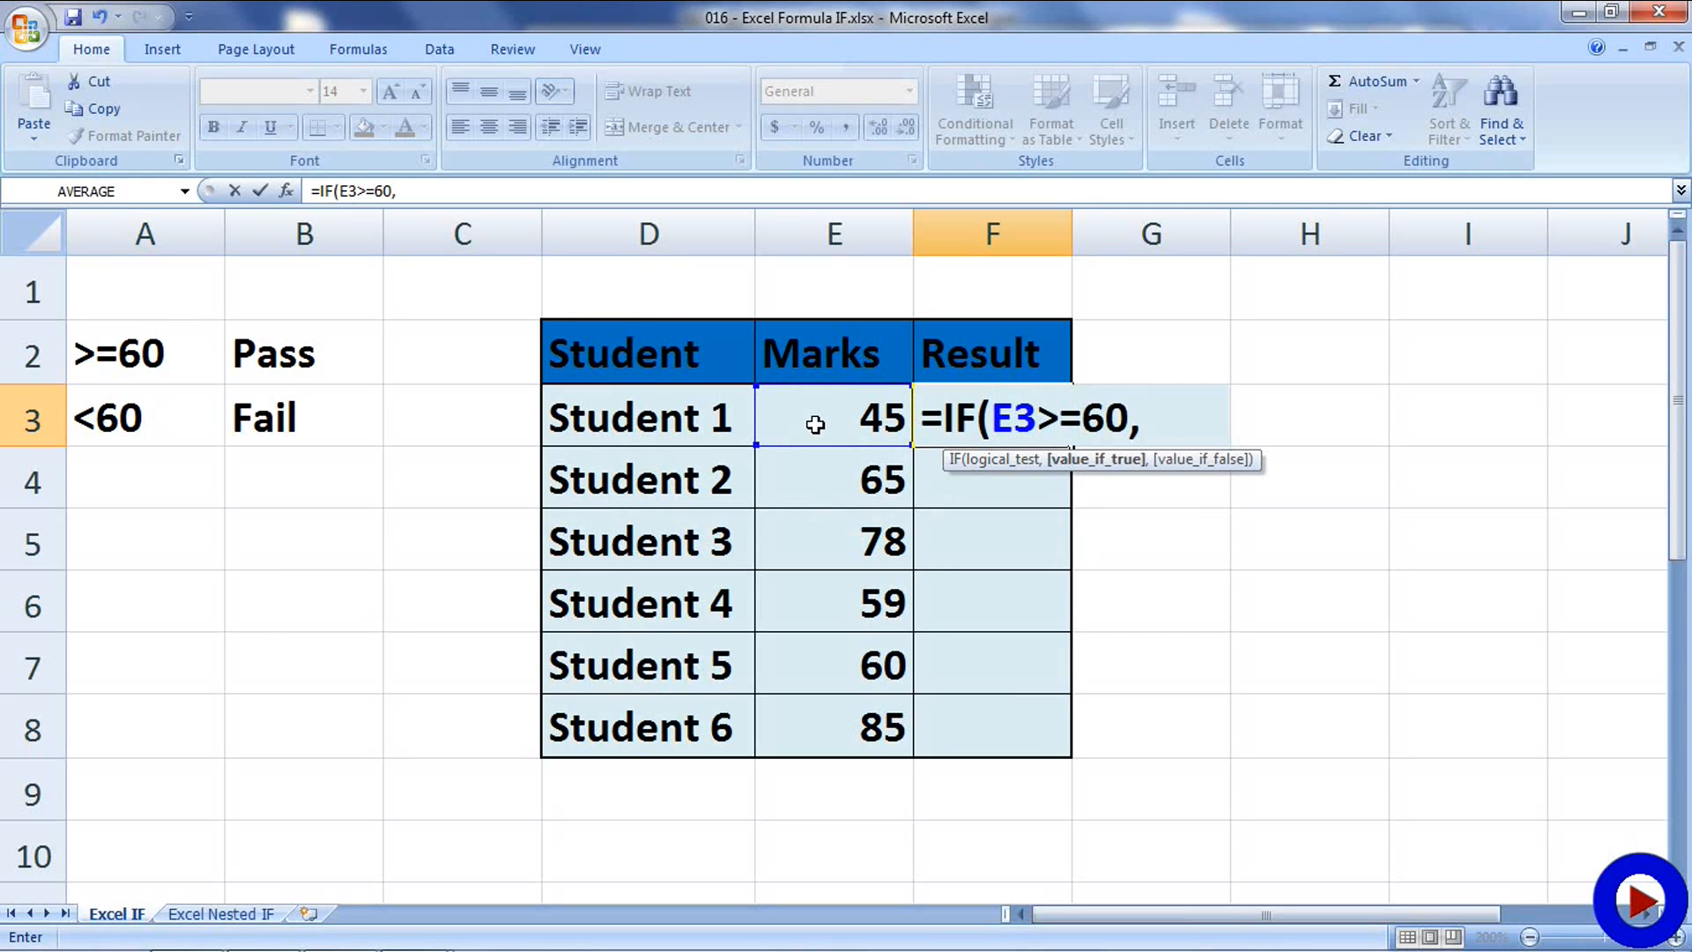
# Add the "Pass" and "Fail" outcomes, leaving the closing parenthesis off.
pyautogui.write('"Pa')
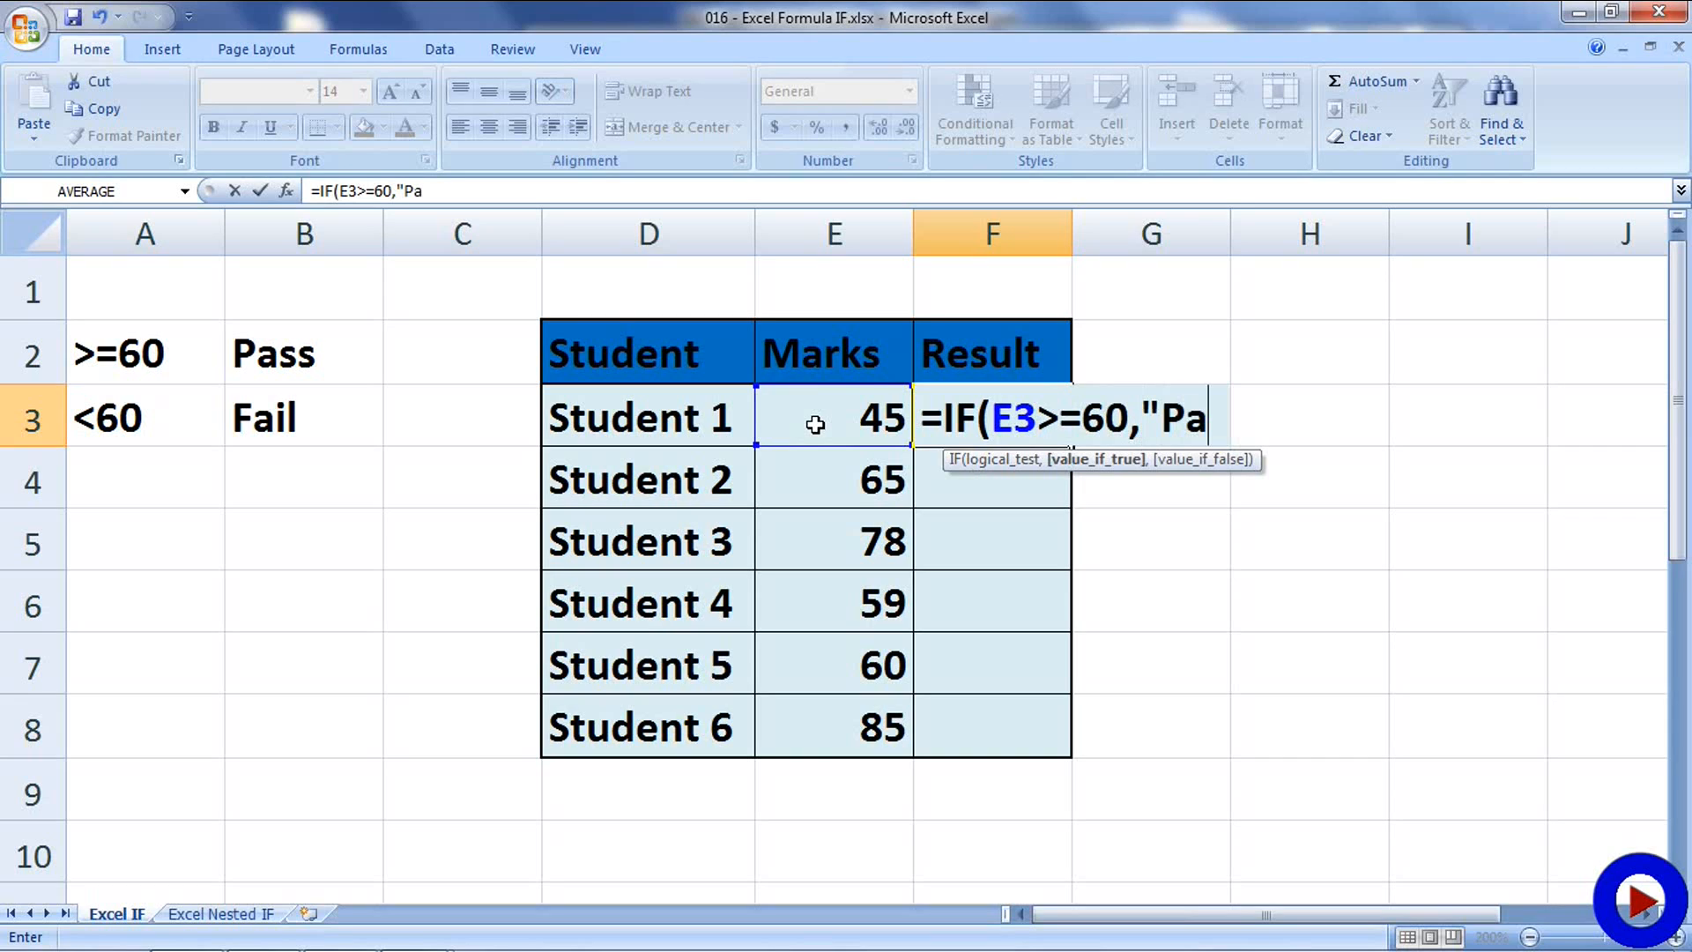
pyautogui.write('ss"')
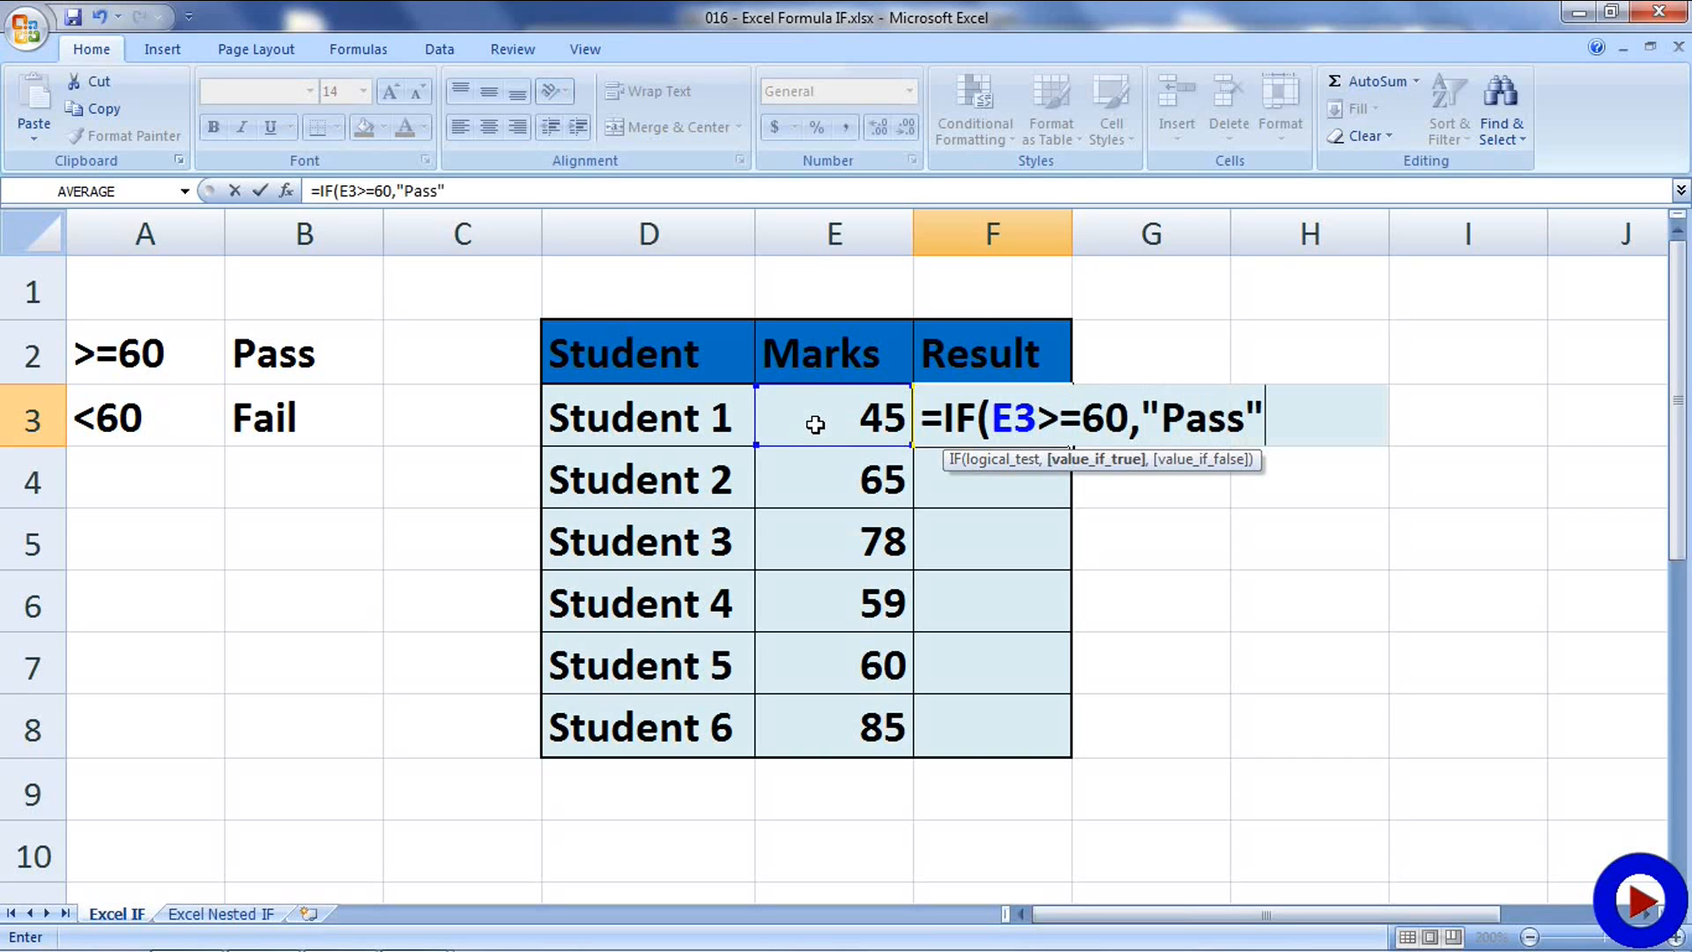
pyautogui.write(',')
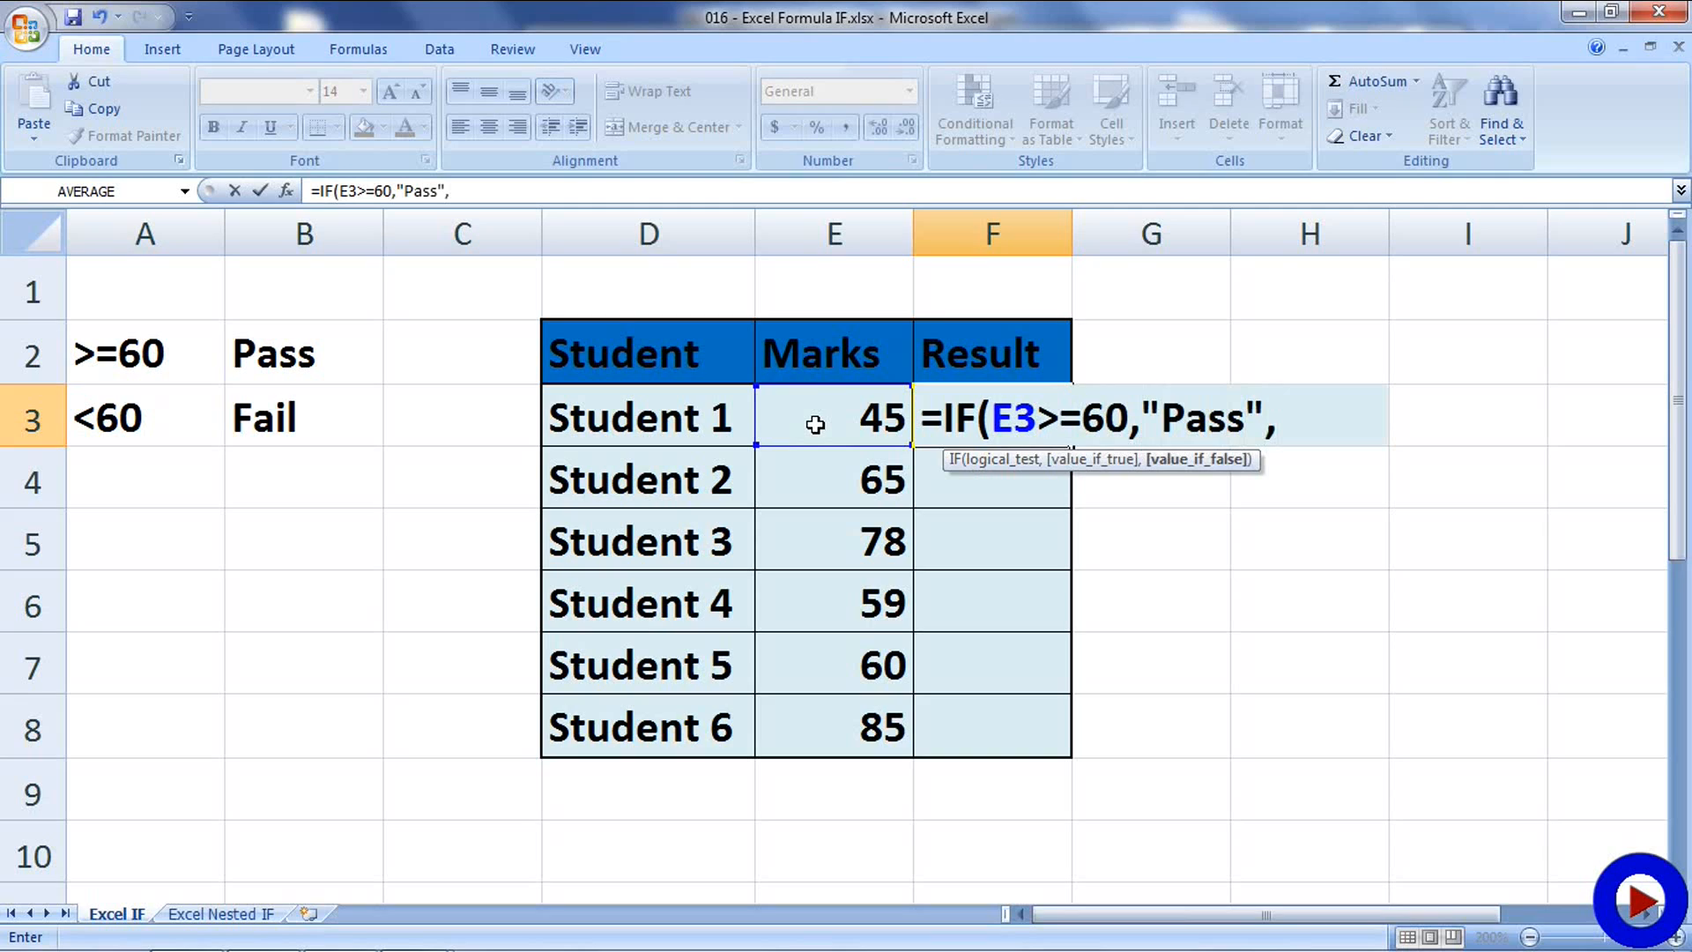
pyautogui.write('"Fa')
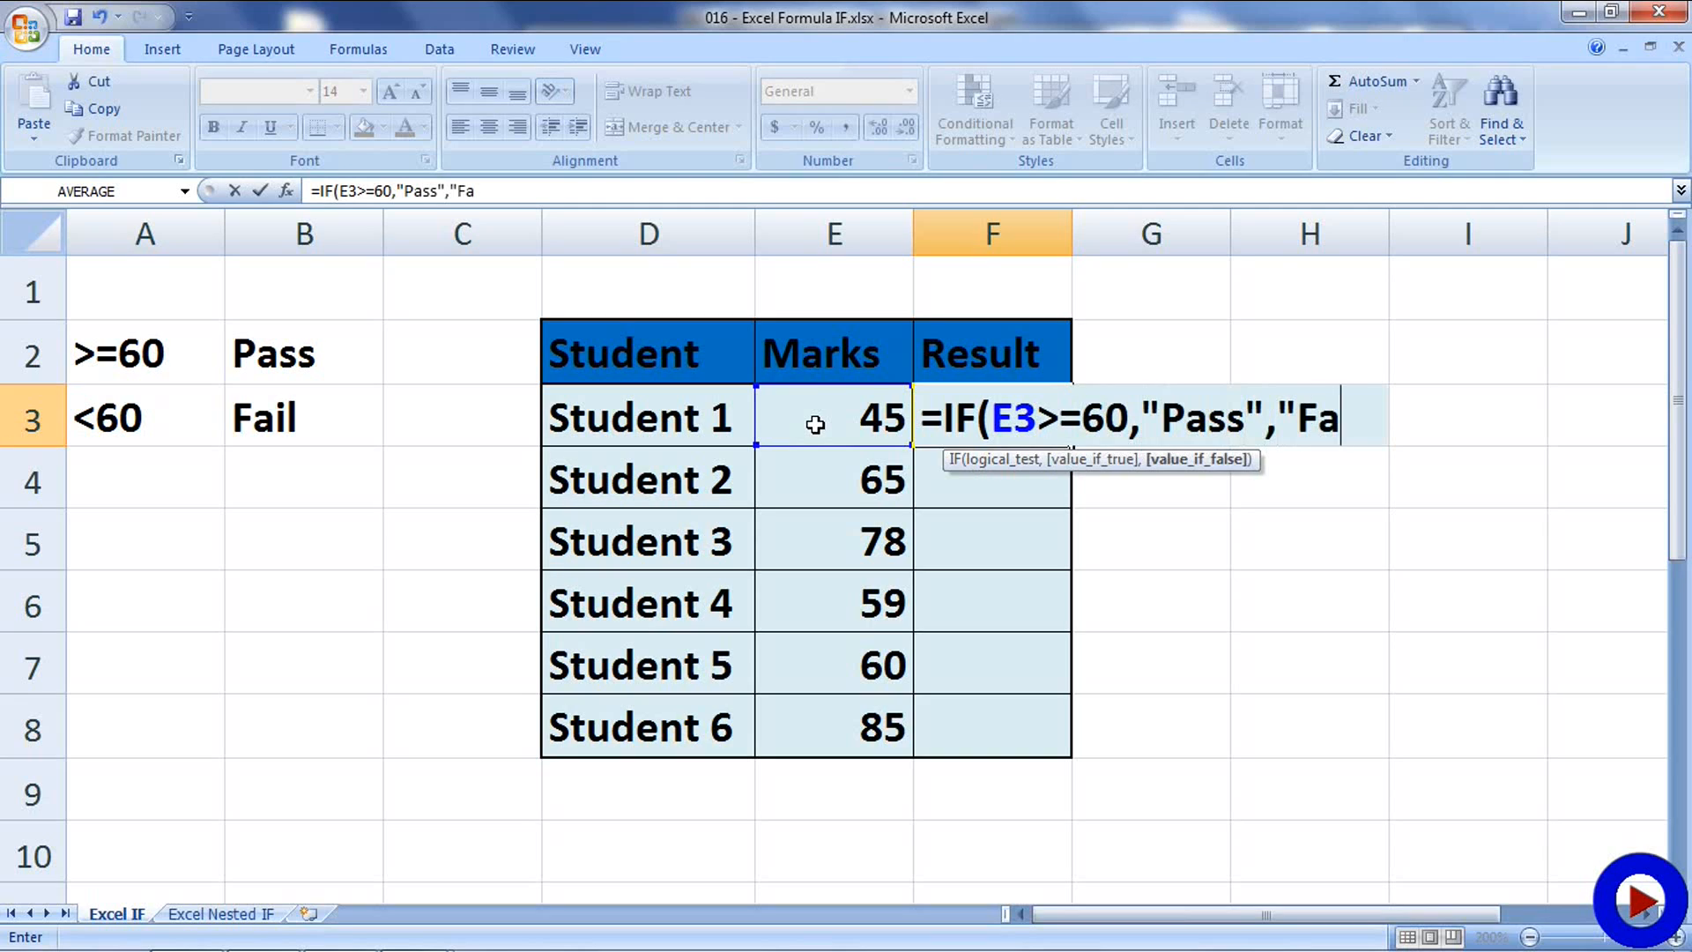
pyautogui.write('il')
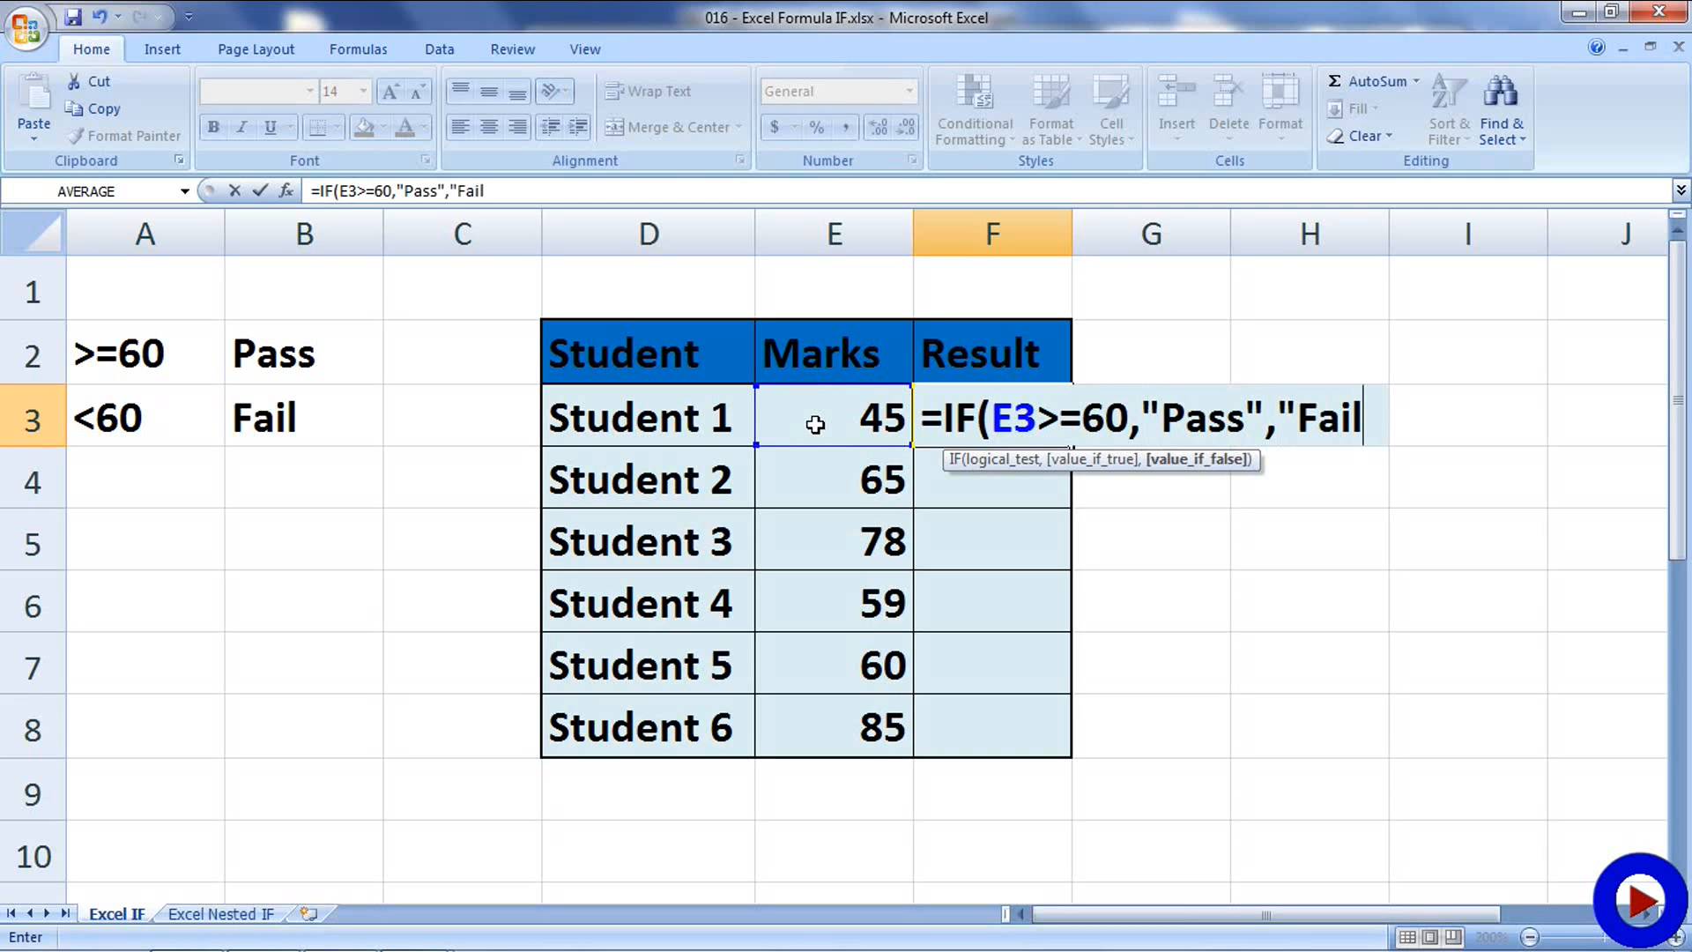
pyautogui.write('"')
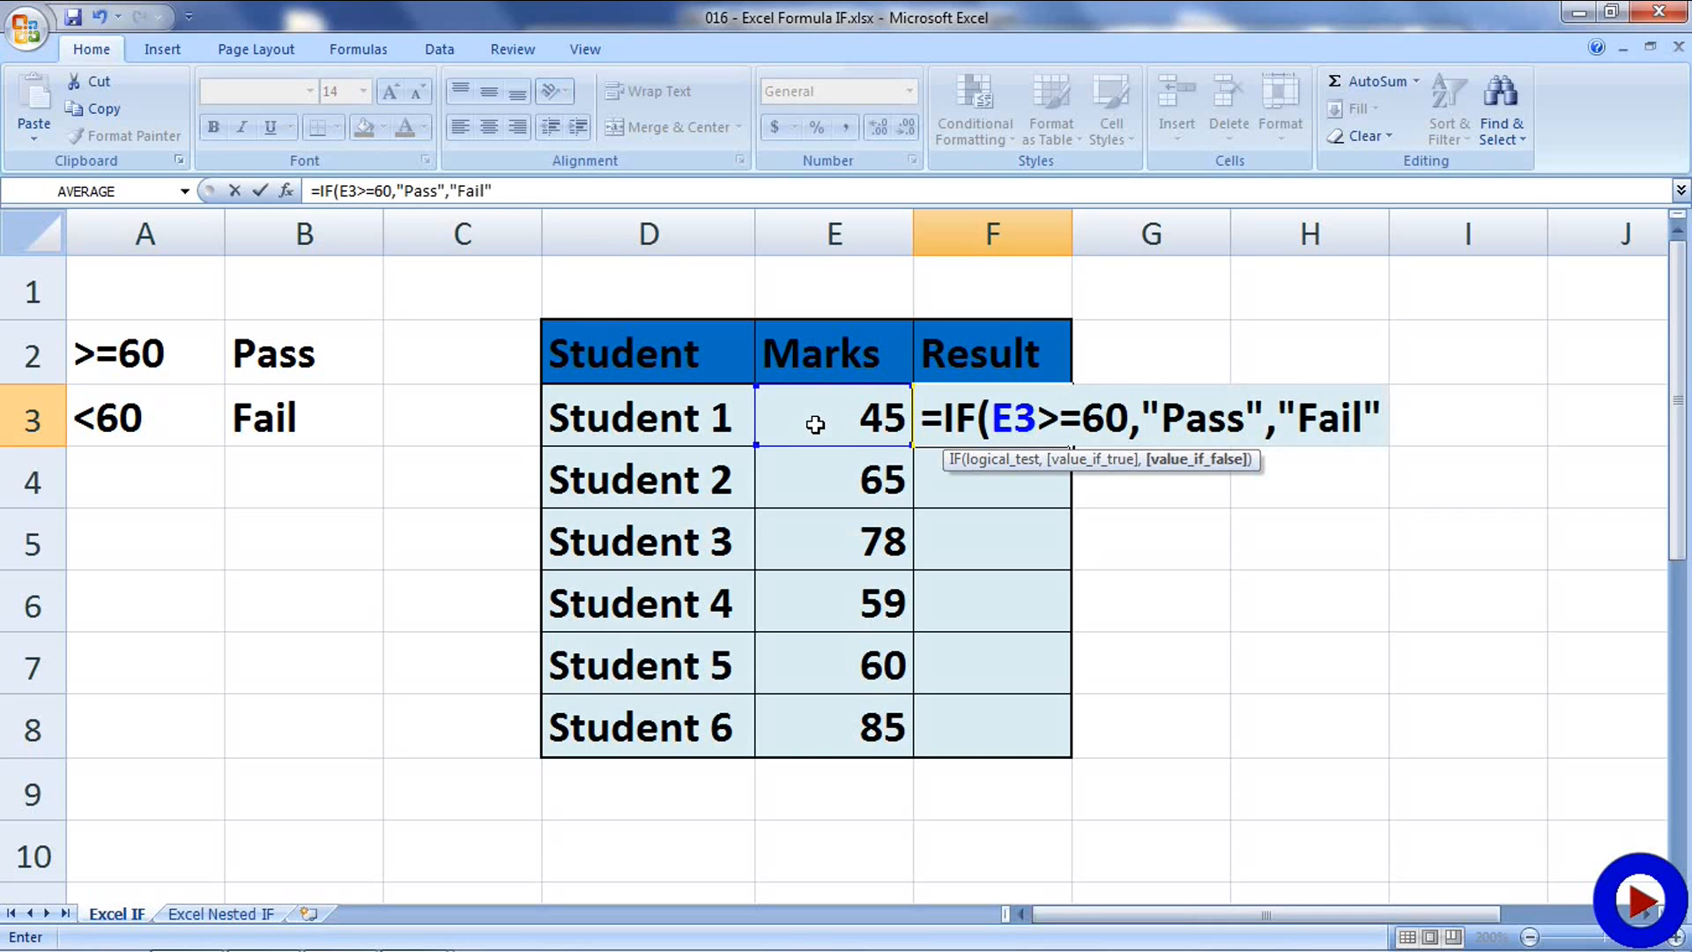
# Complete the IF formula and fill it down the Result column to Student 6.
pyautogui.write(')')
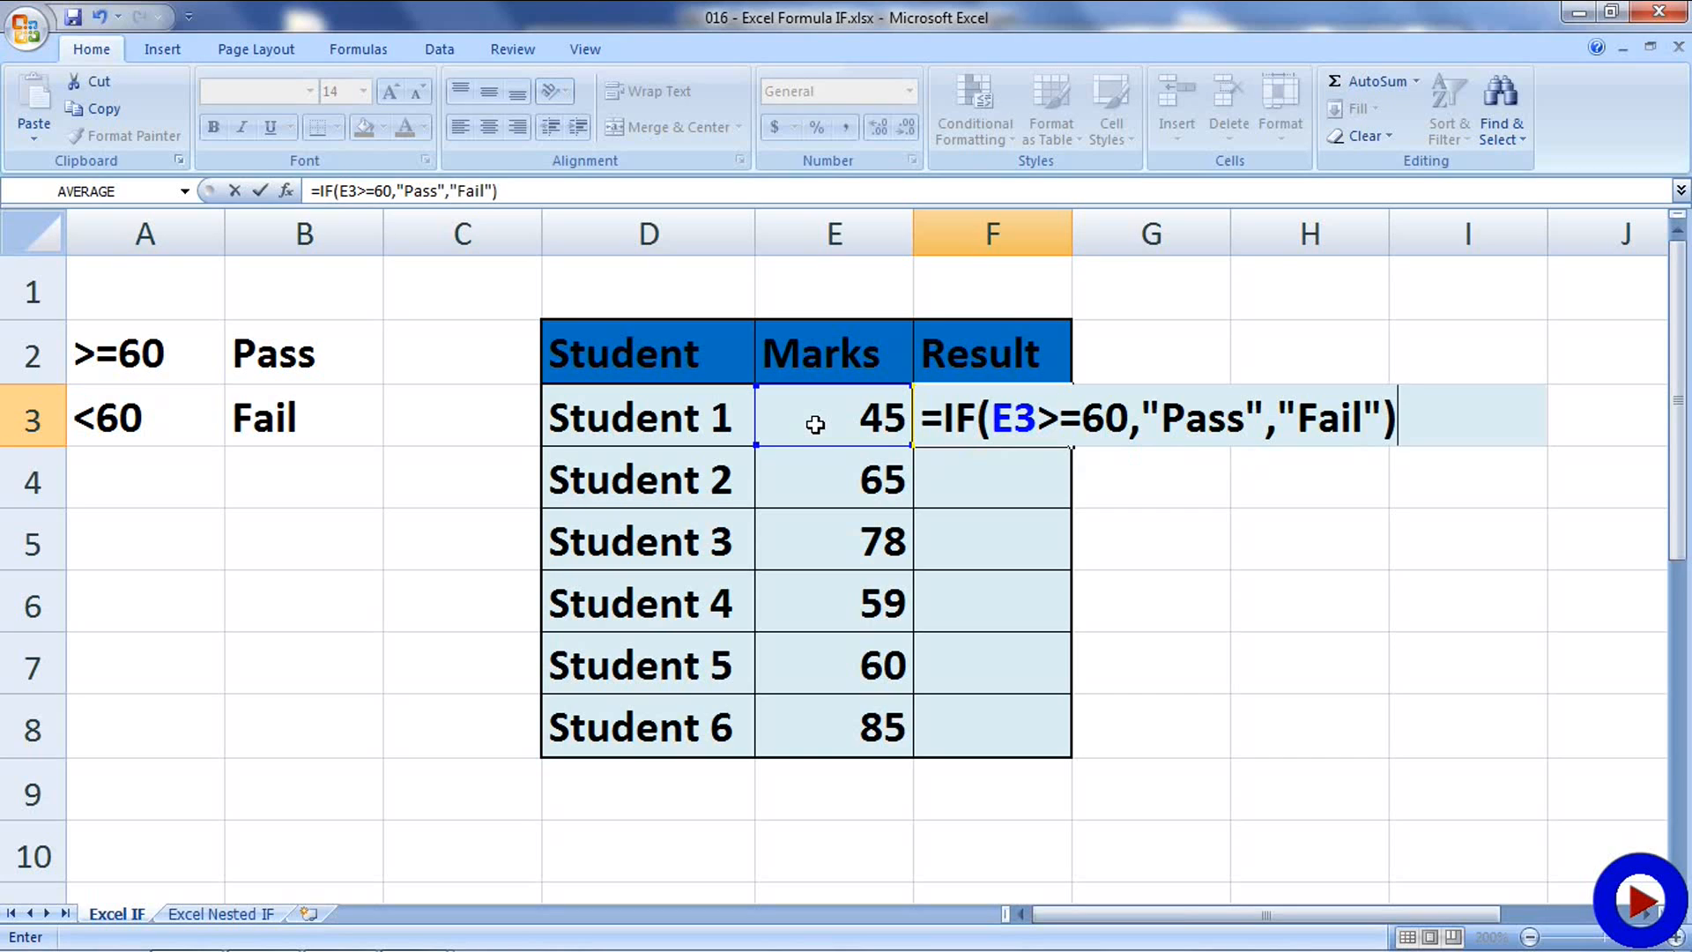
pyautogui.press('Enter')
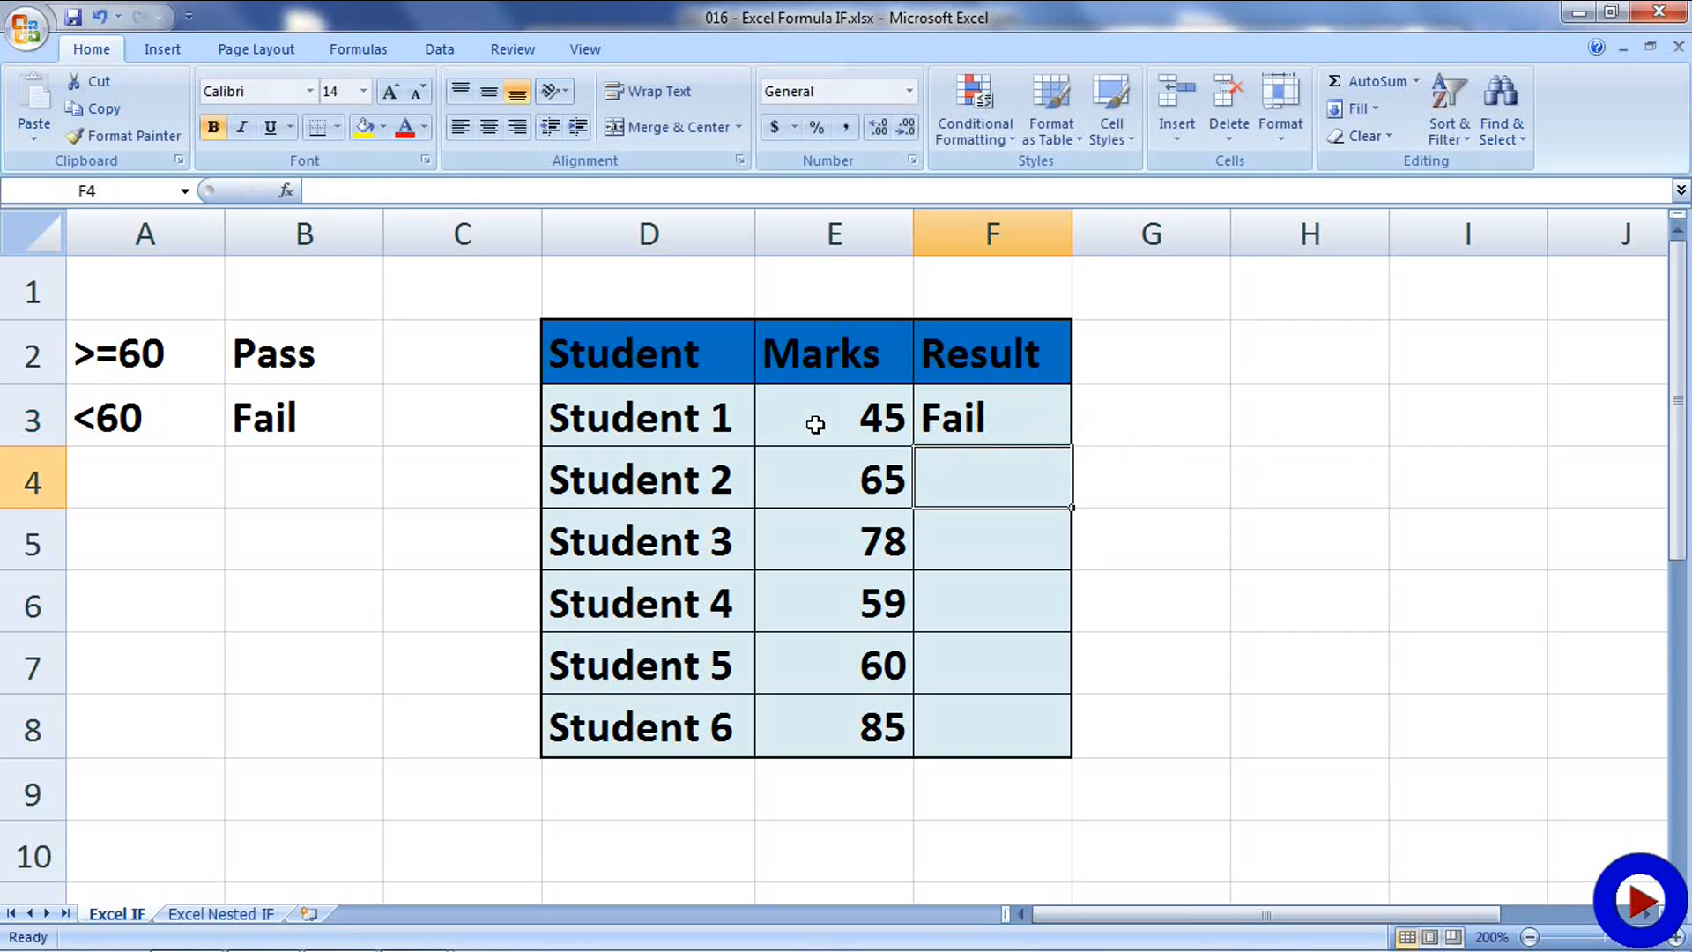
pyautogui.click(988, 417)
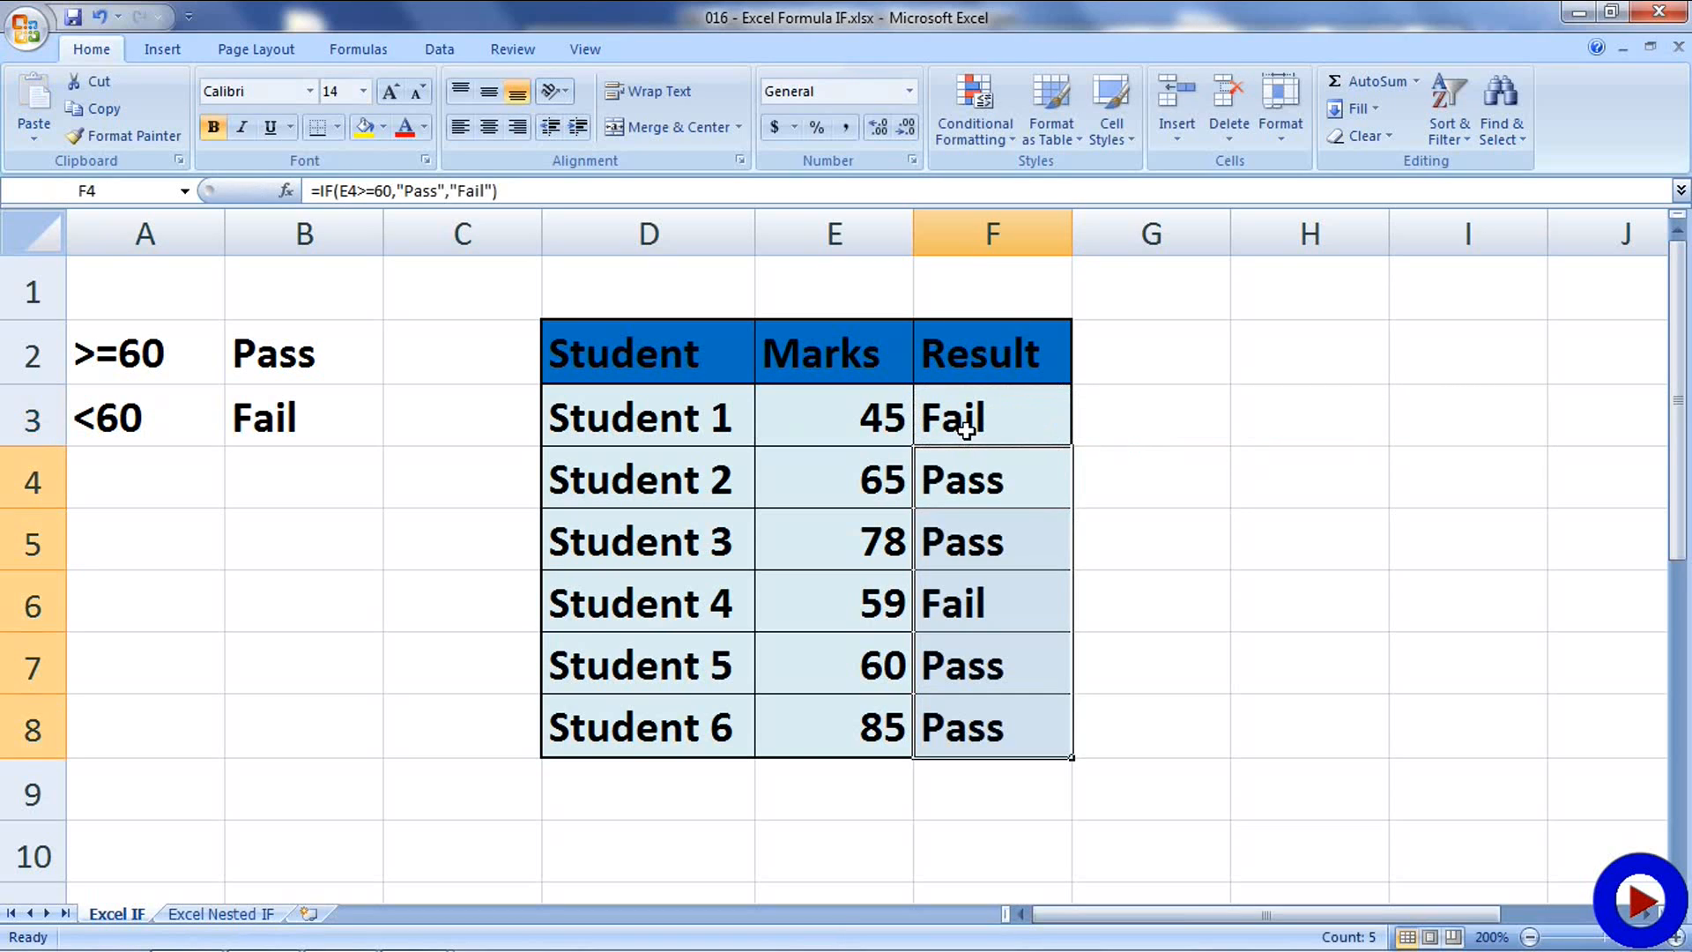
# Check the marks and copied formulas for Students 2-6, then move to the Nested IF sheet.
pyautogui.click(832, 479)
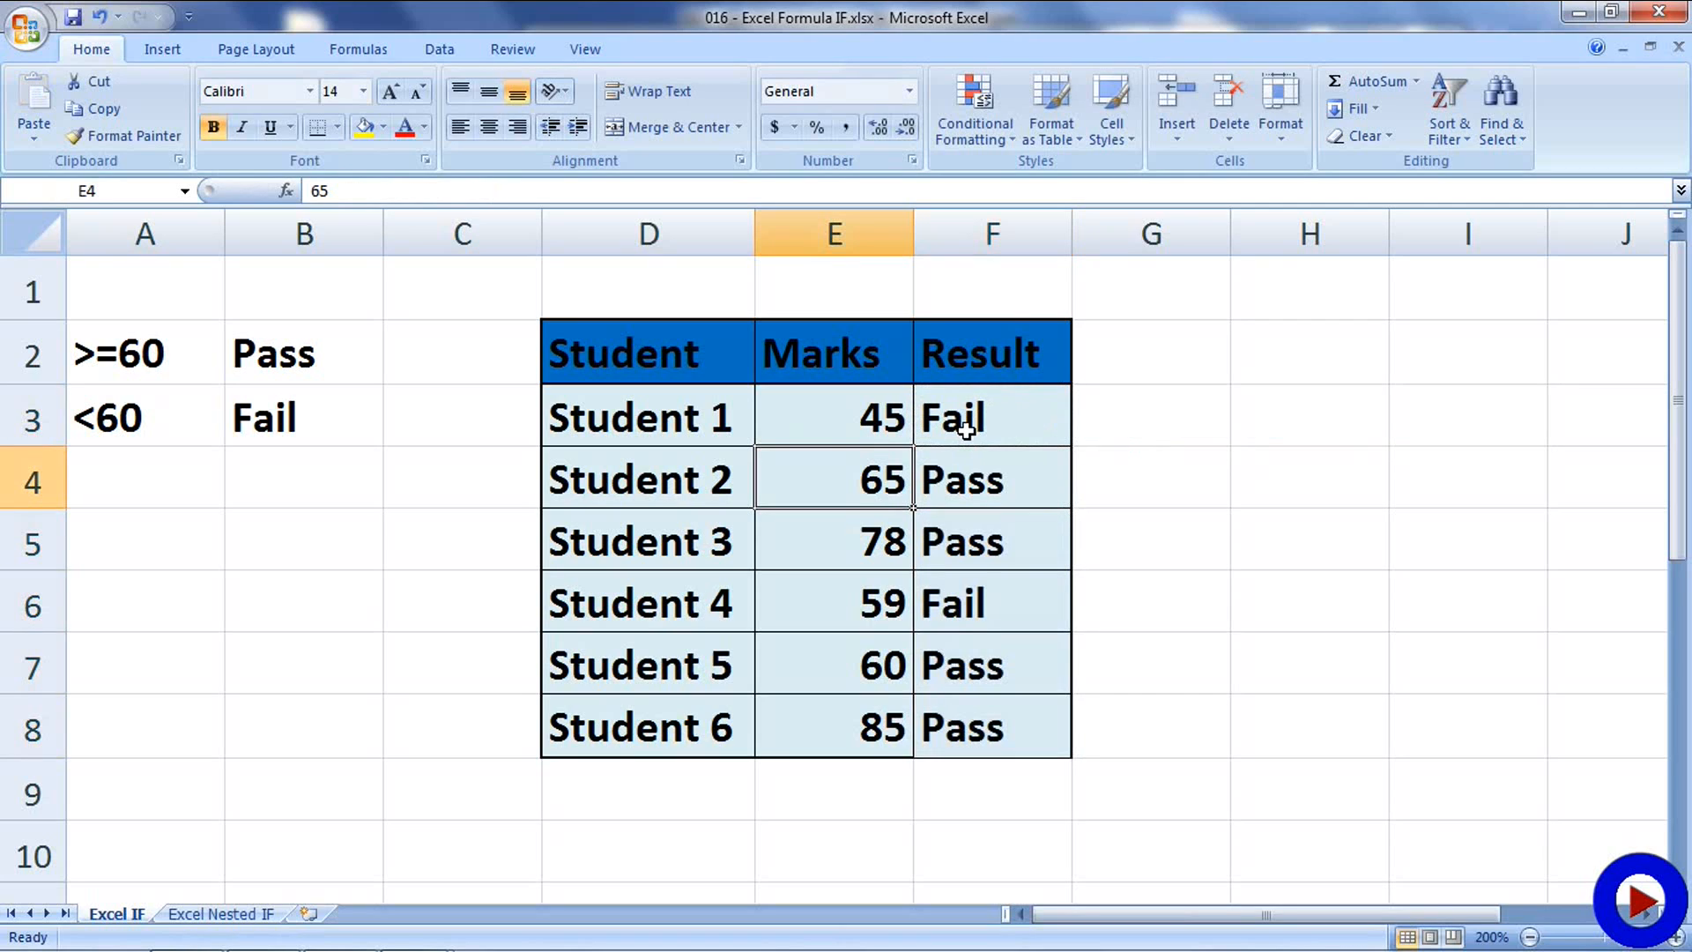
pyautogui.click(990, 541)
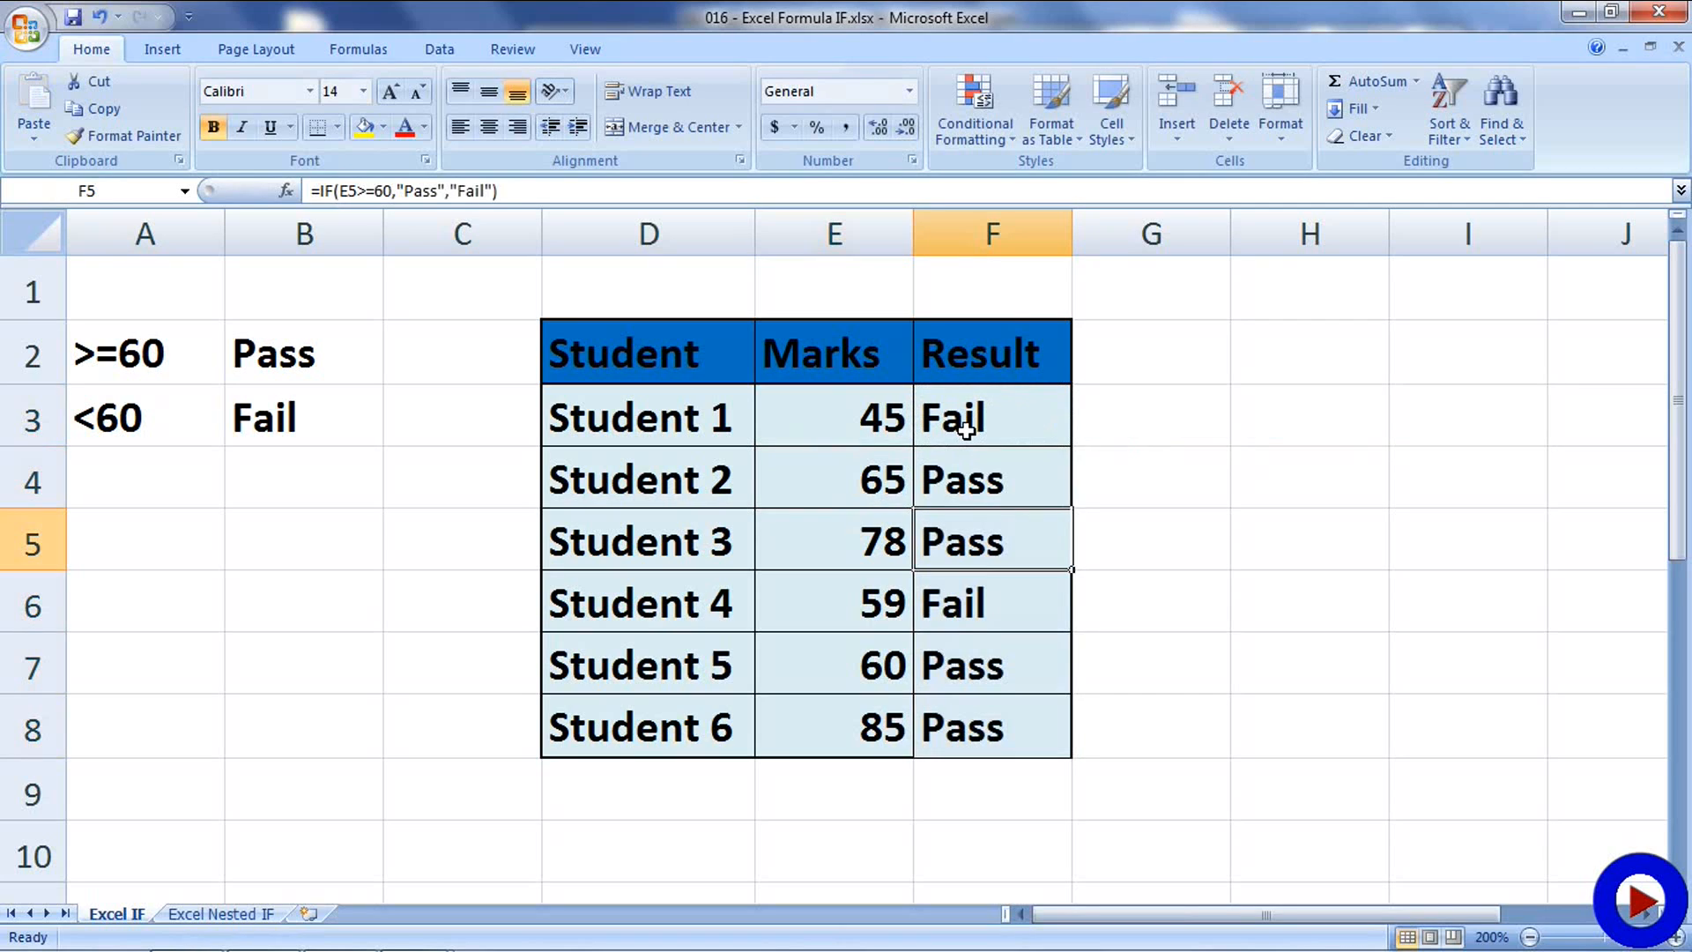
pyautogui.click(832, 603)
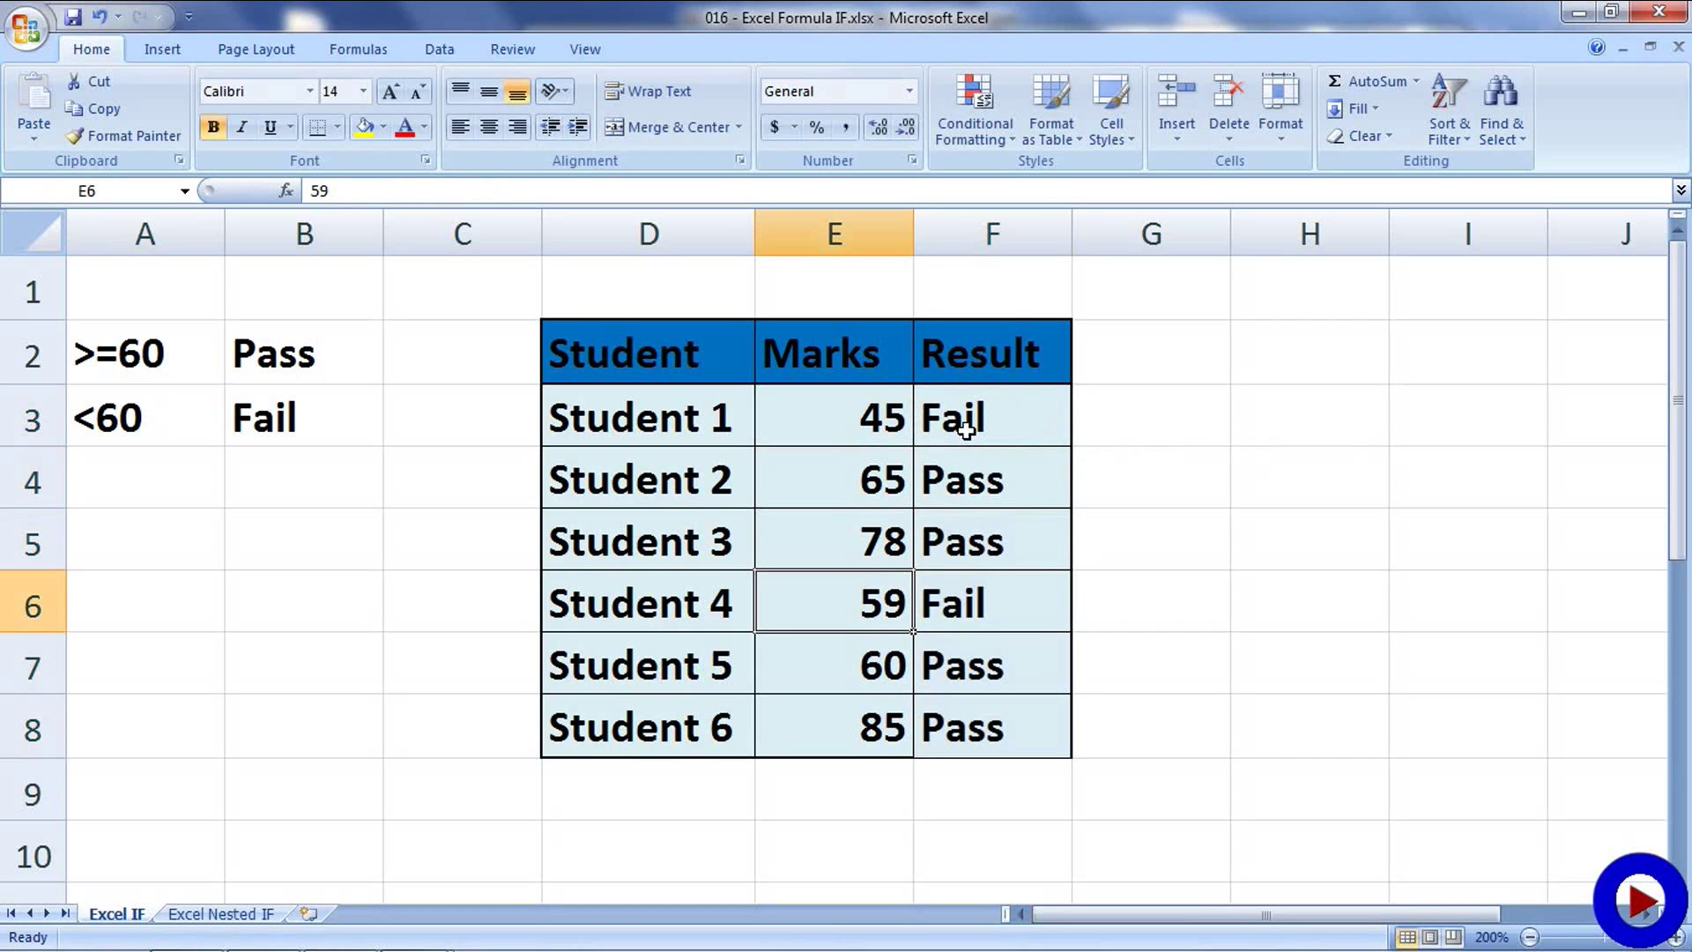
pyautogui.click(992, 664)
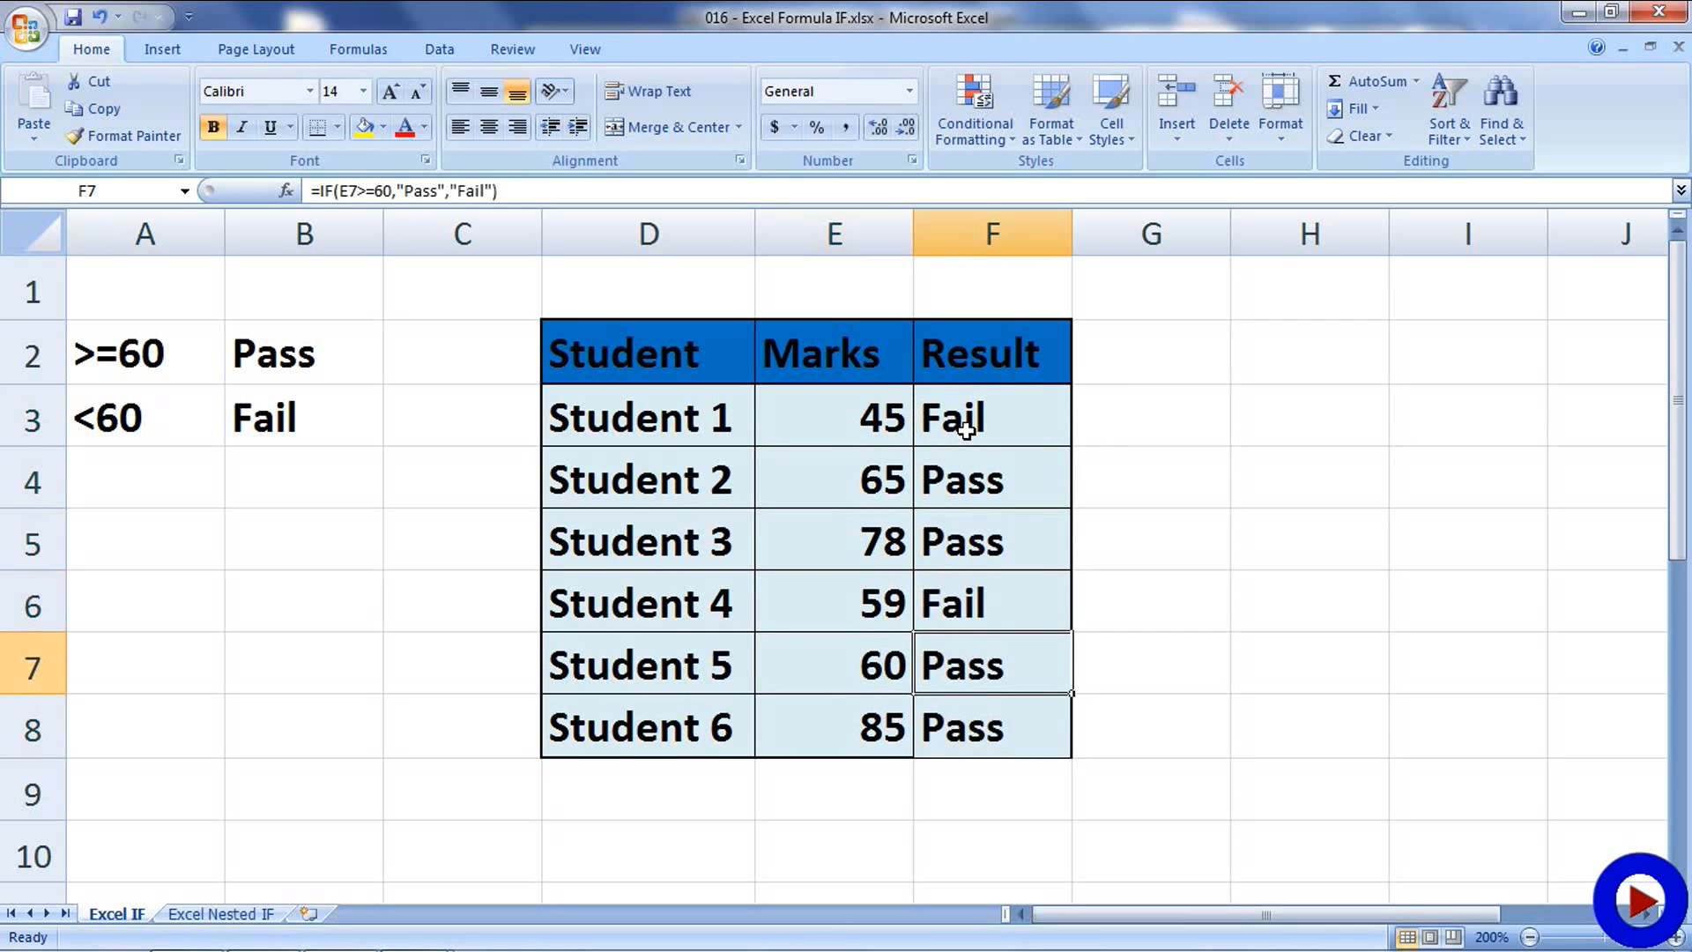
pyautogui.click(987, 728)
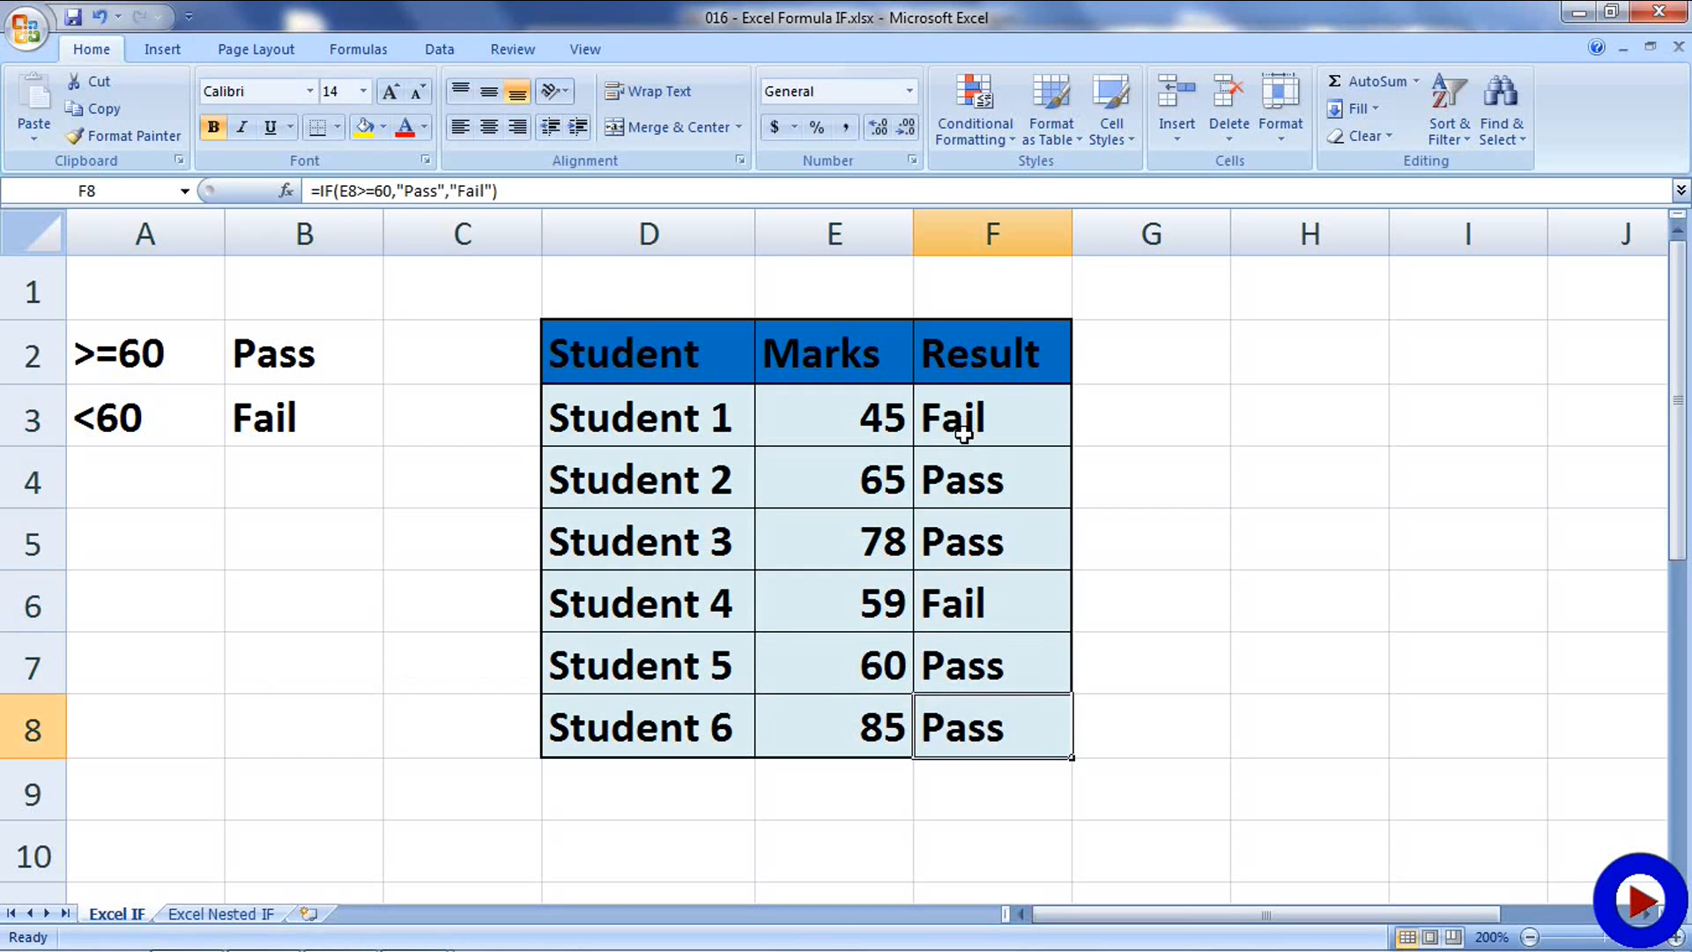
pyautogui.click(224, 912)
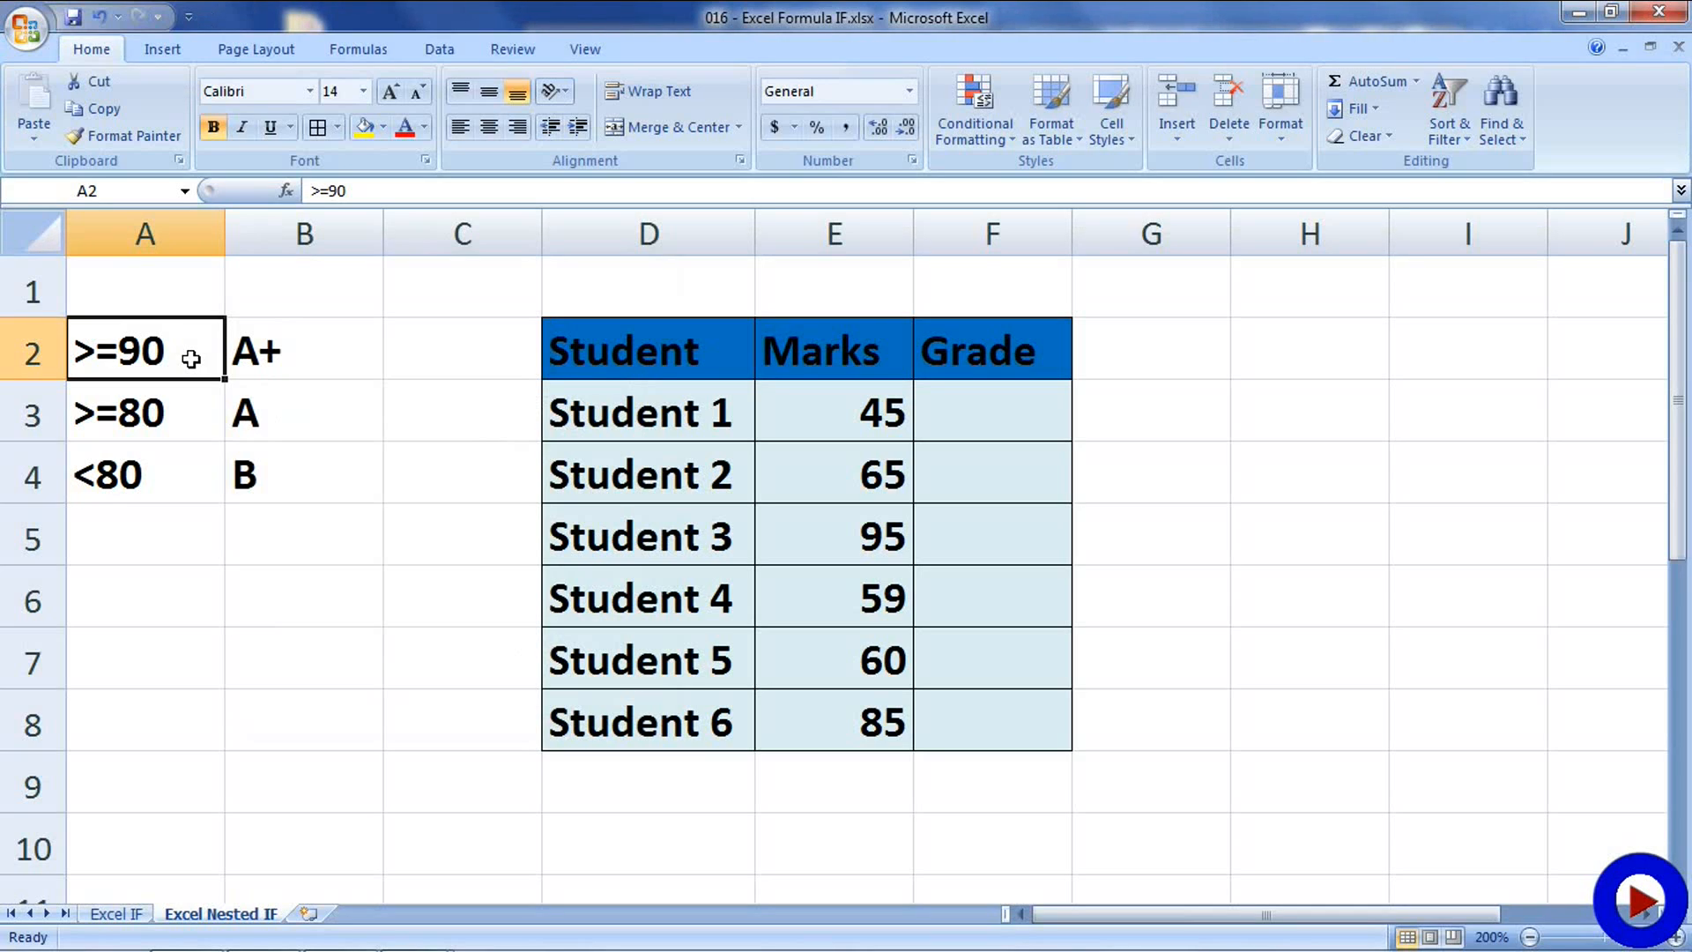
pyautogui.moveTo(198, 354)
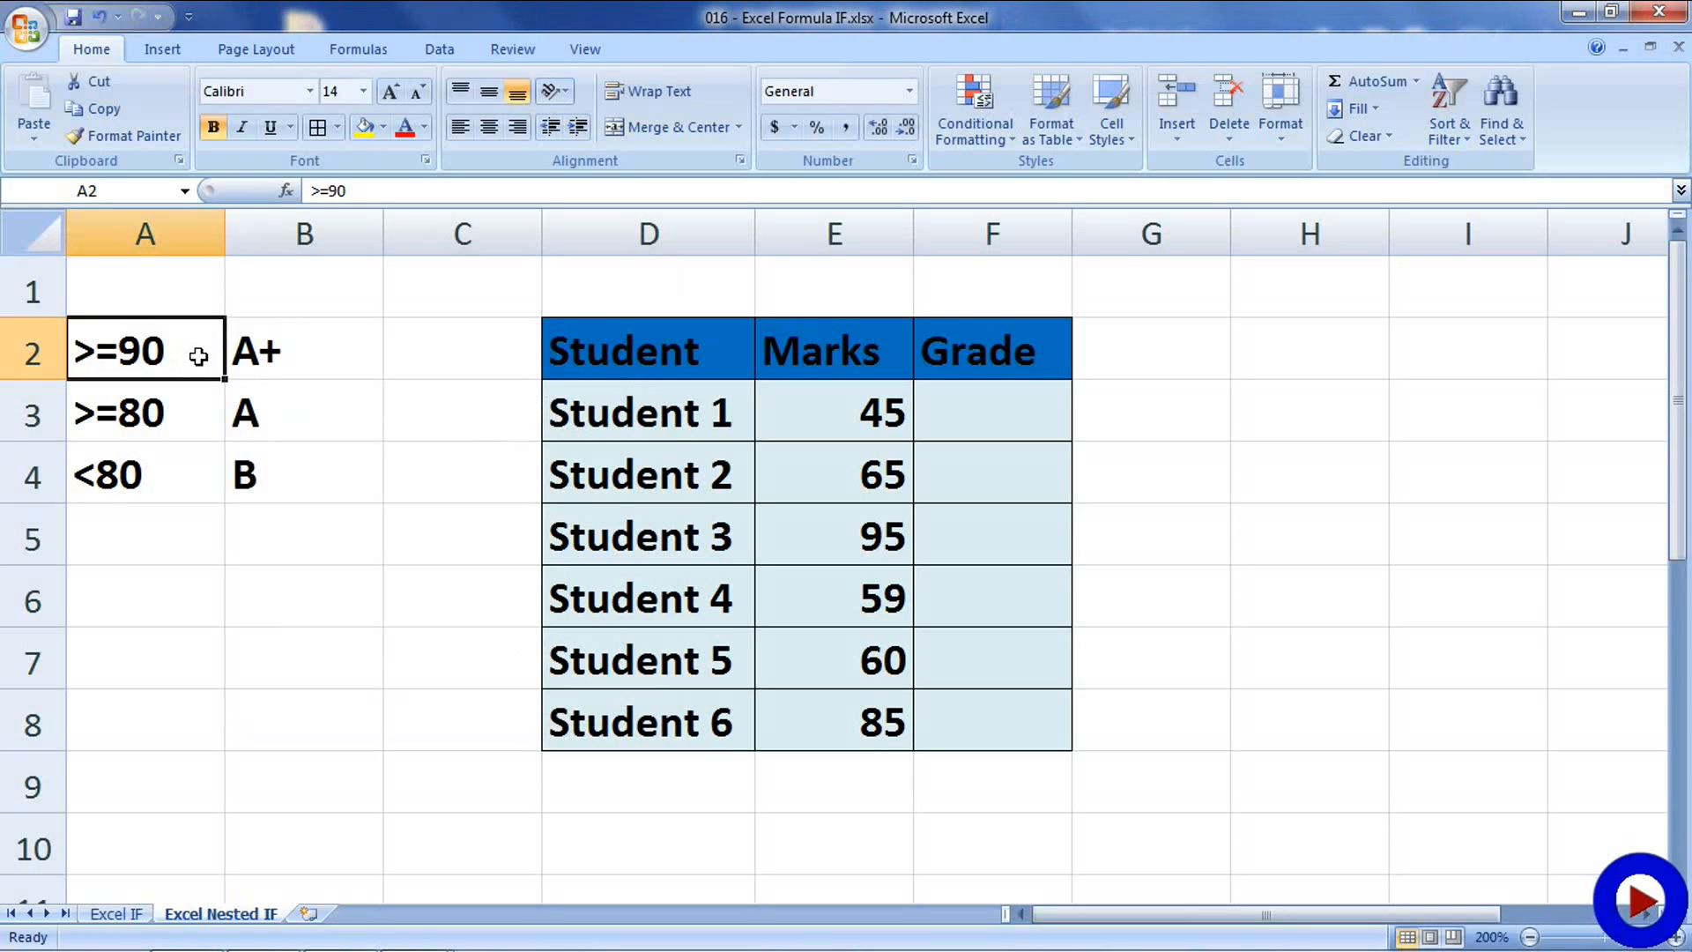
# Start Student 1's Grade formula with =IF(E3>=90,"A+", for the top band.
pyautogui.click(981, 423)
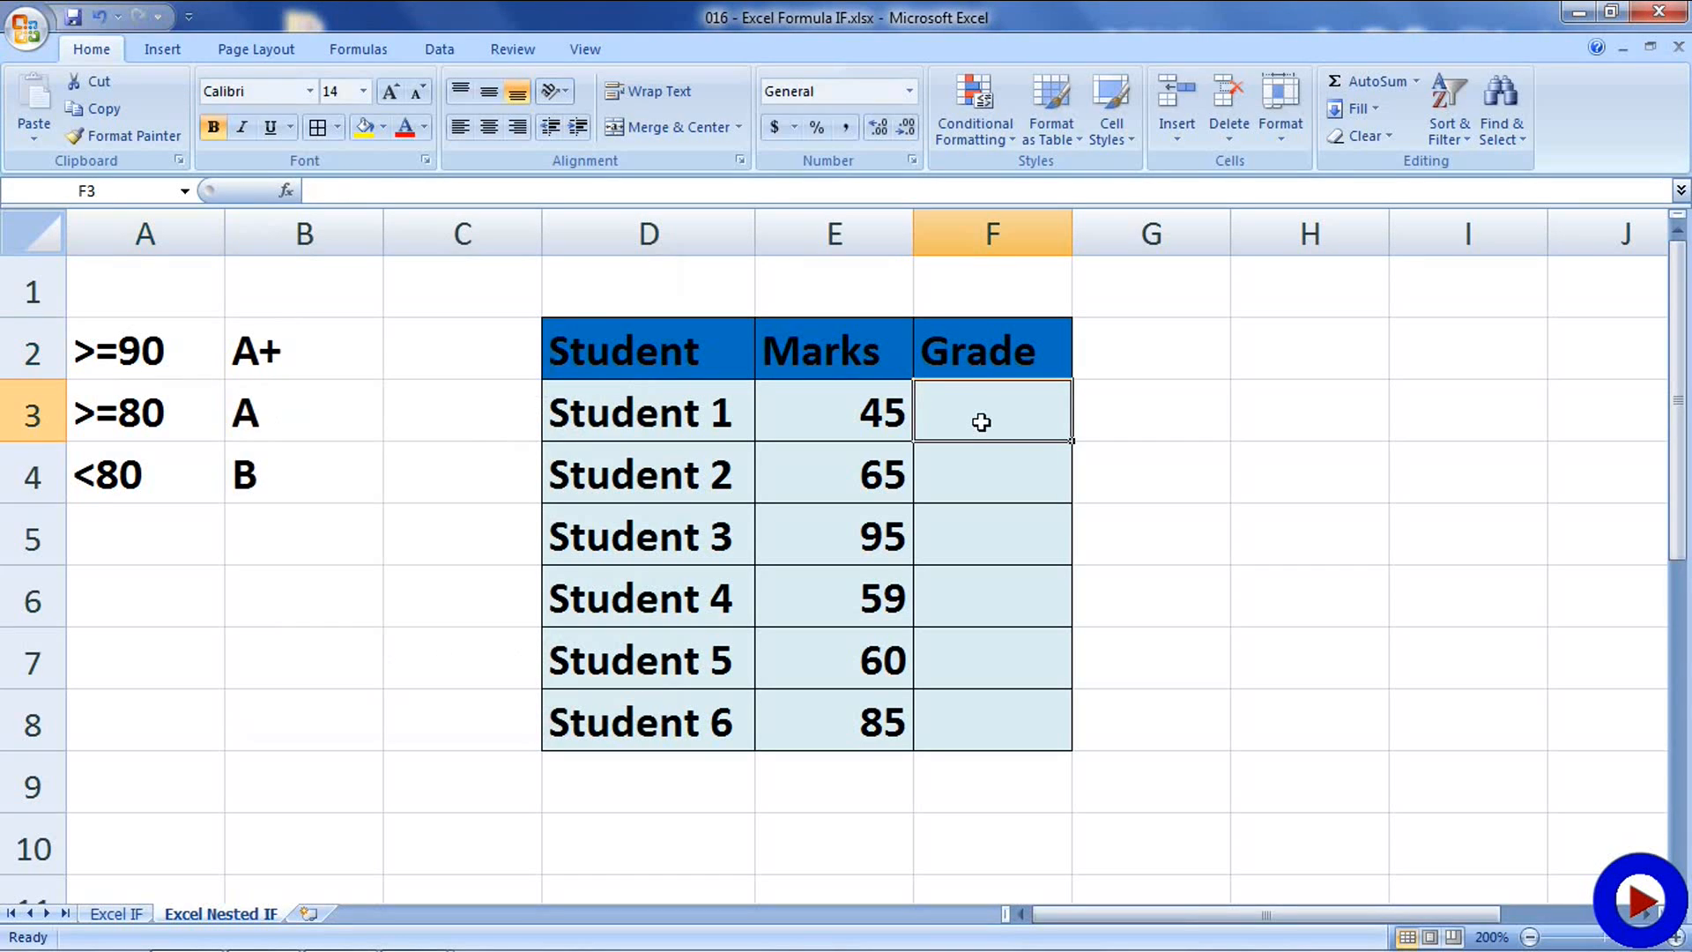
pyautogui.write('=IF(')
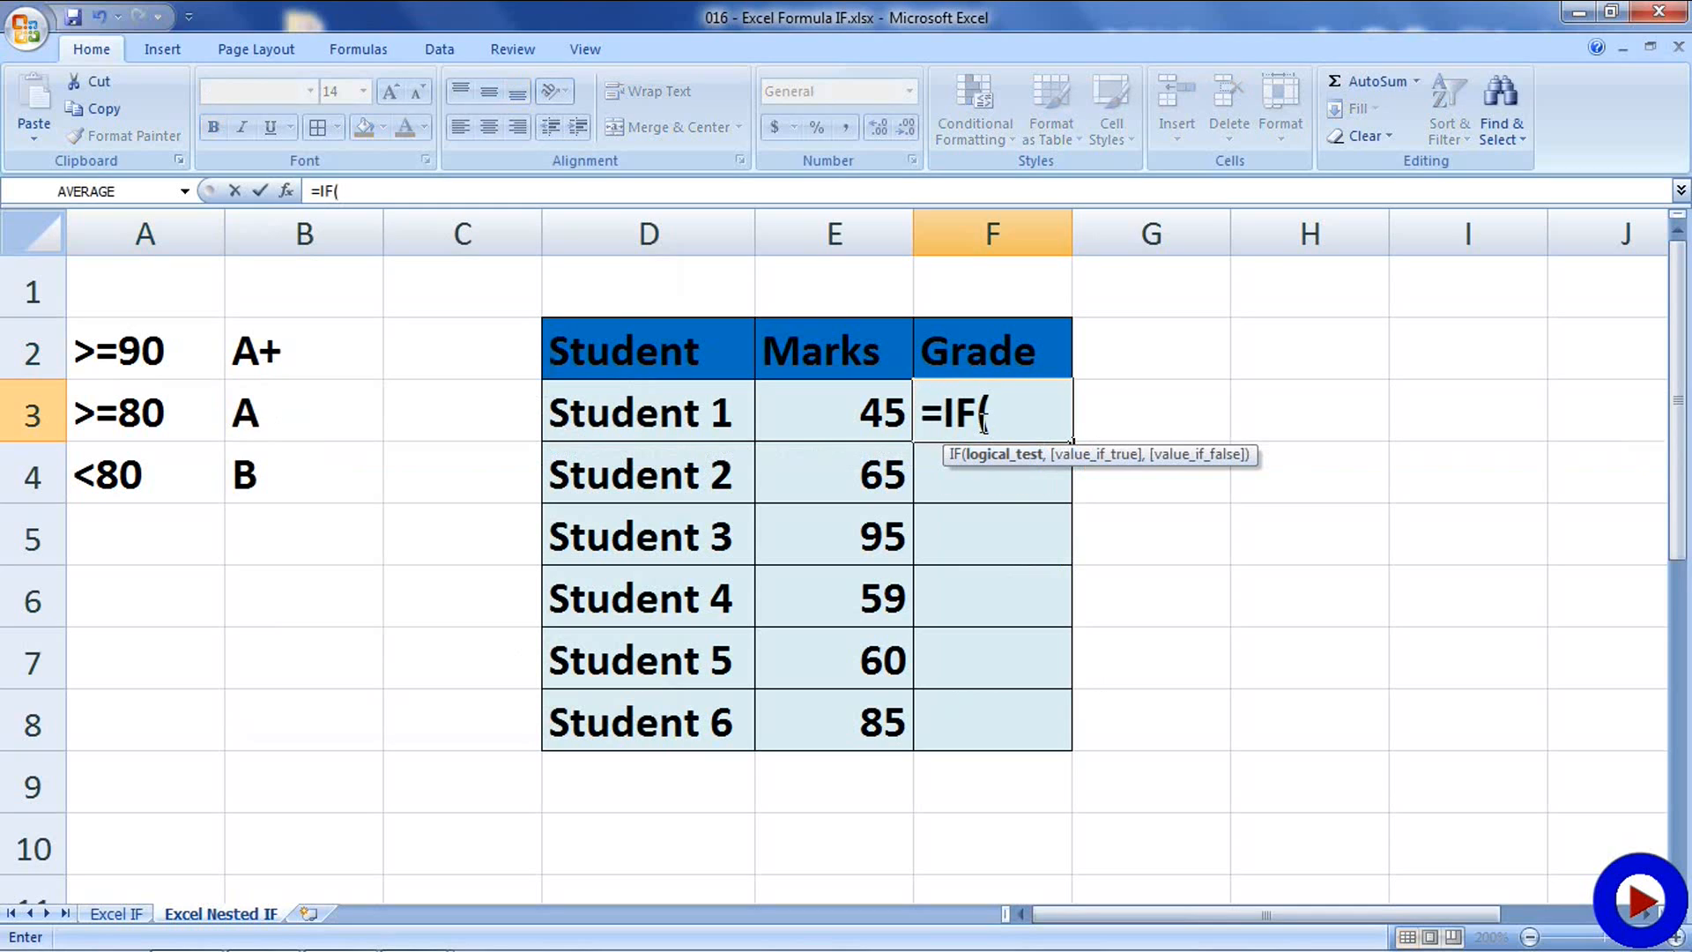
pyautogui.moveTo(871, 425)
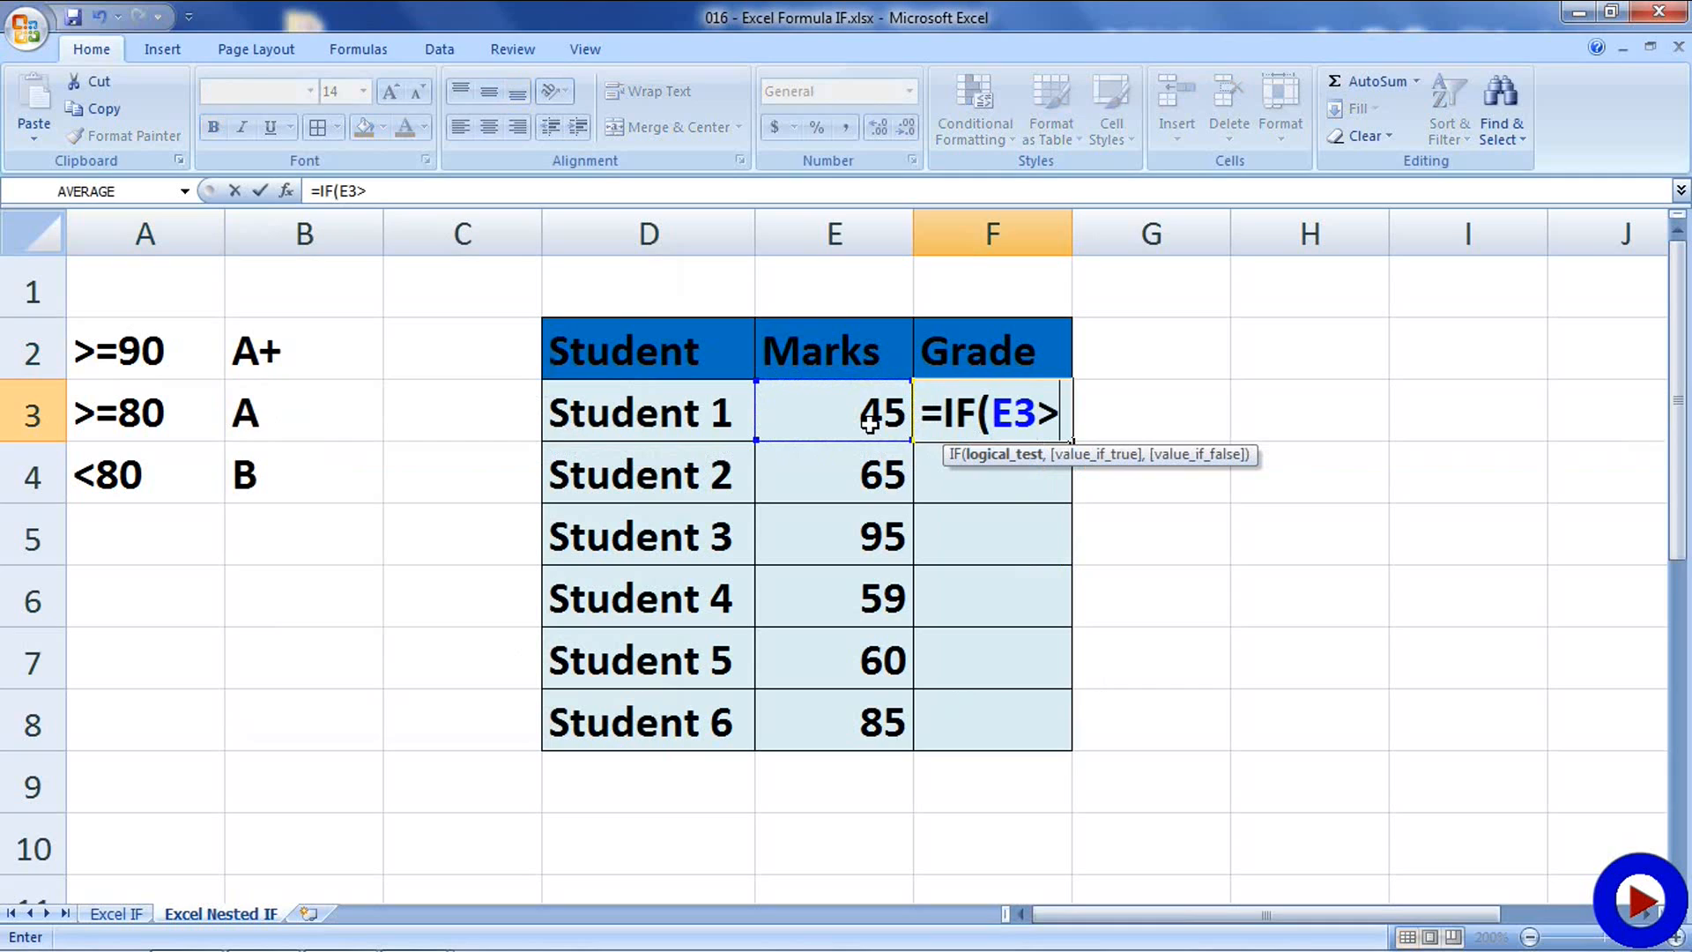
pyautogui.write('=')
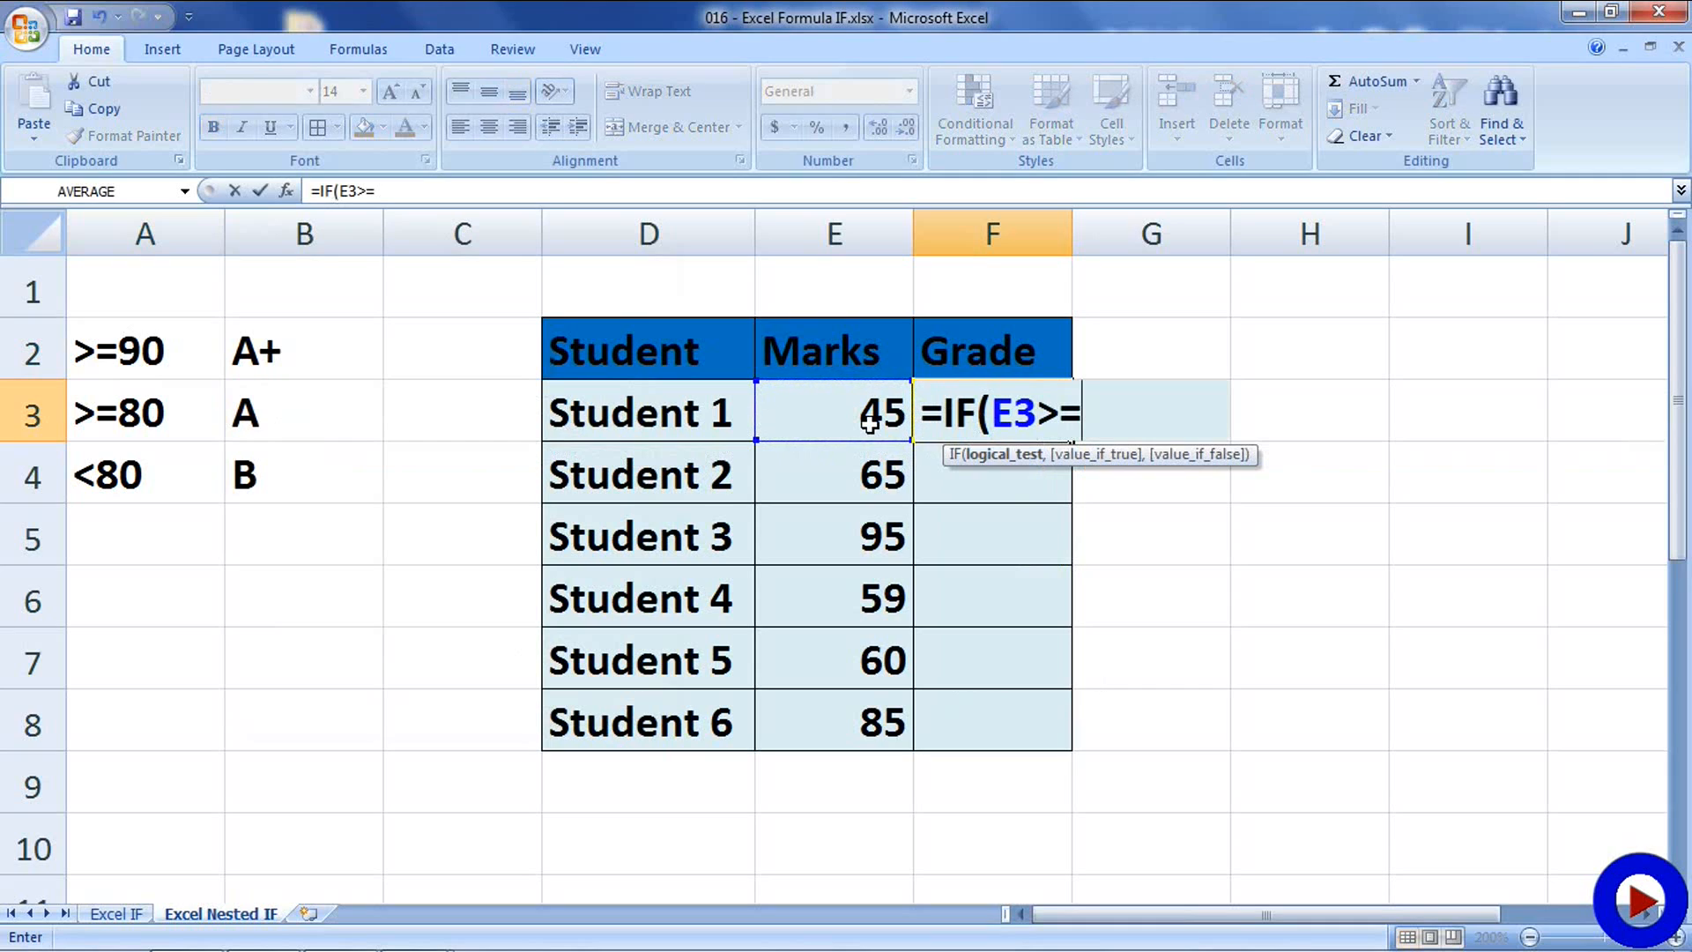
pyautogui.write('90,')
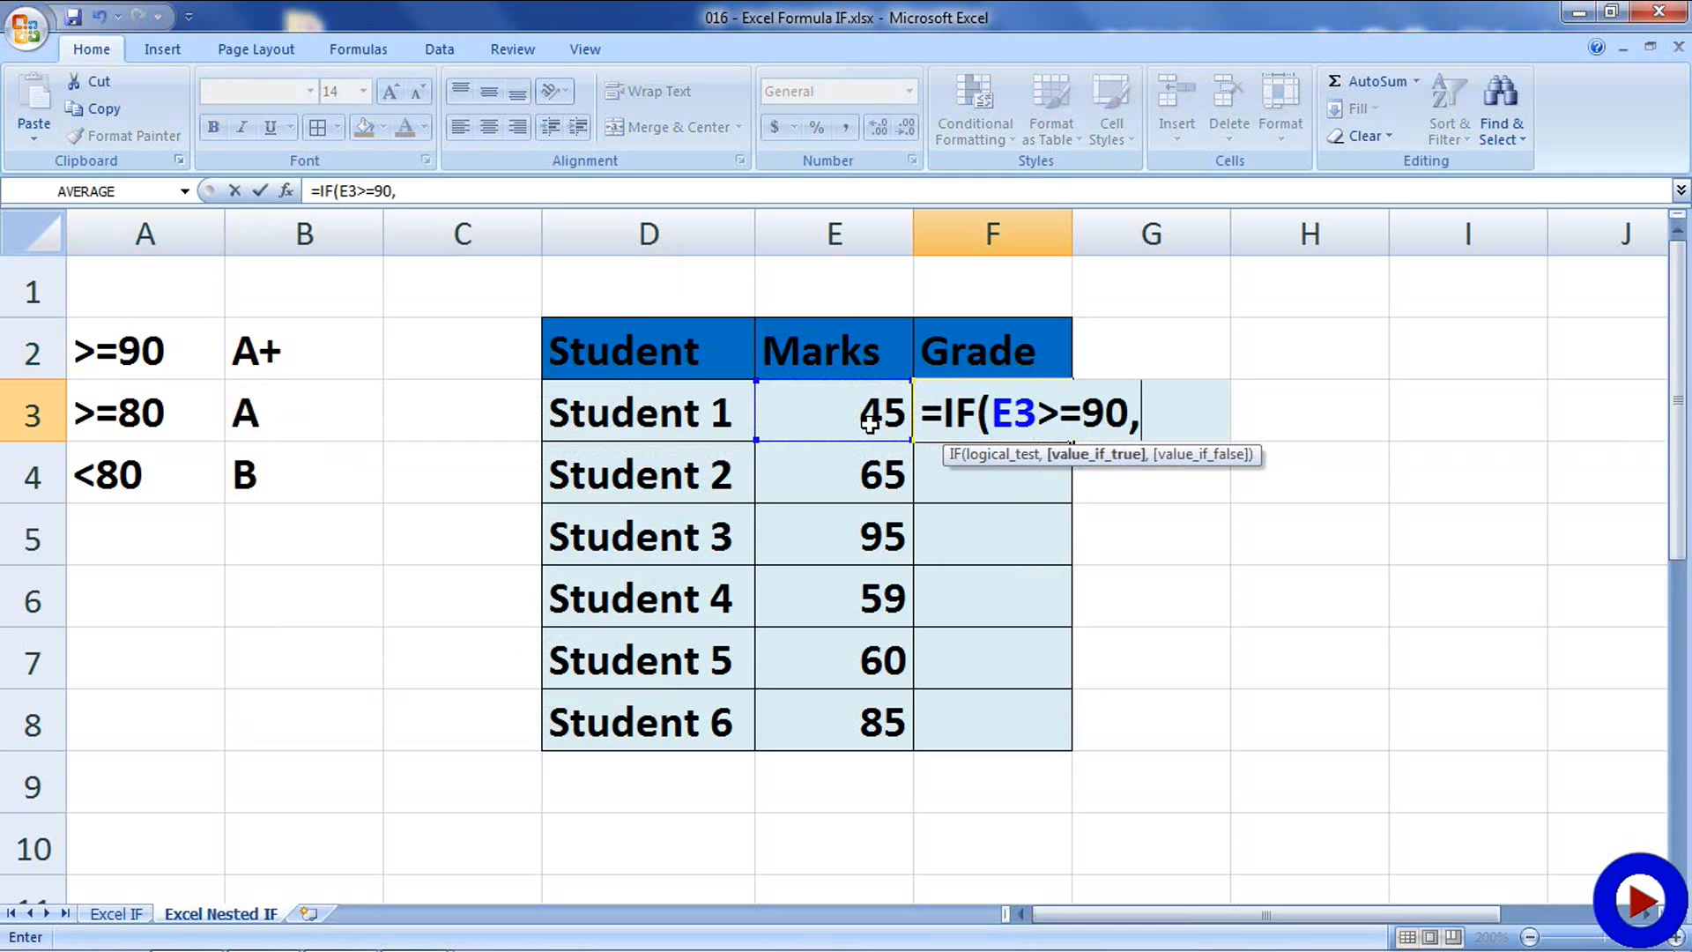
pyautogui.write('"A')
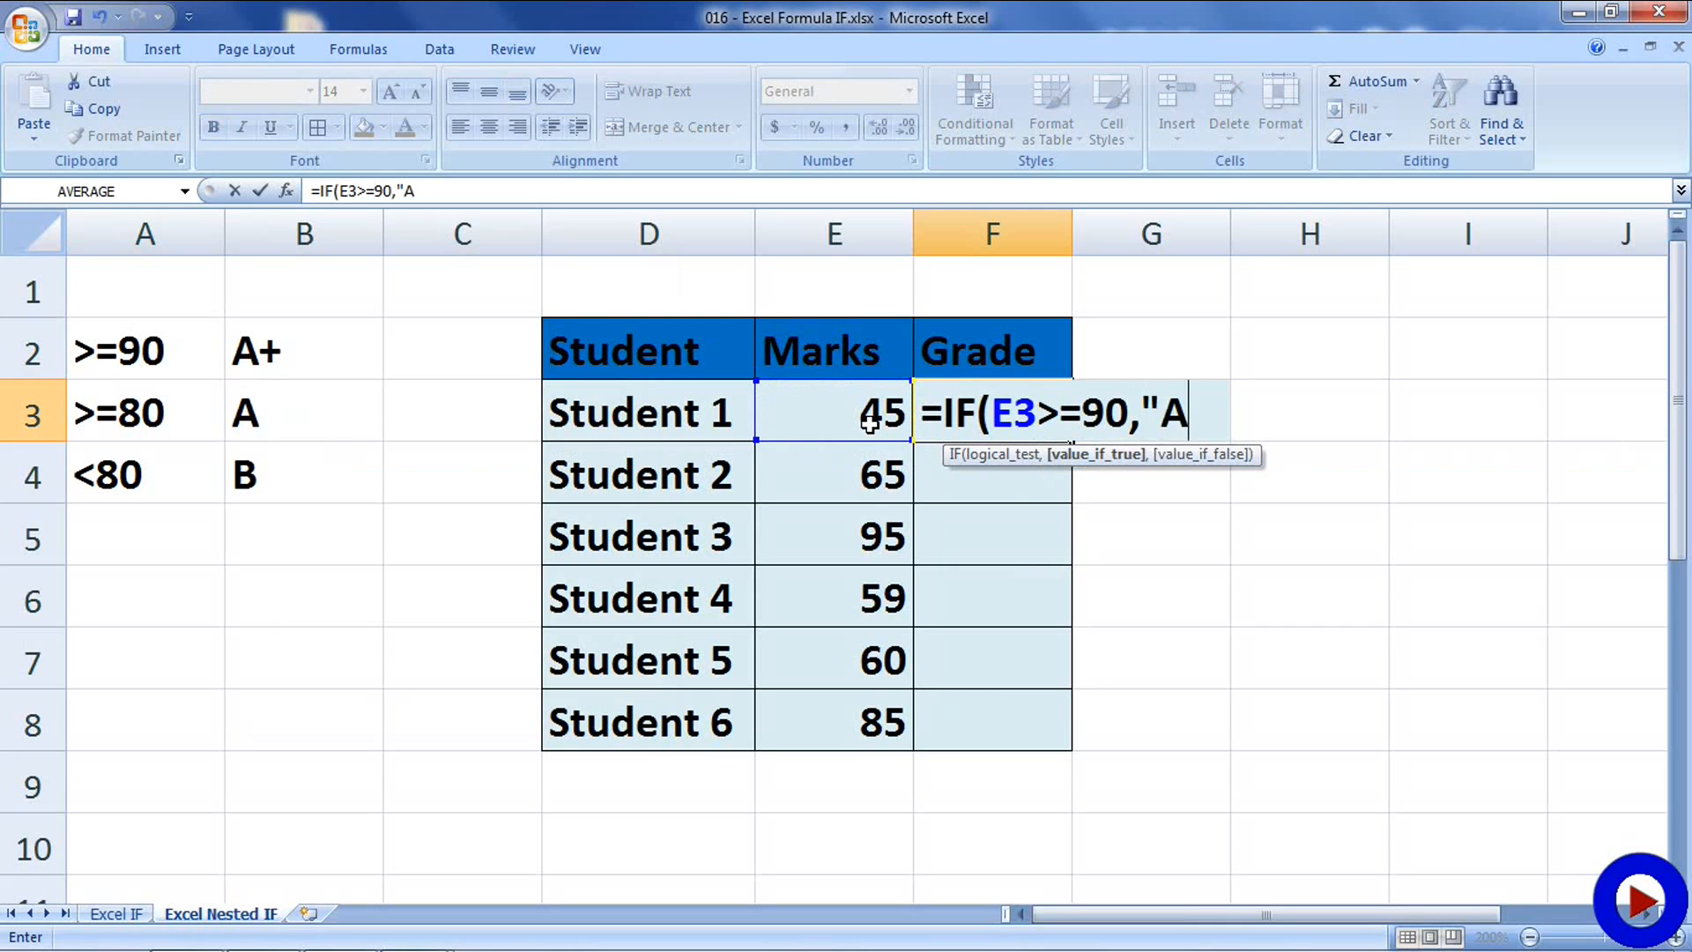
pyautogui.write('+"')
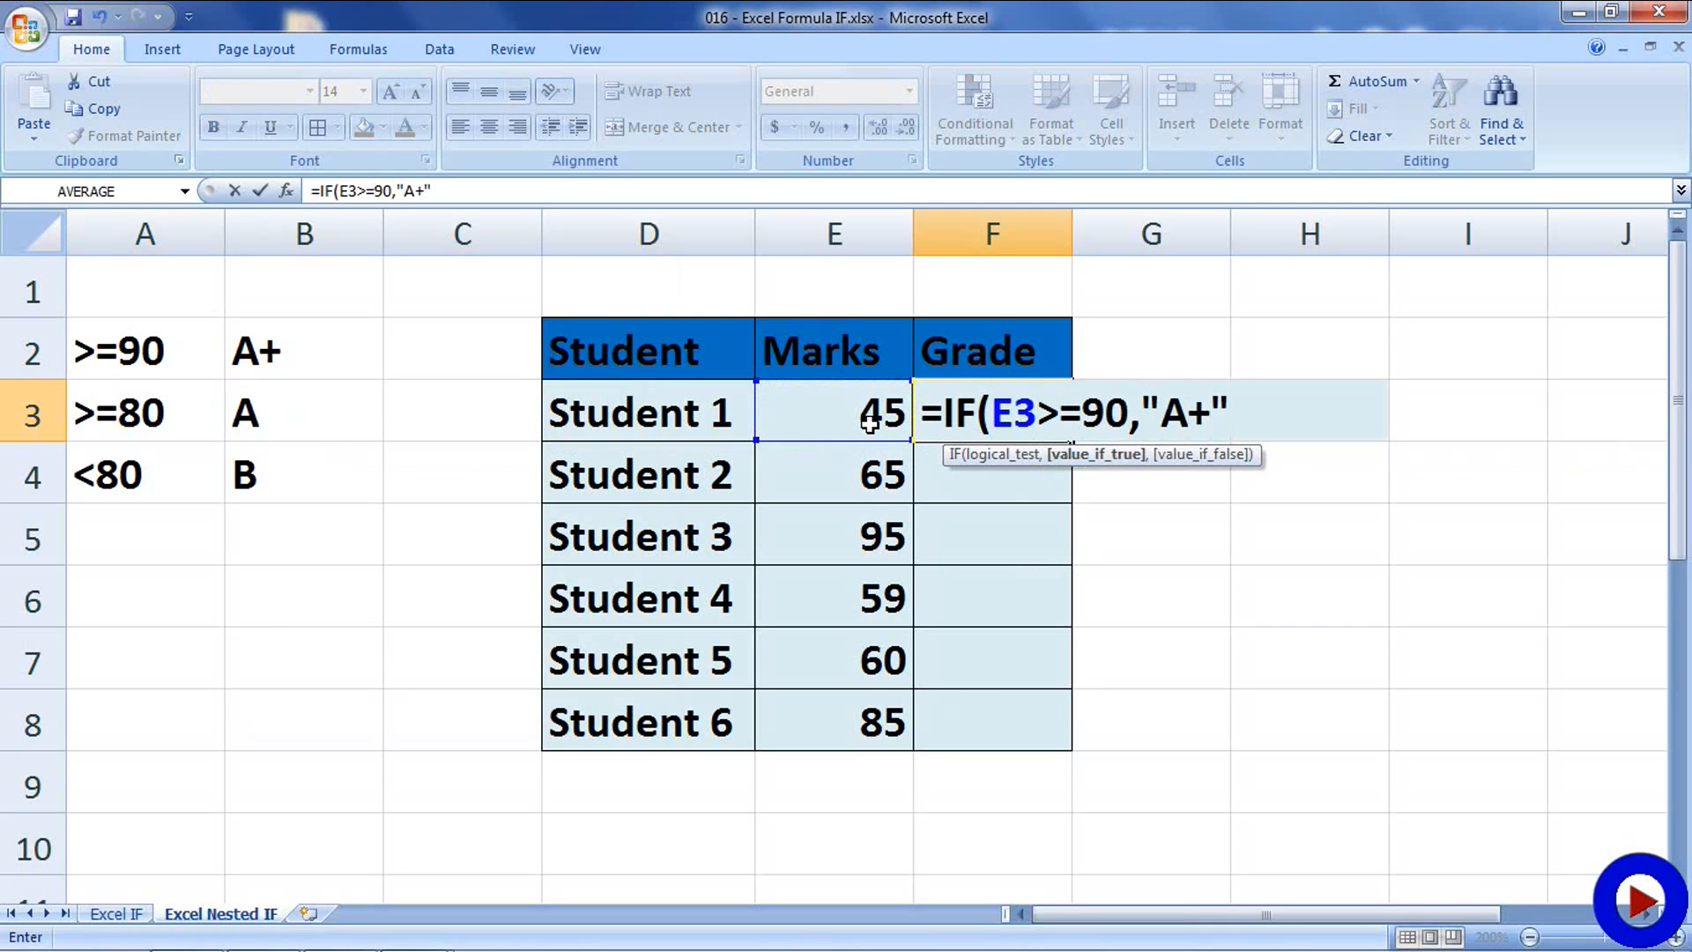
pyautogui.write(',')
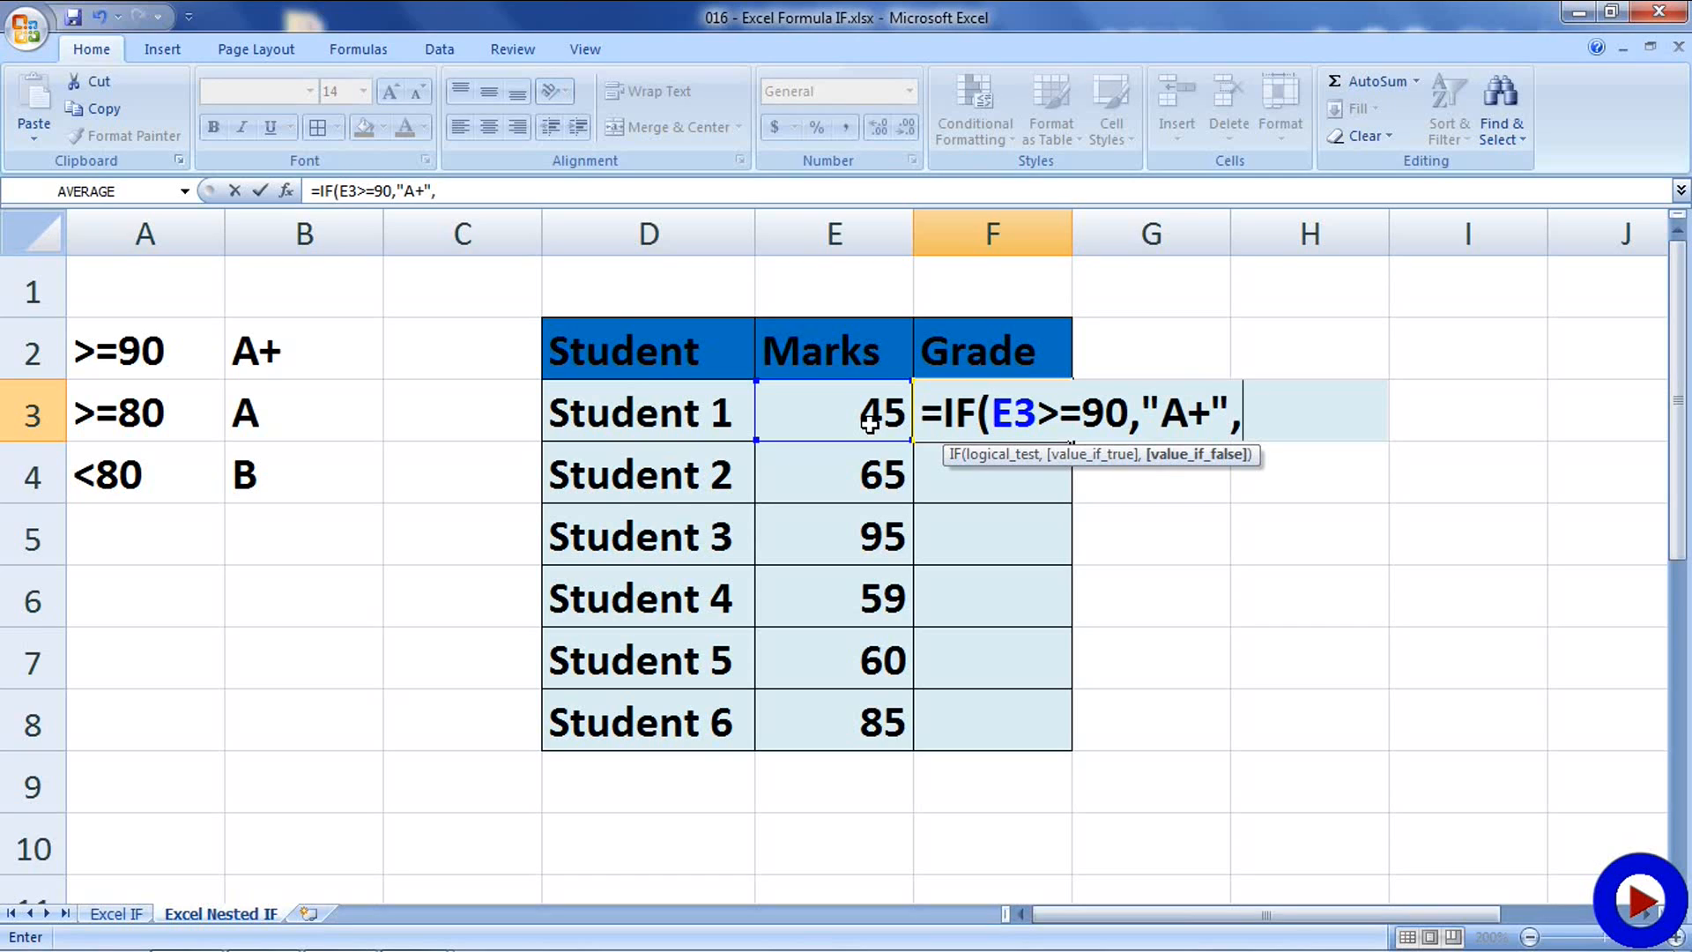
# Nest IF(E3>=80,"A","B")) and enter the formula so F3 shows grade B.
pyautogui.write('IF')
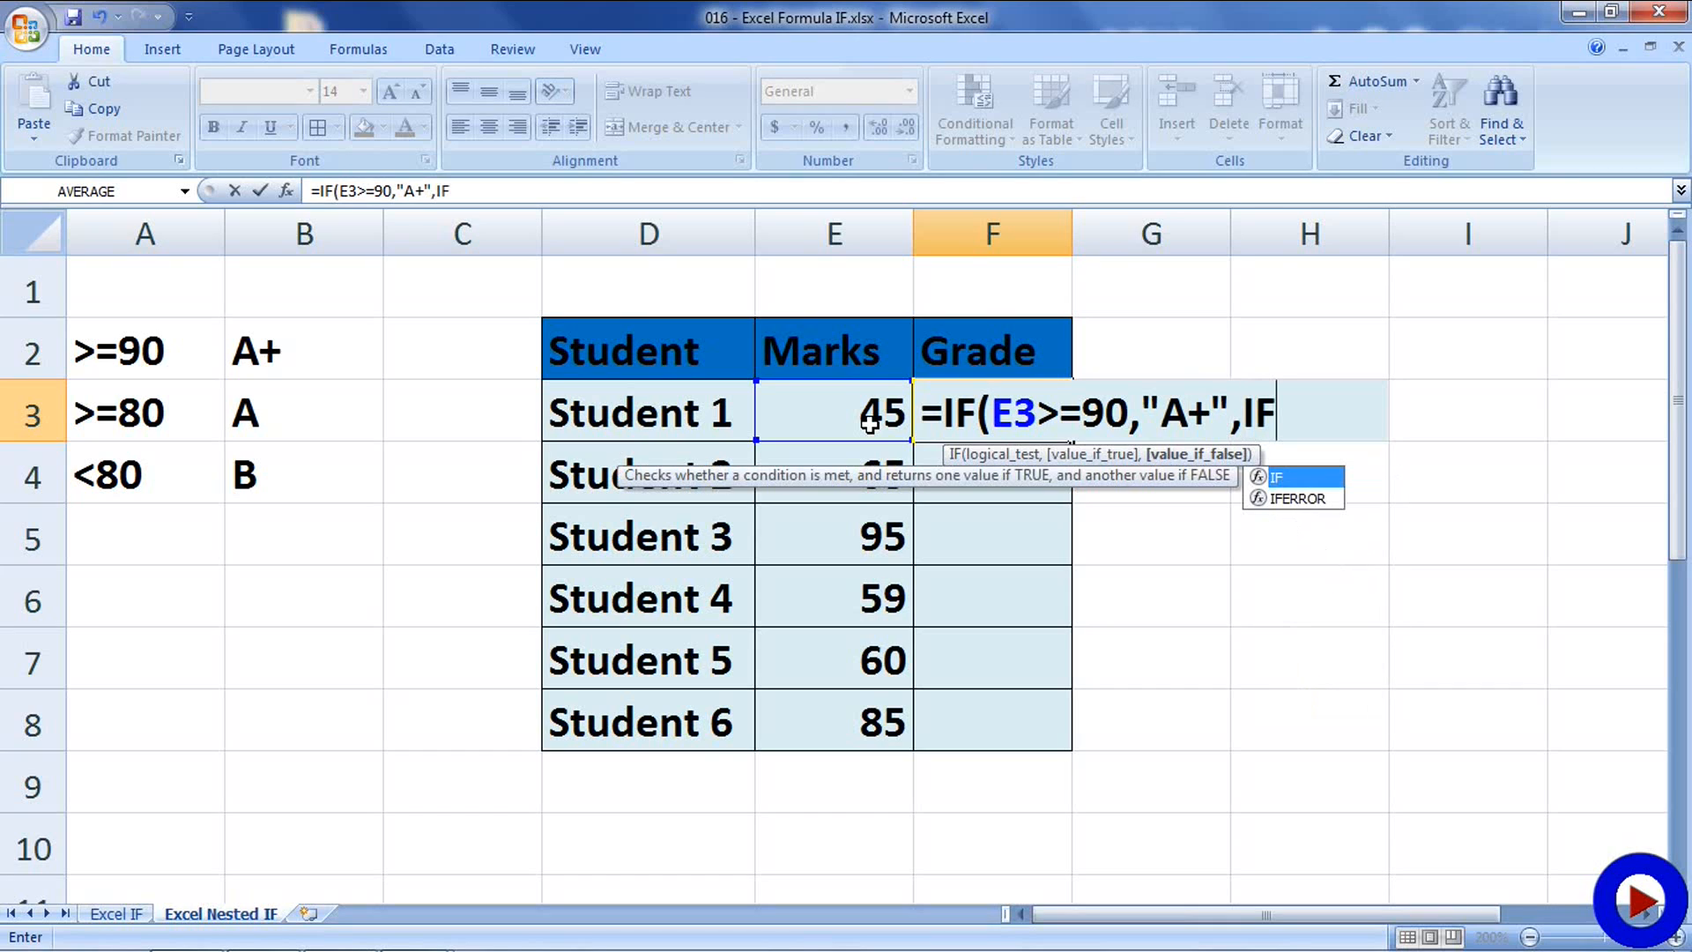
pyautogui.write('(E3>')
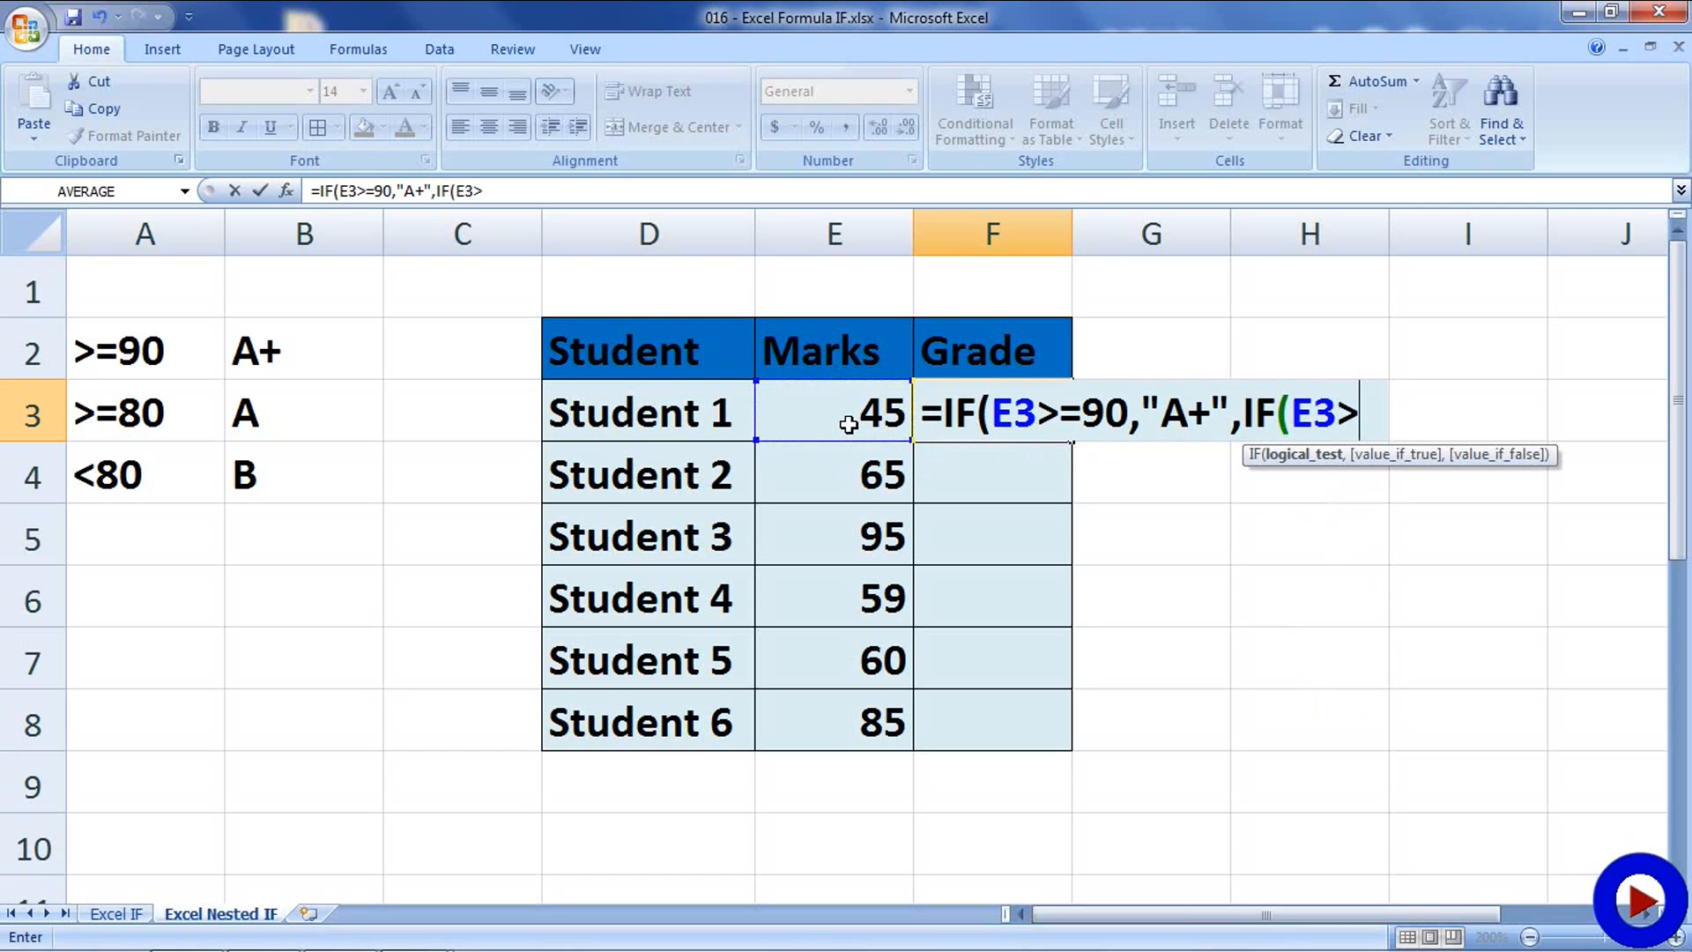
pyautogui.write('=')
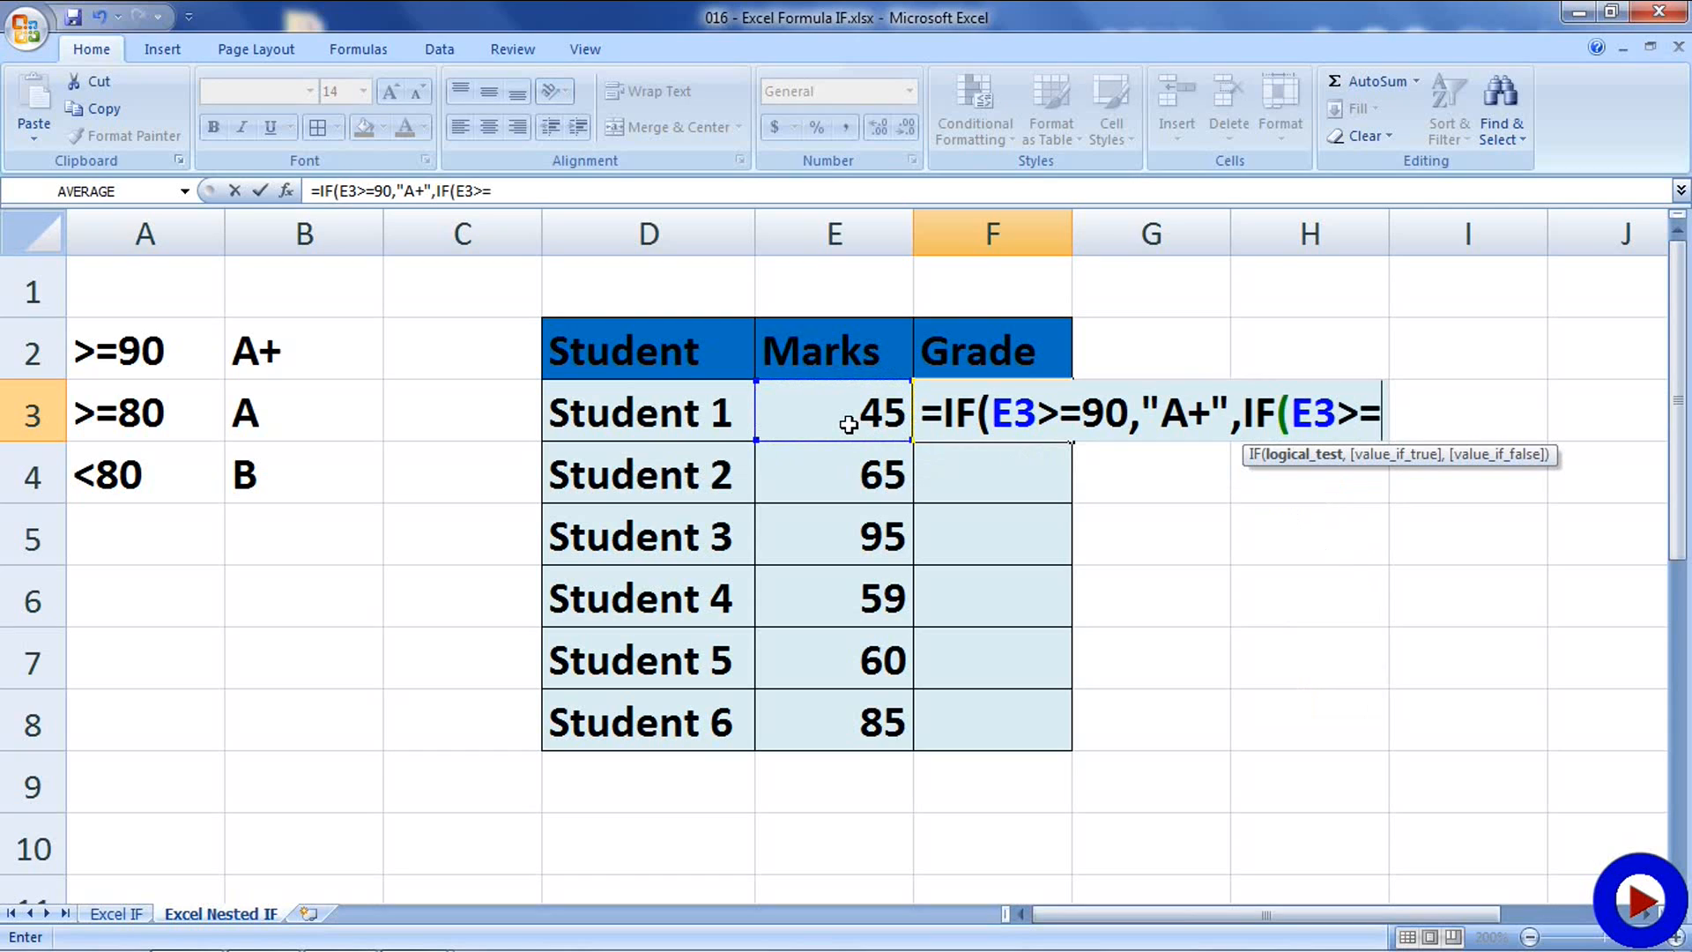
pyautogui.write('80')
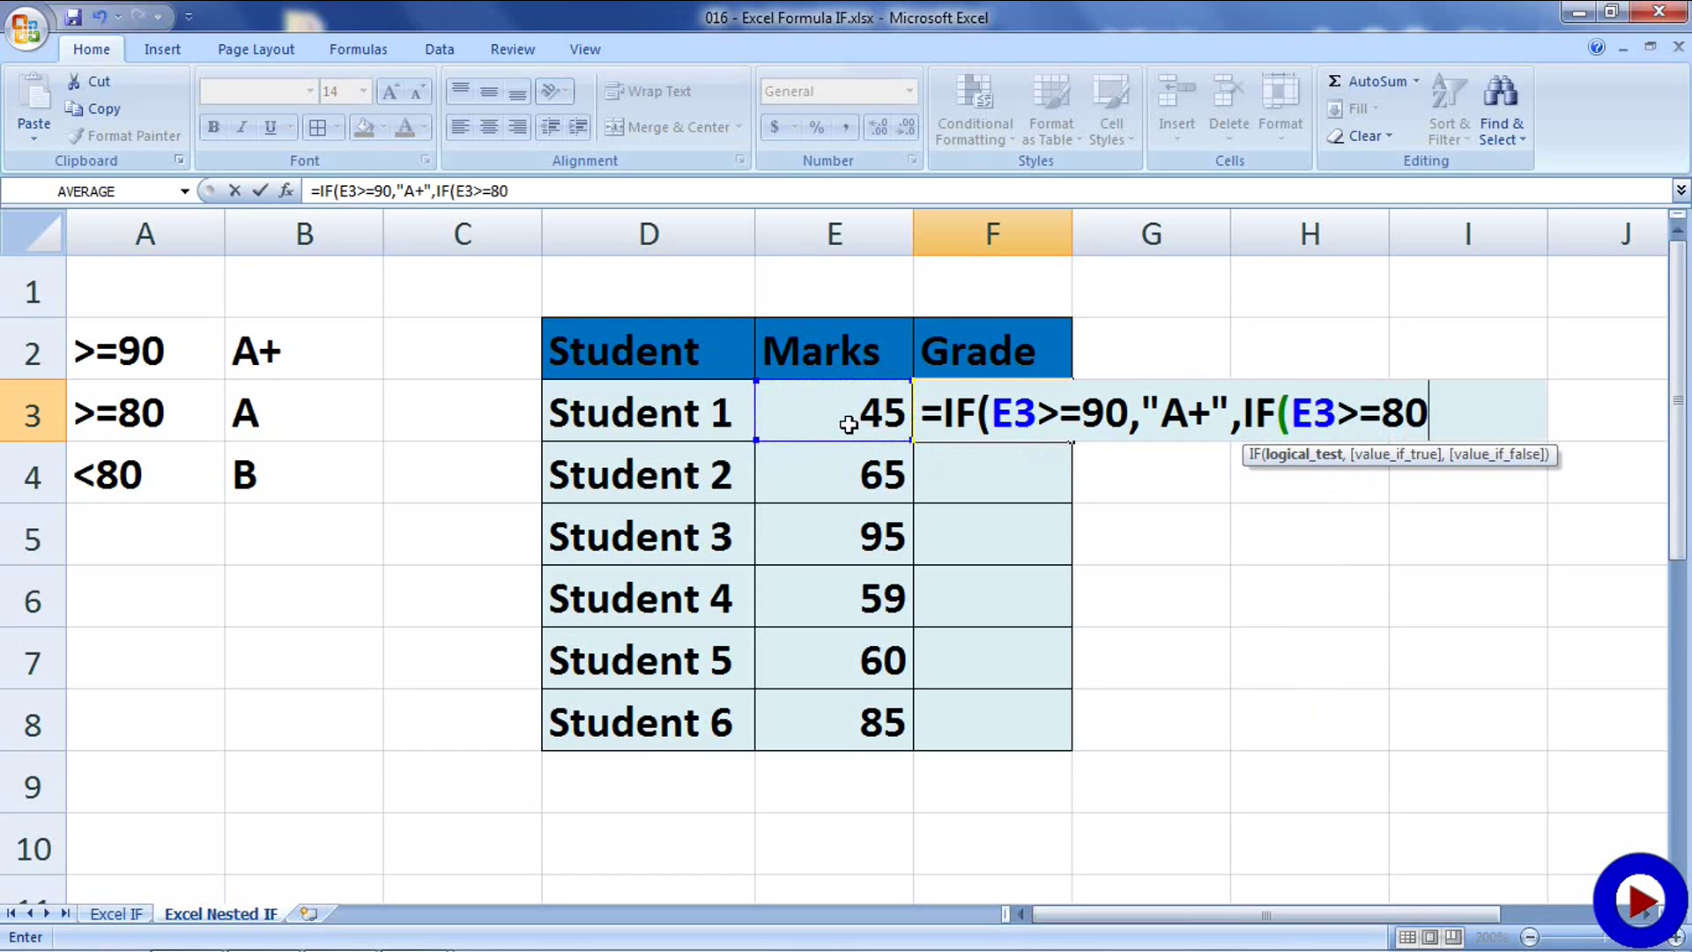
pyautogui.write(',')
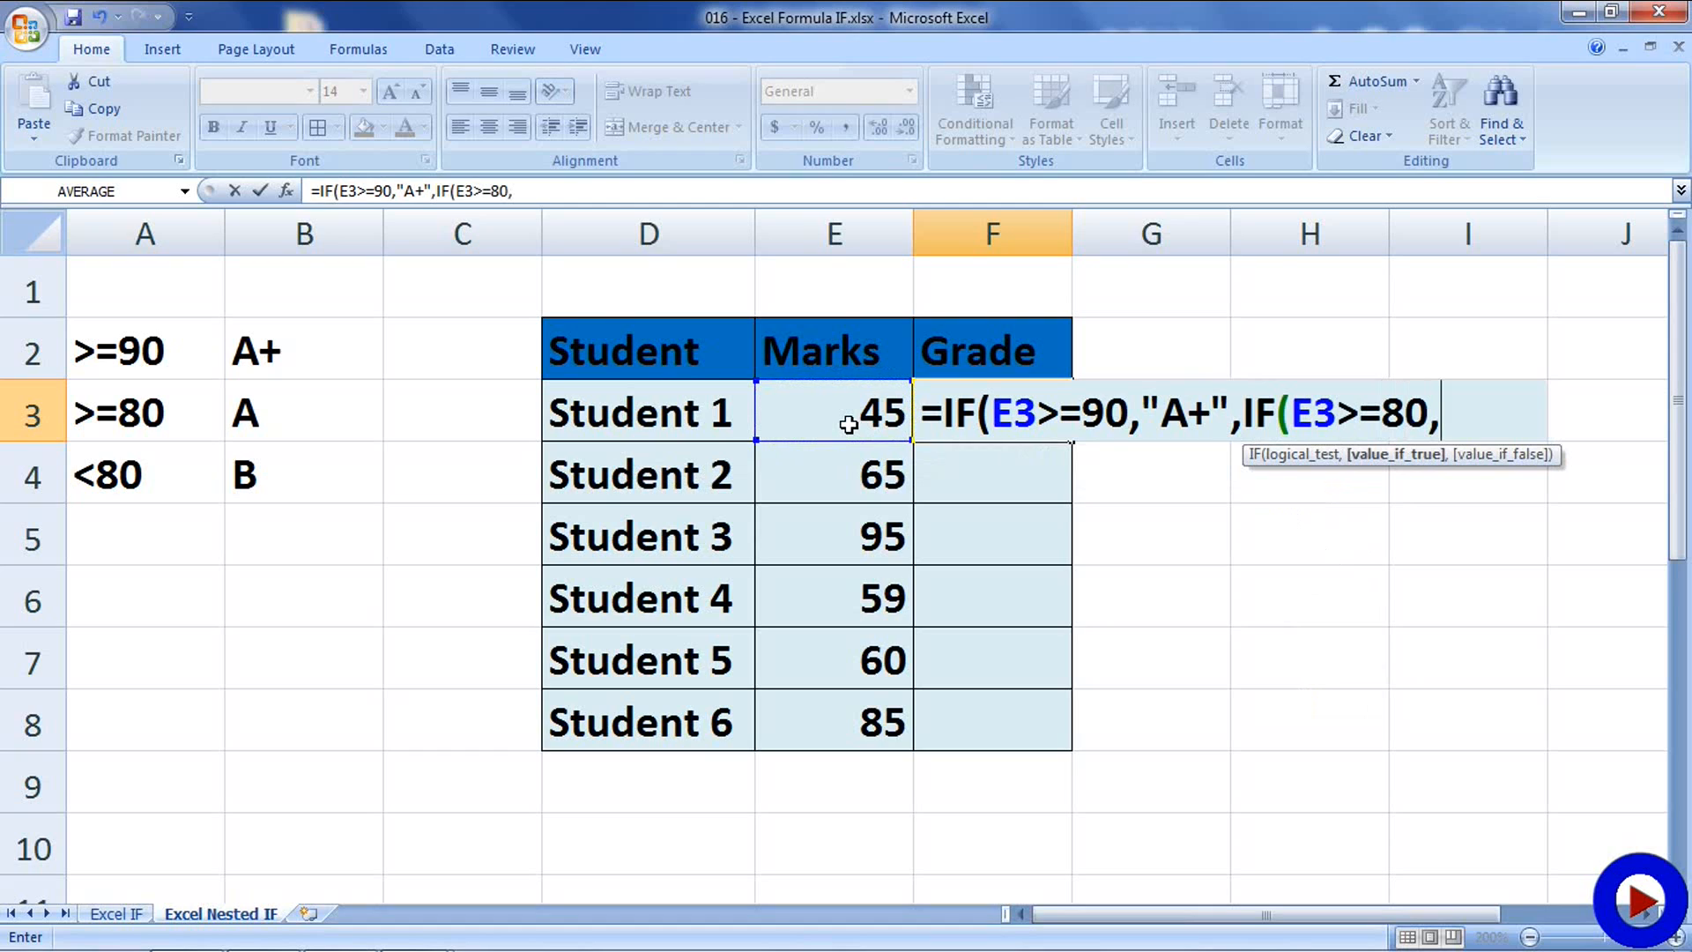
pyautogui.write('"A"')
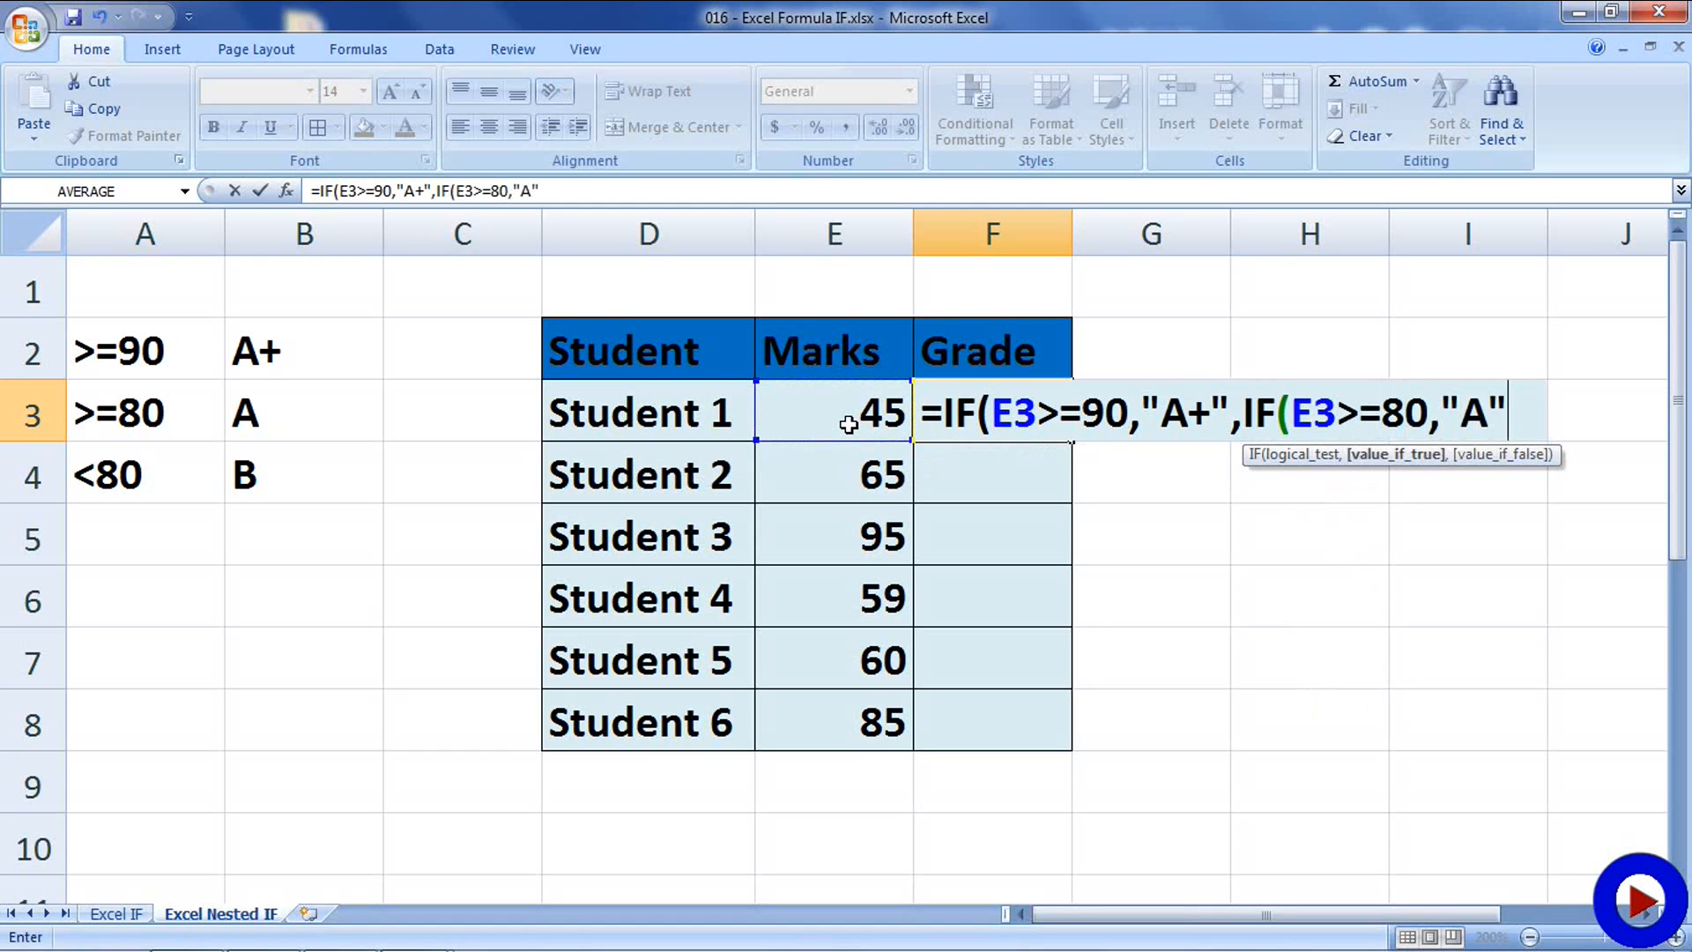
pyautogui.write(',')
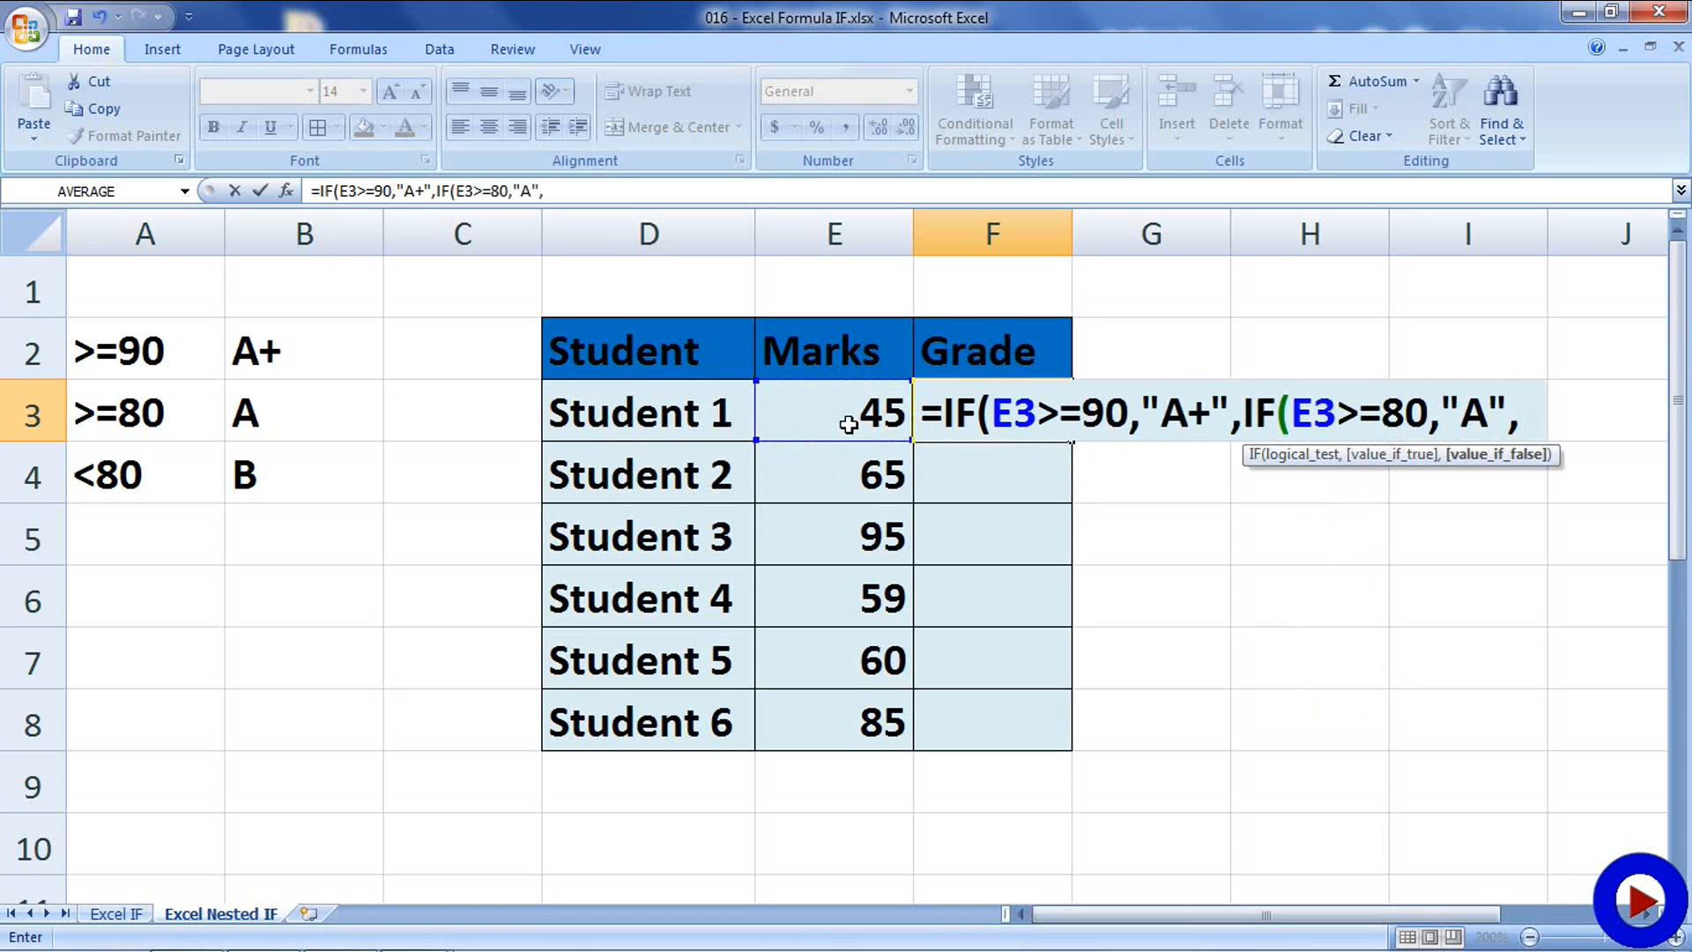
pyautogui.write('"')
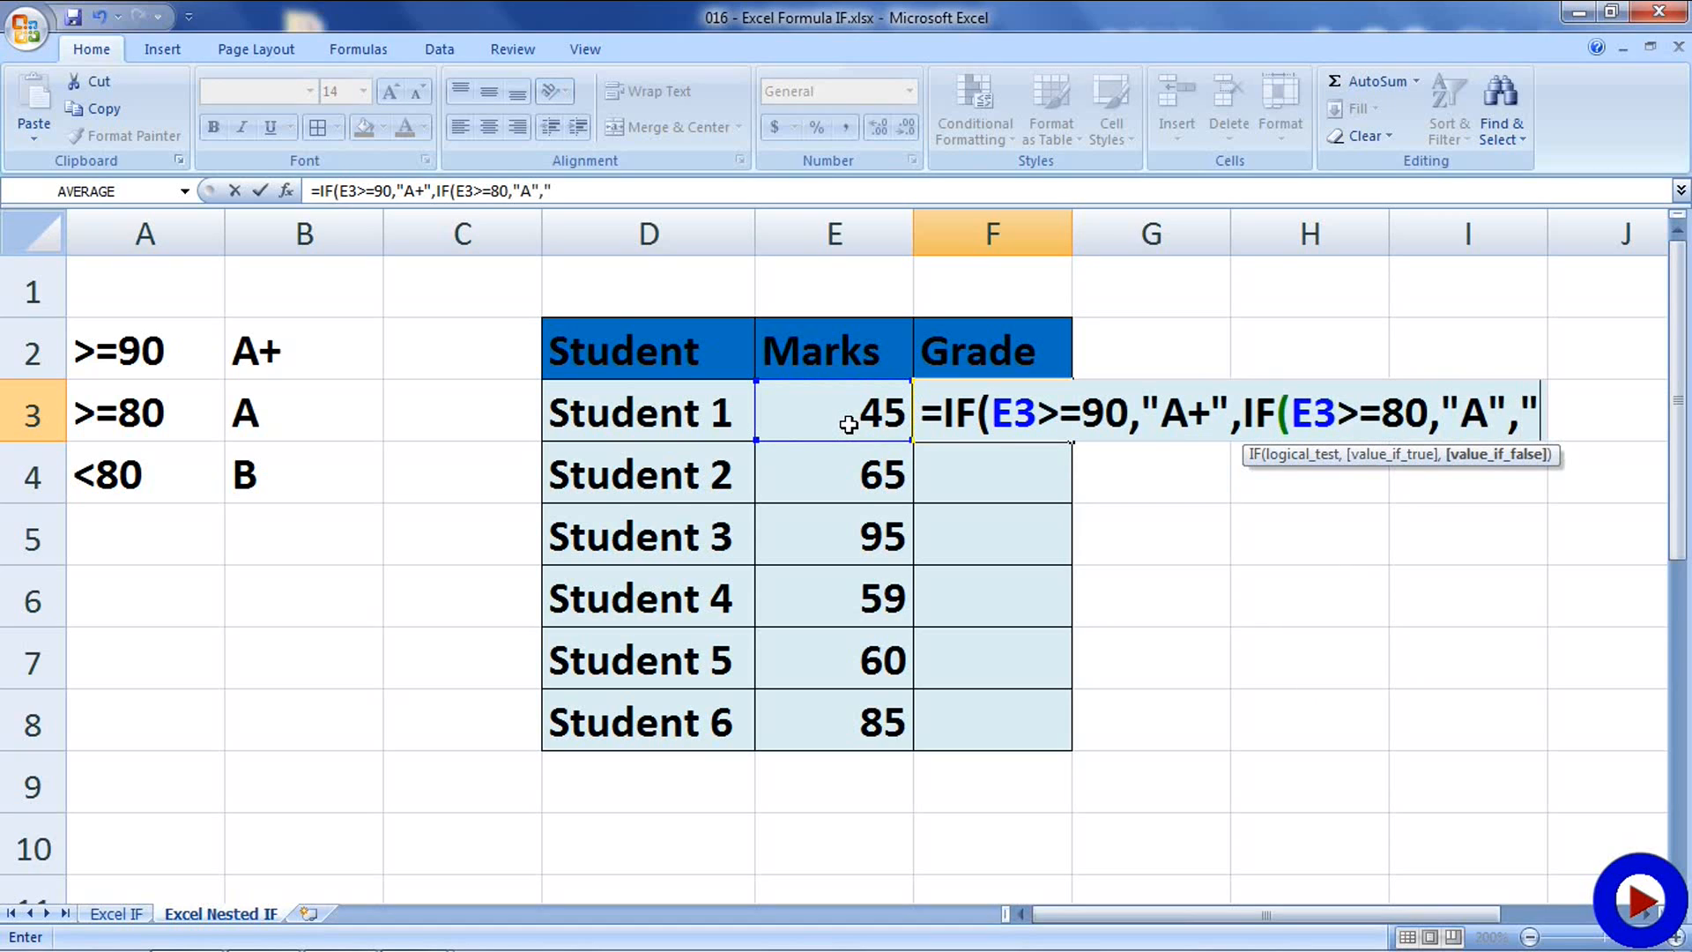
pyautogui.write('B"')
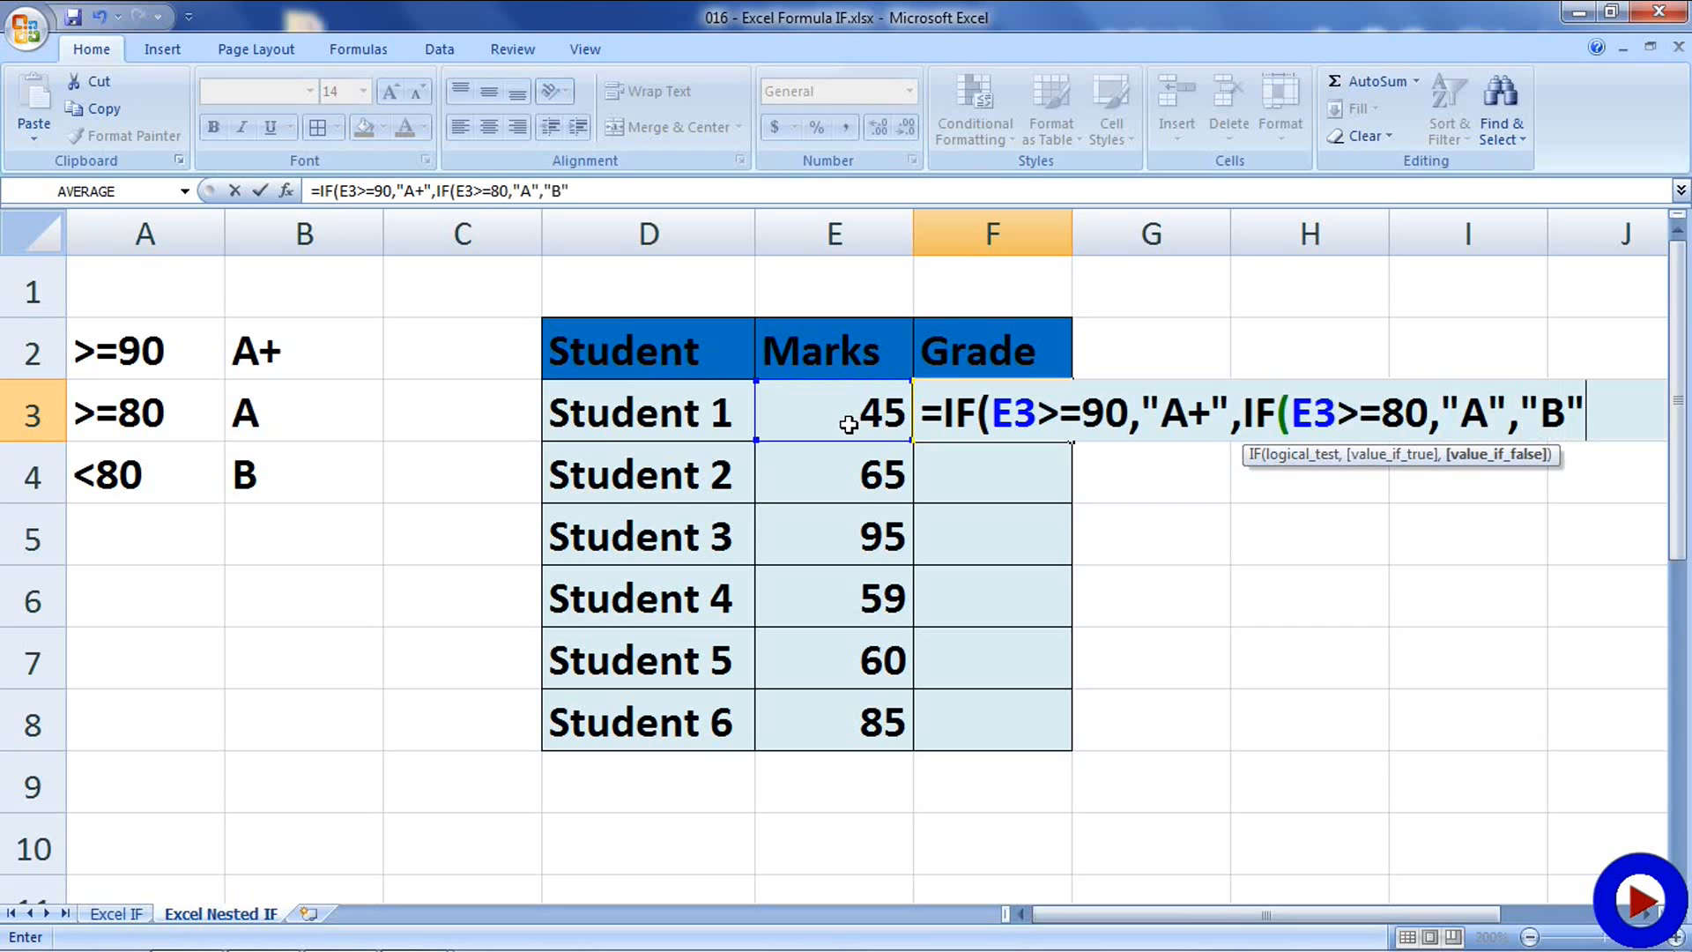
pyautogui.write(')')
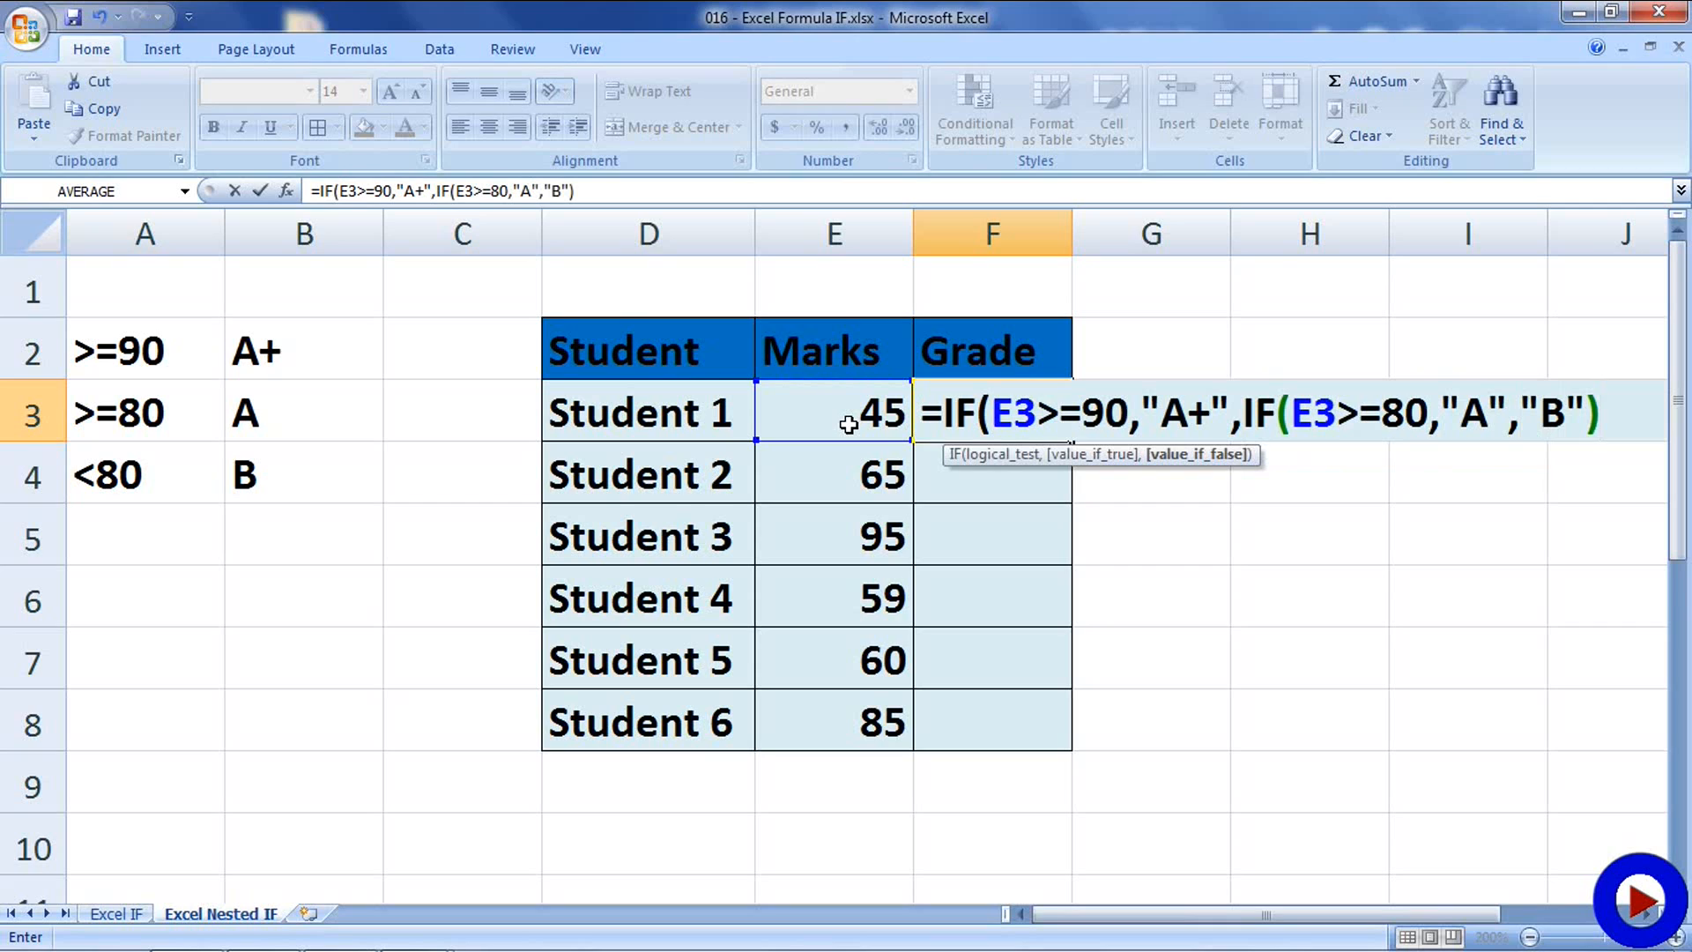
pyautogui.write(')')
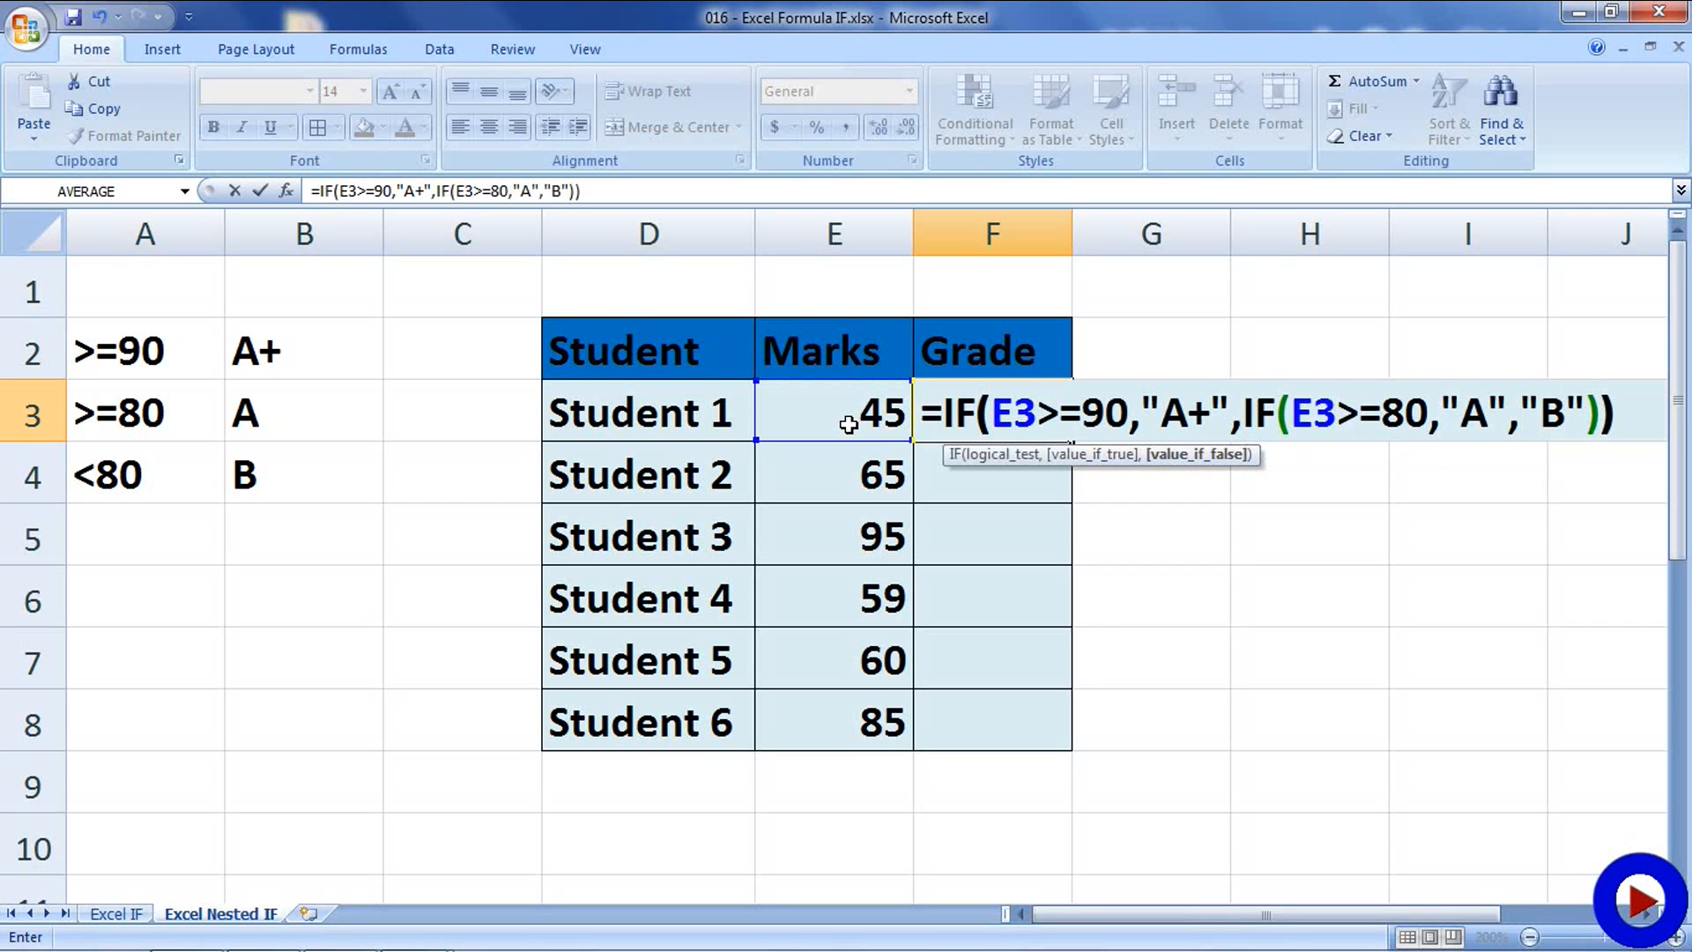
pyautogui.press('Enter')
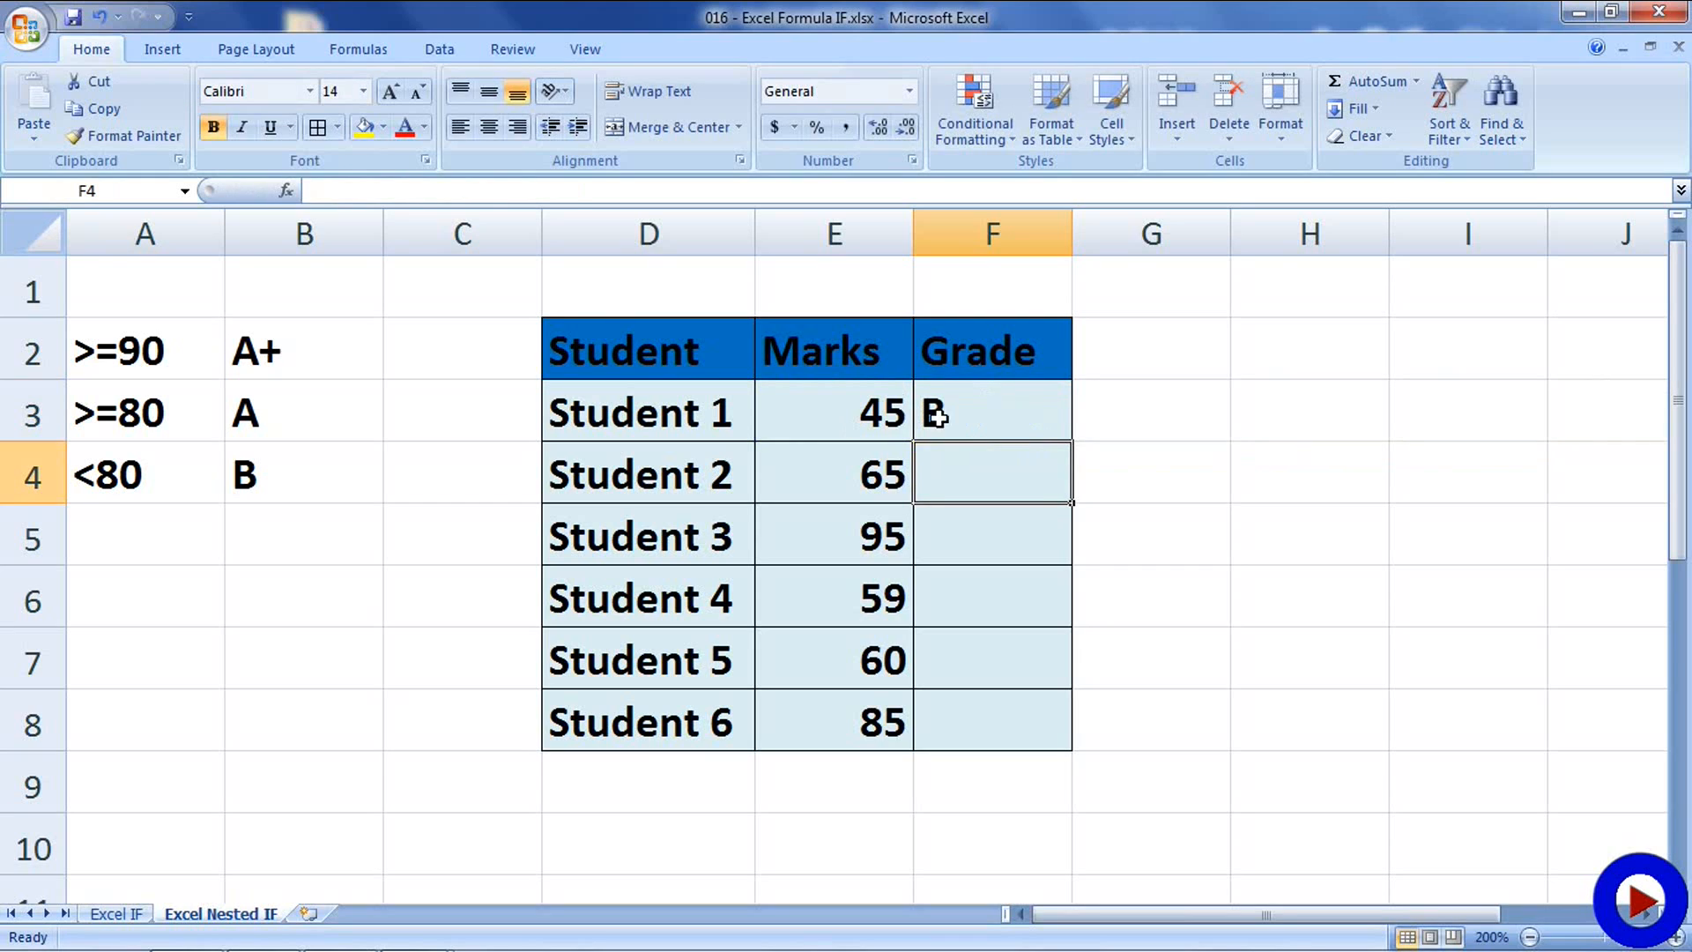
# Copy F3's nested IF formula into F4:F8 giving grades B, B, A+, B, B, A.
pyautogui.click(991, 413)
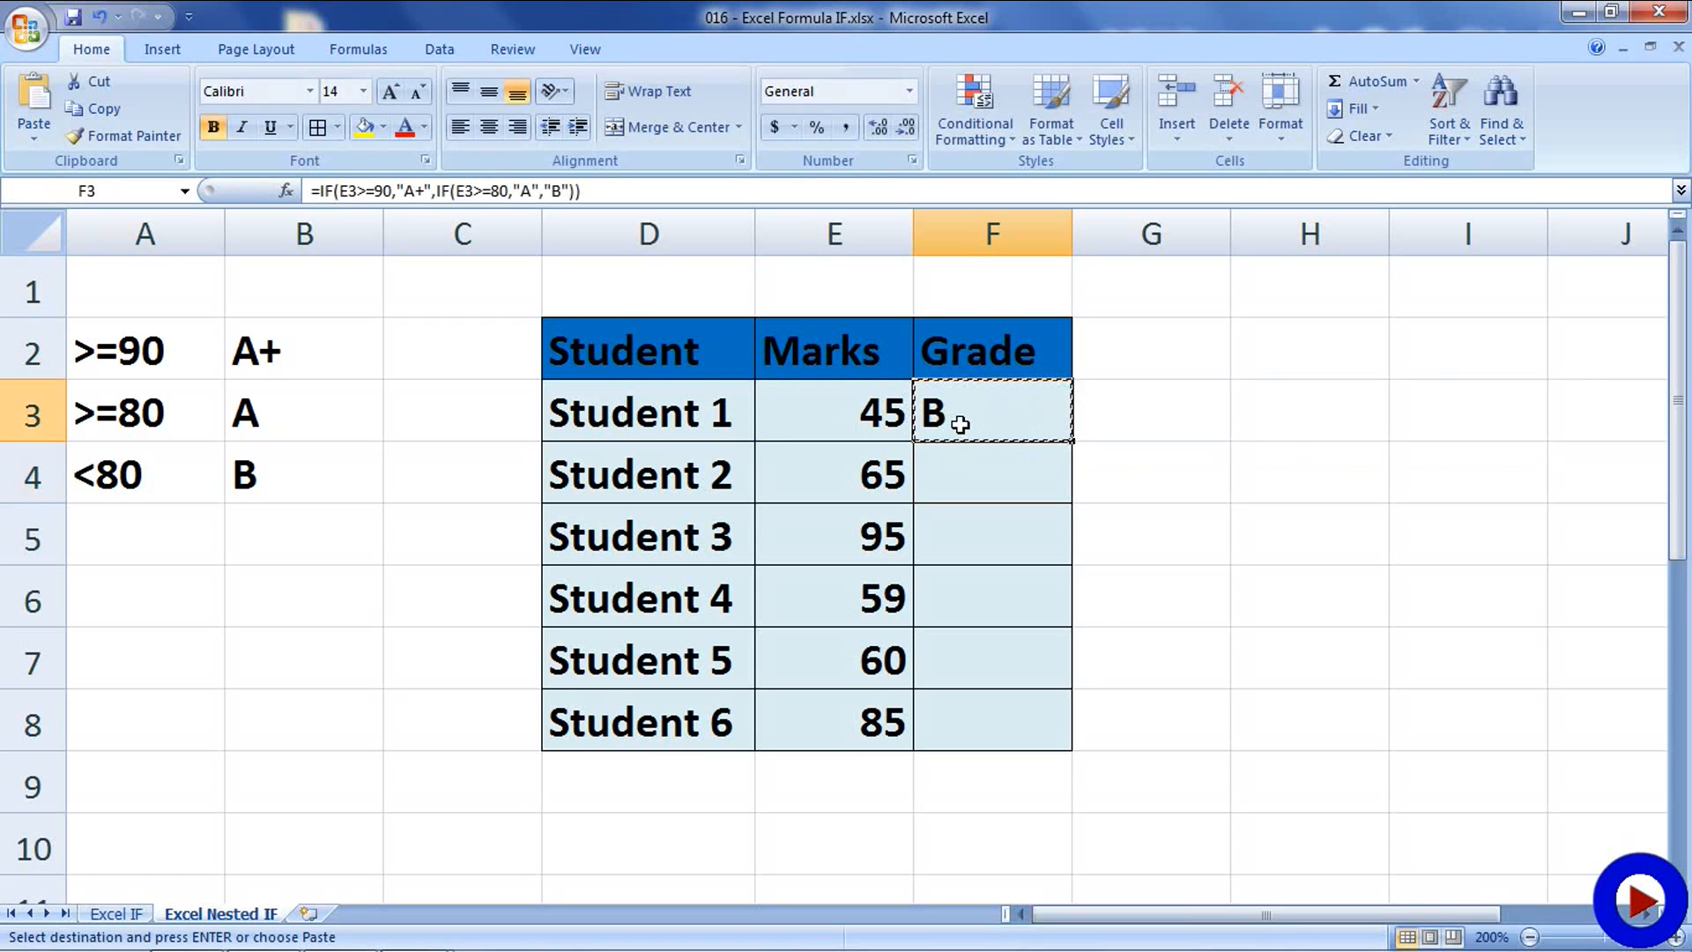
pyautogui.moveTo(991, 472); pyautogui.dragTo(991, 721)
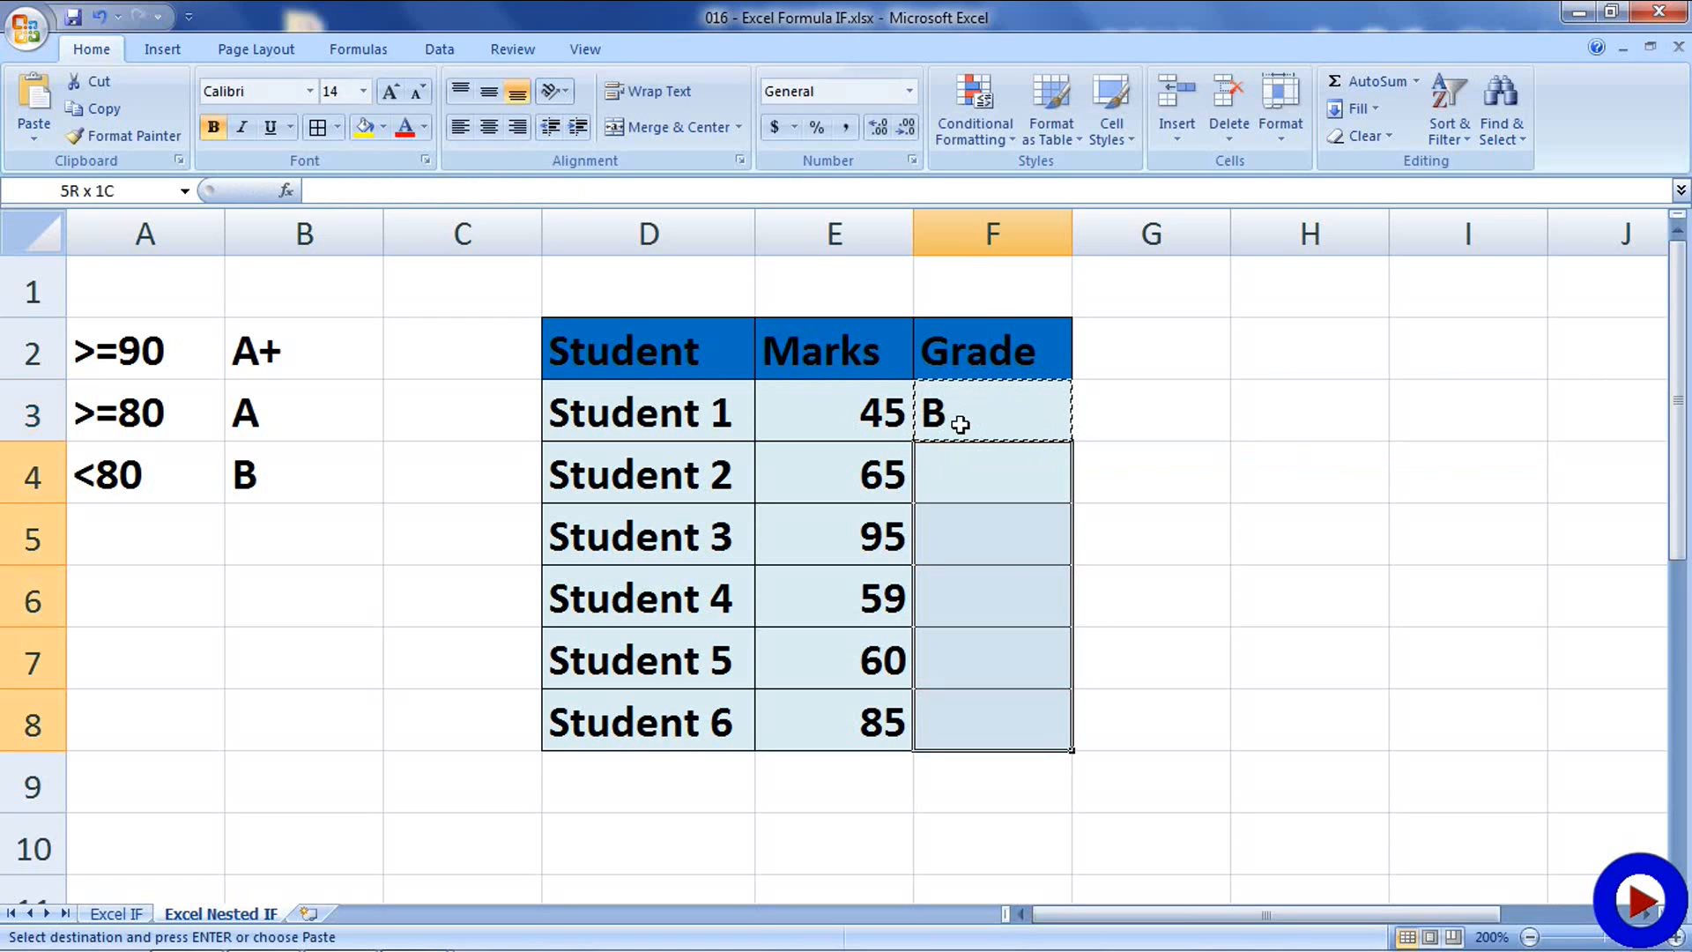
pyautogui.press('enter')
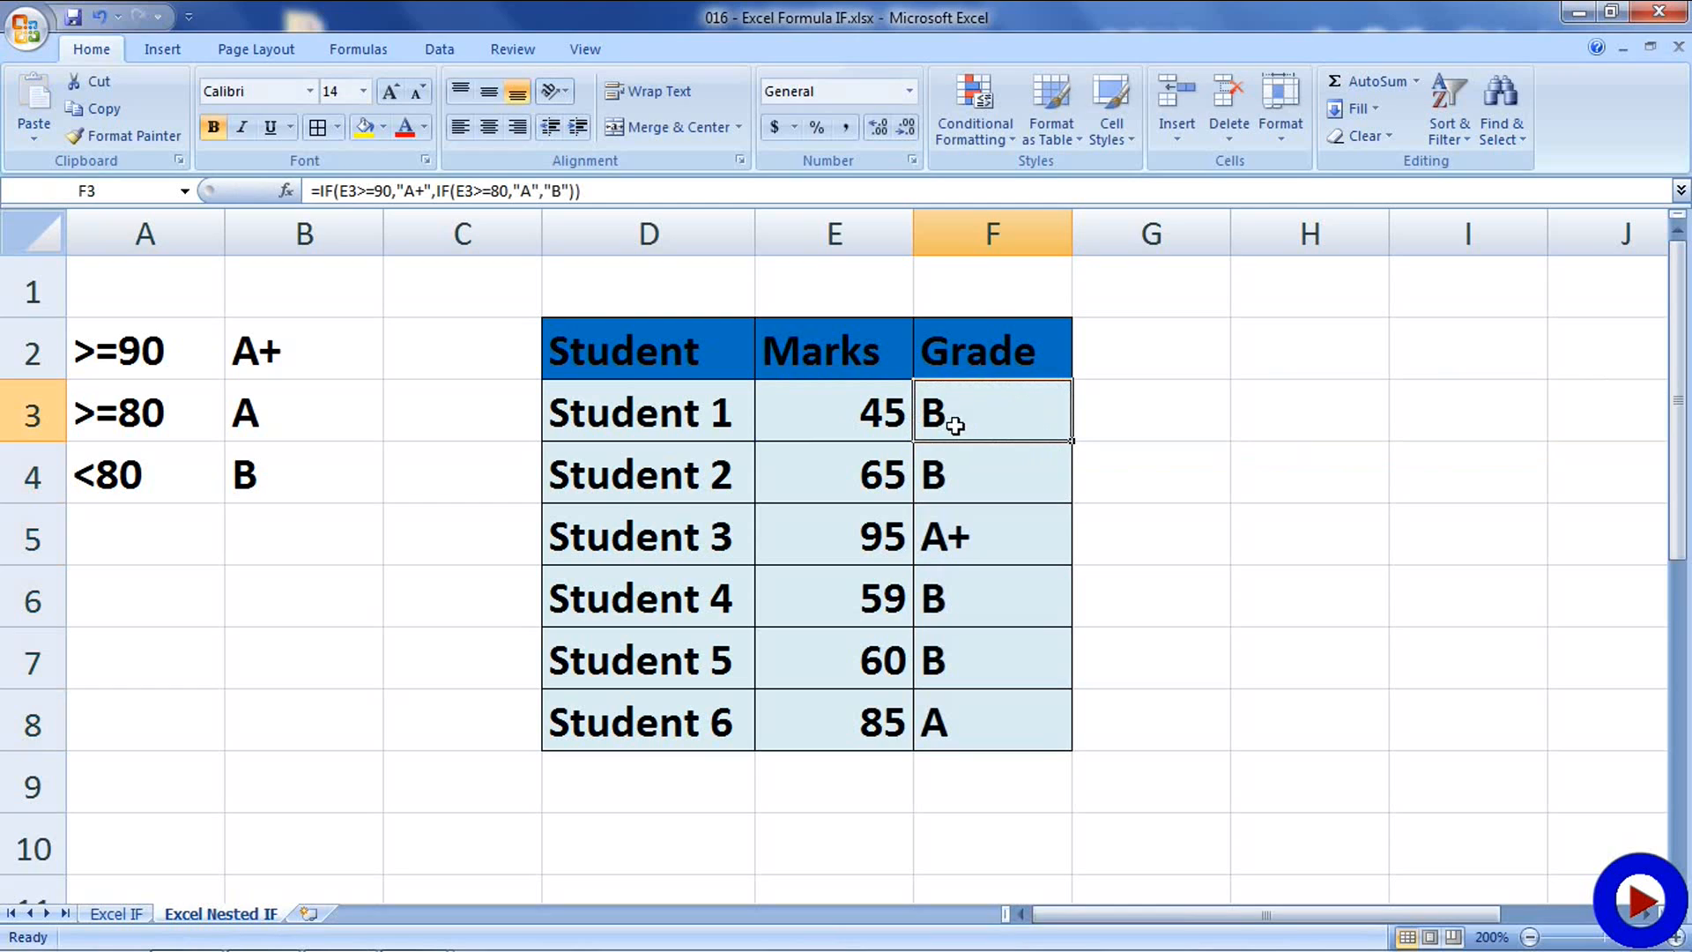
pyautogui.moveTo(843, 565)
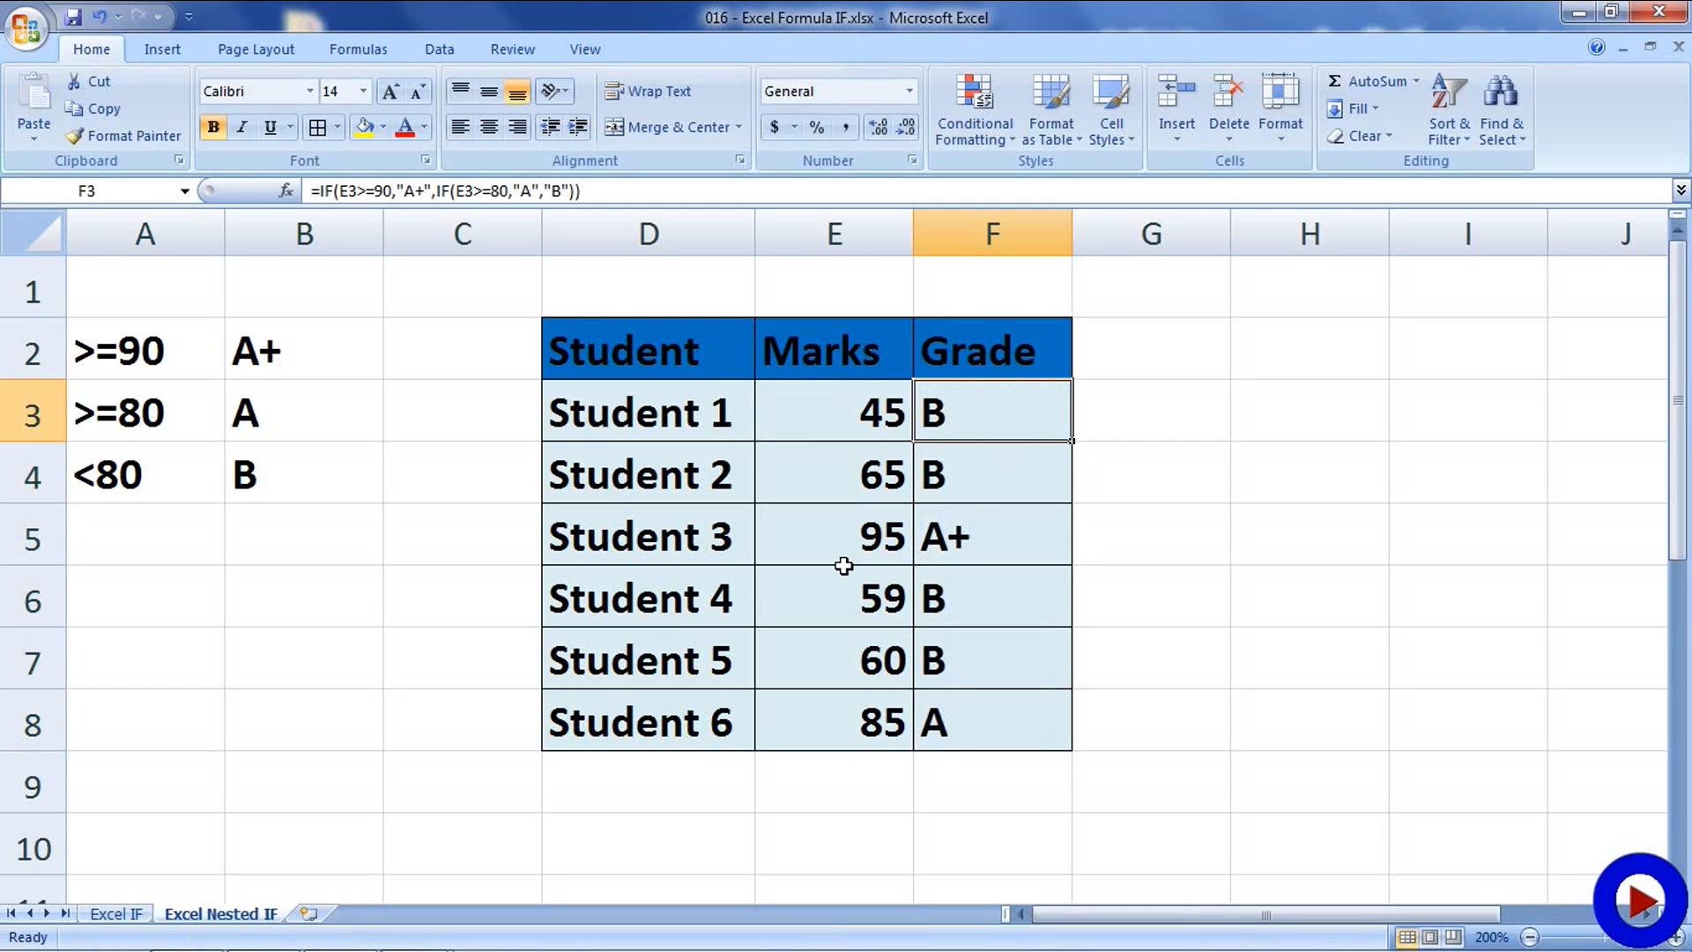
pyautogui.moveTo(874, 599)
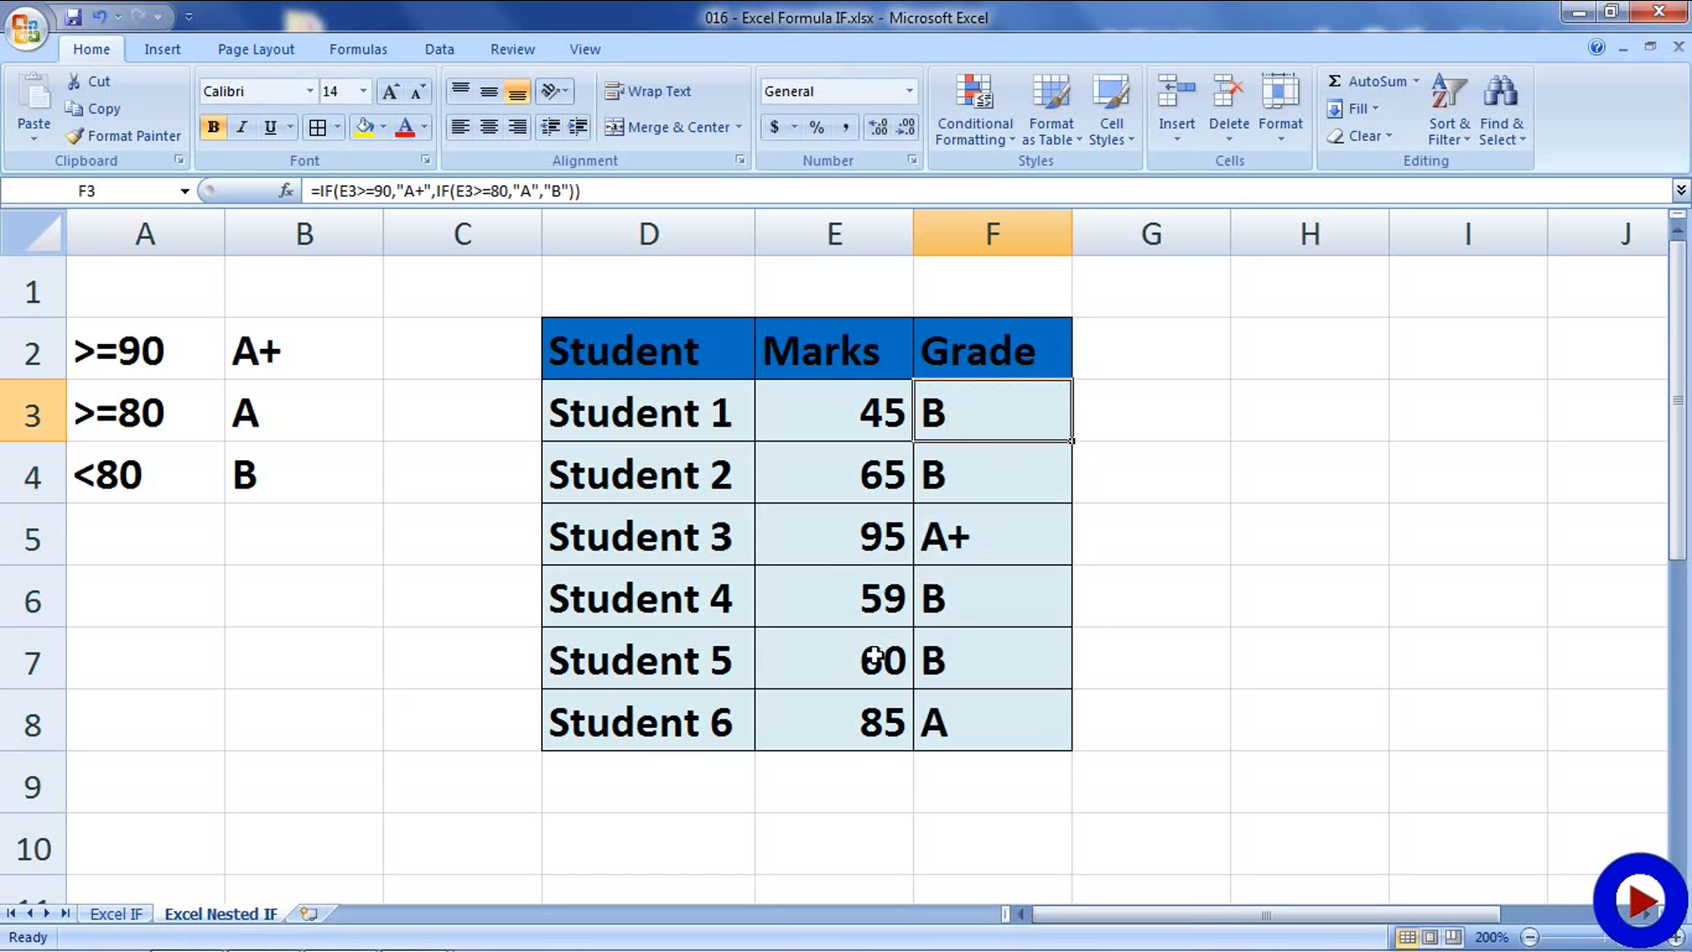
pyautogui.moveTo(865, 735)
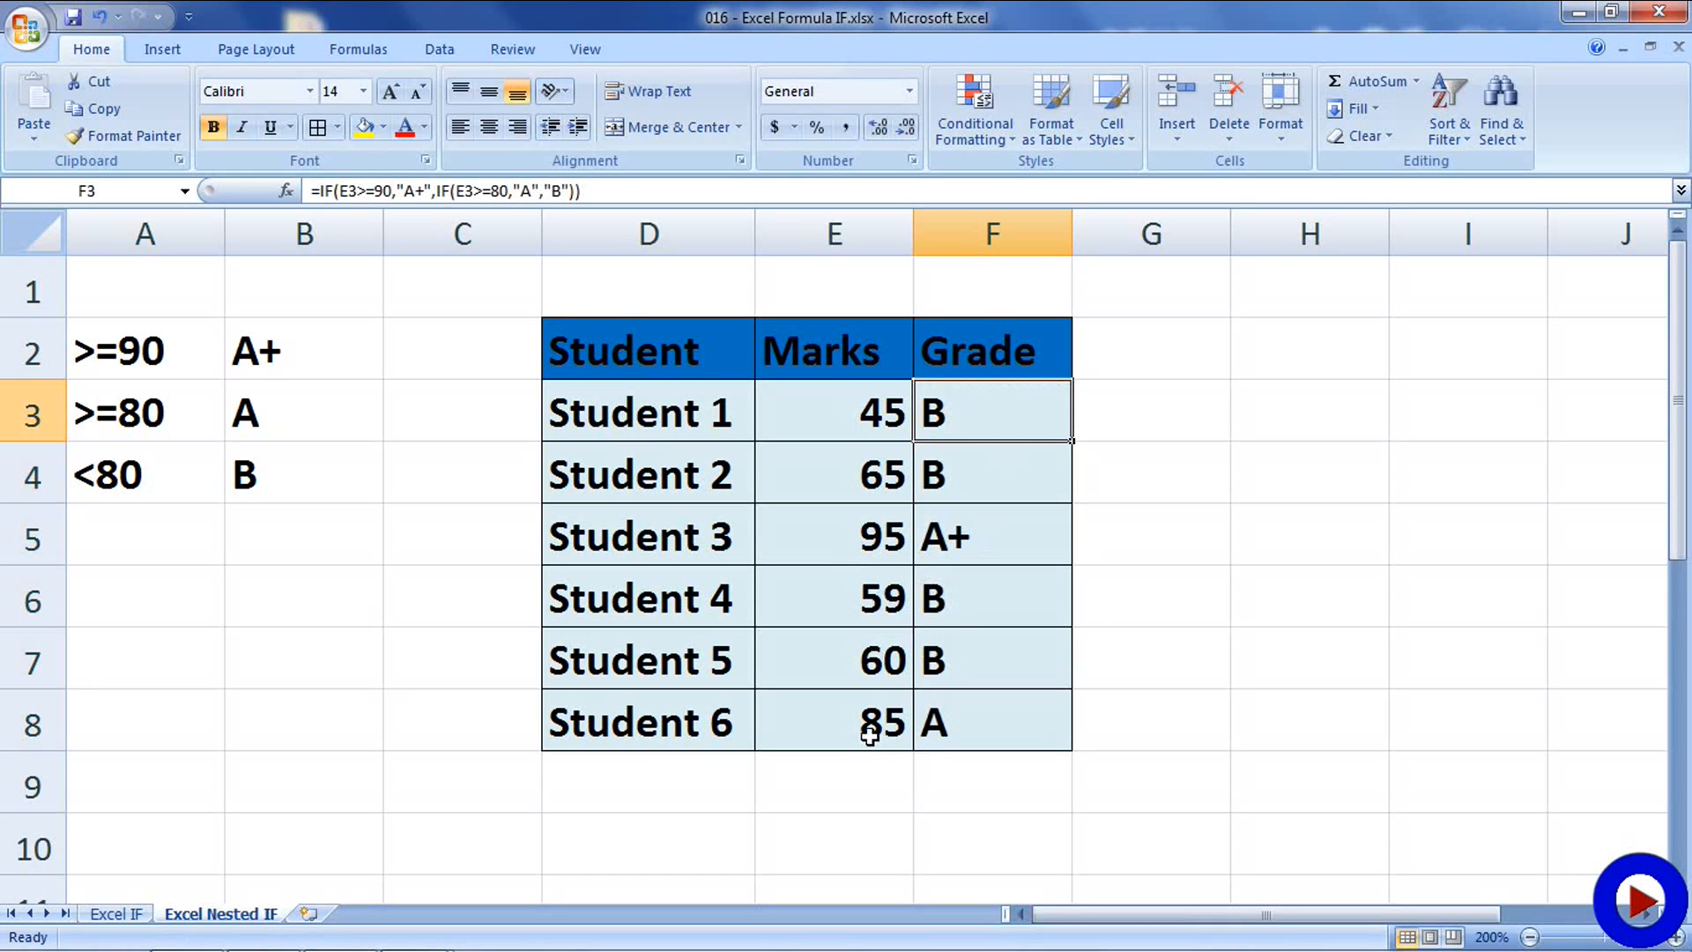
pyautogui.moveTo(1045, 426)
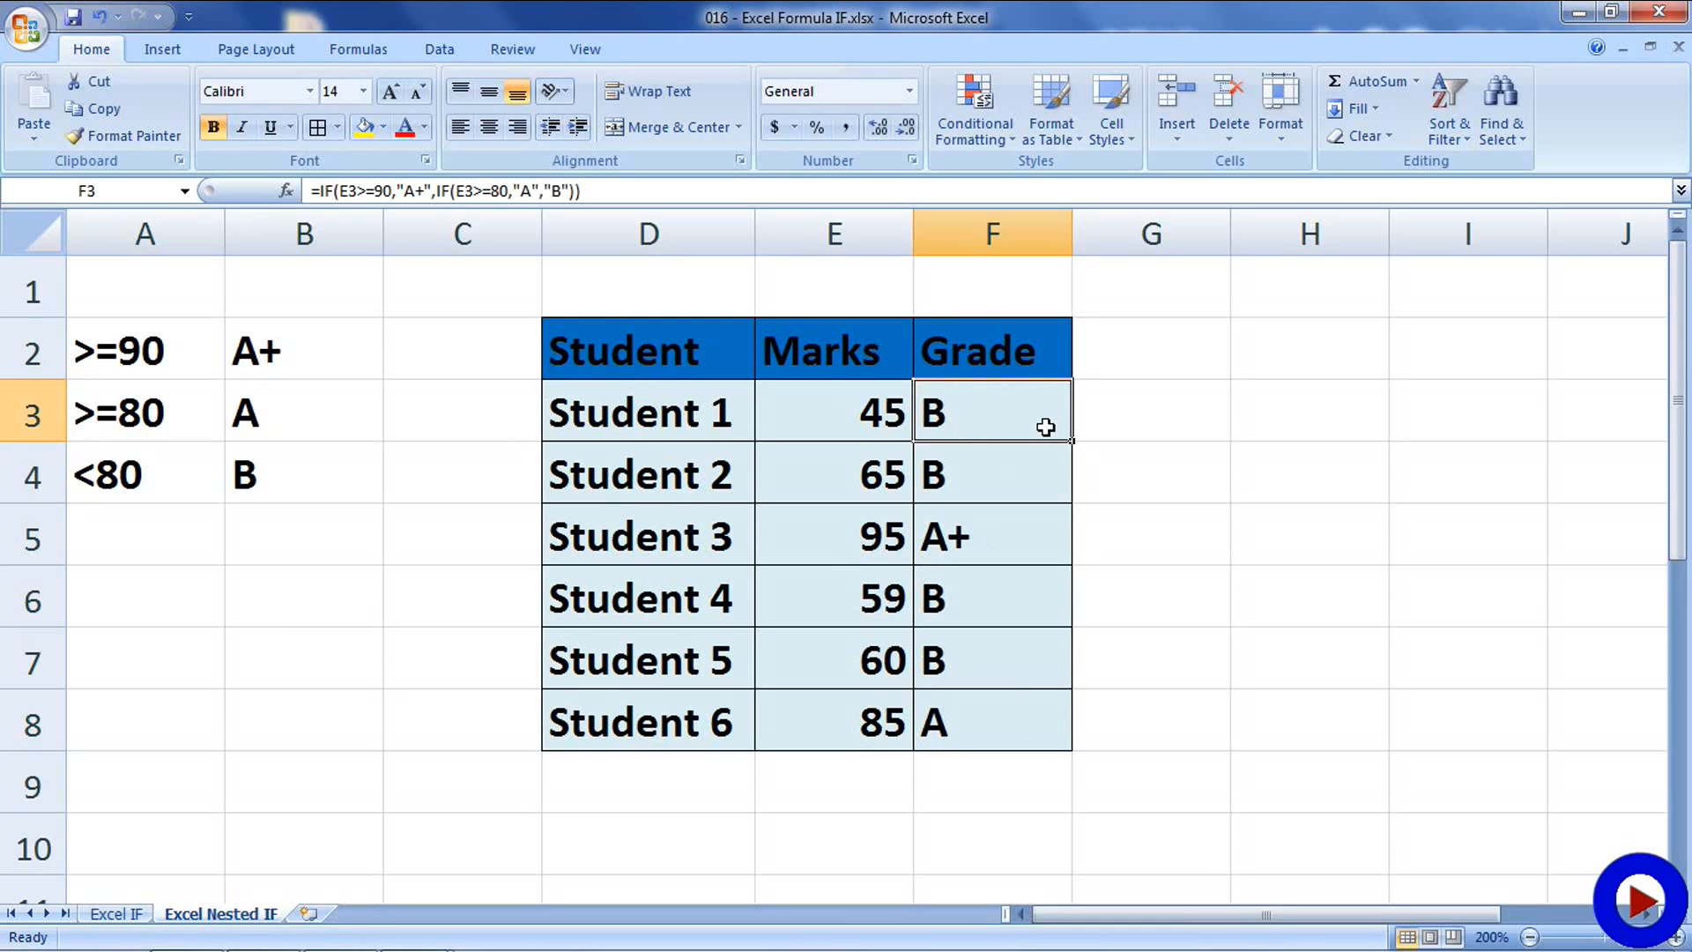
pyautogui.moveTo(990, 414)
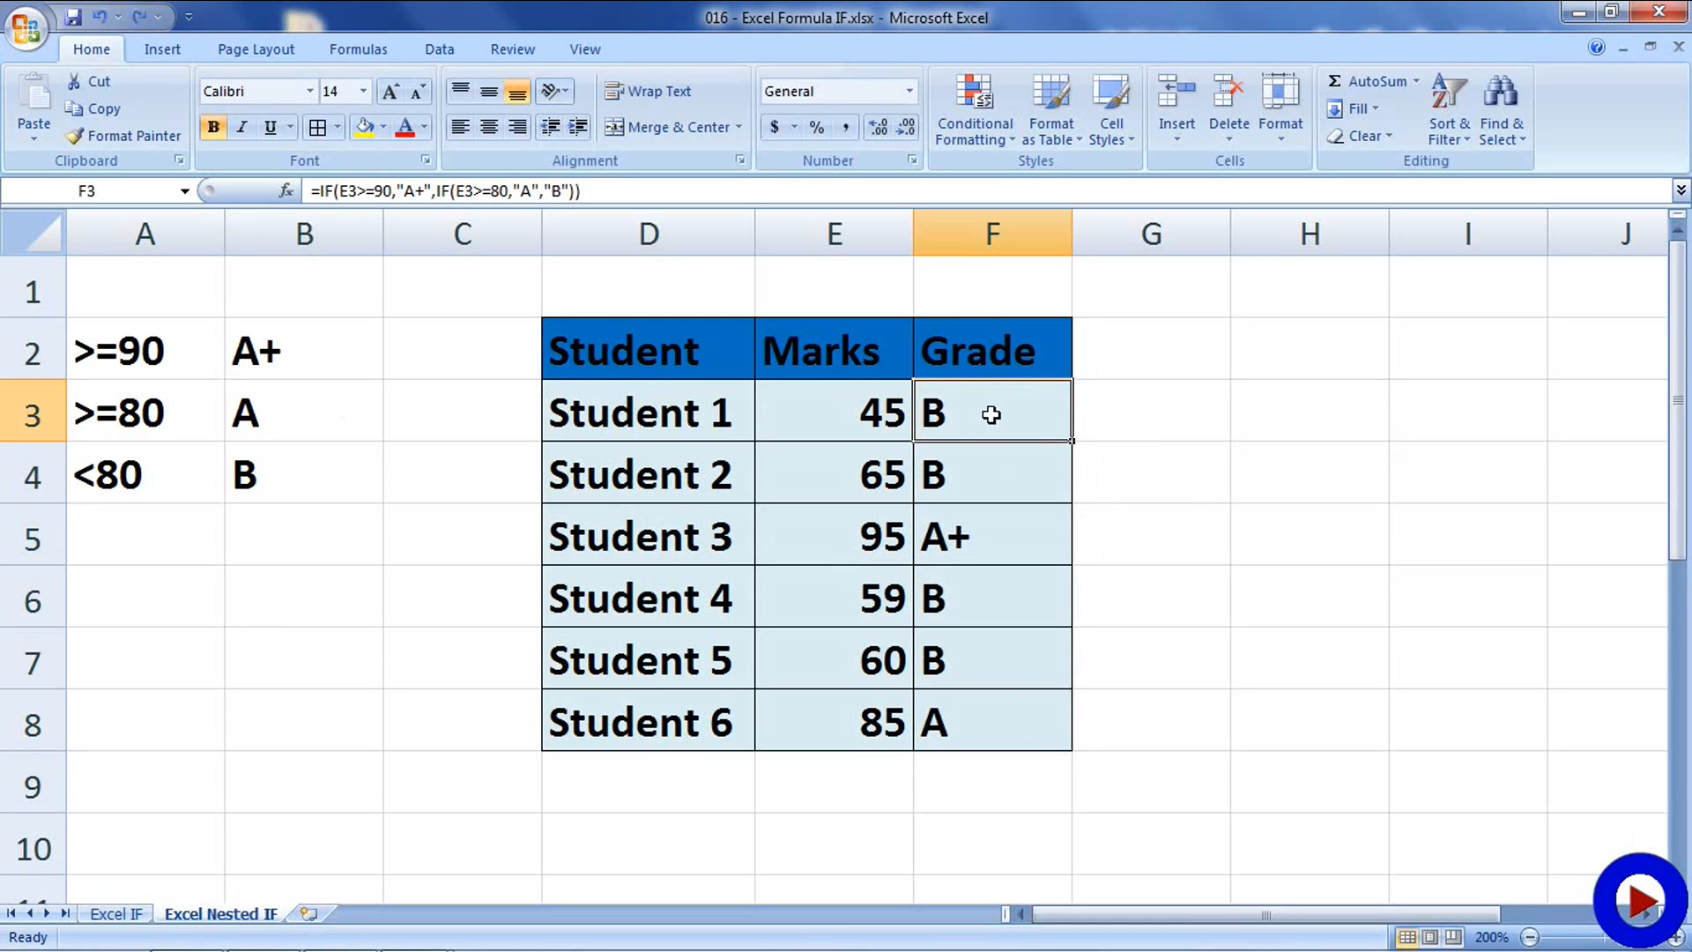
pyautogui.moveTo(289, 541)
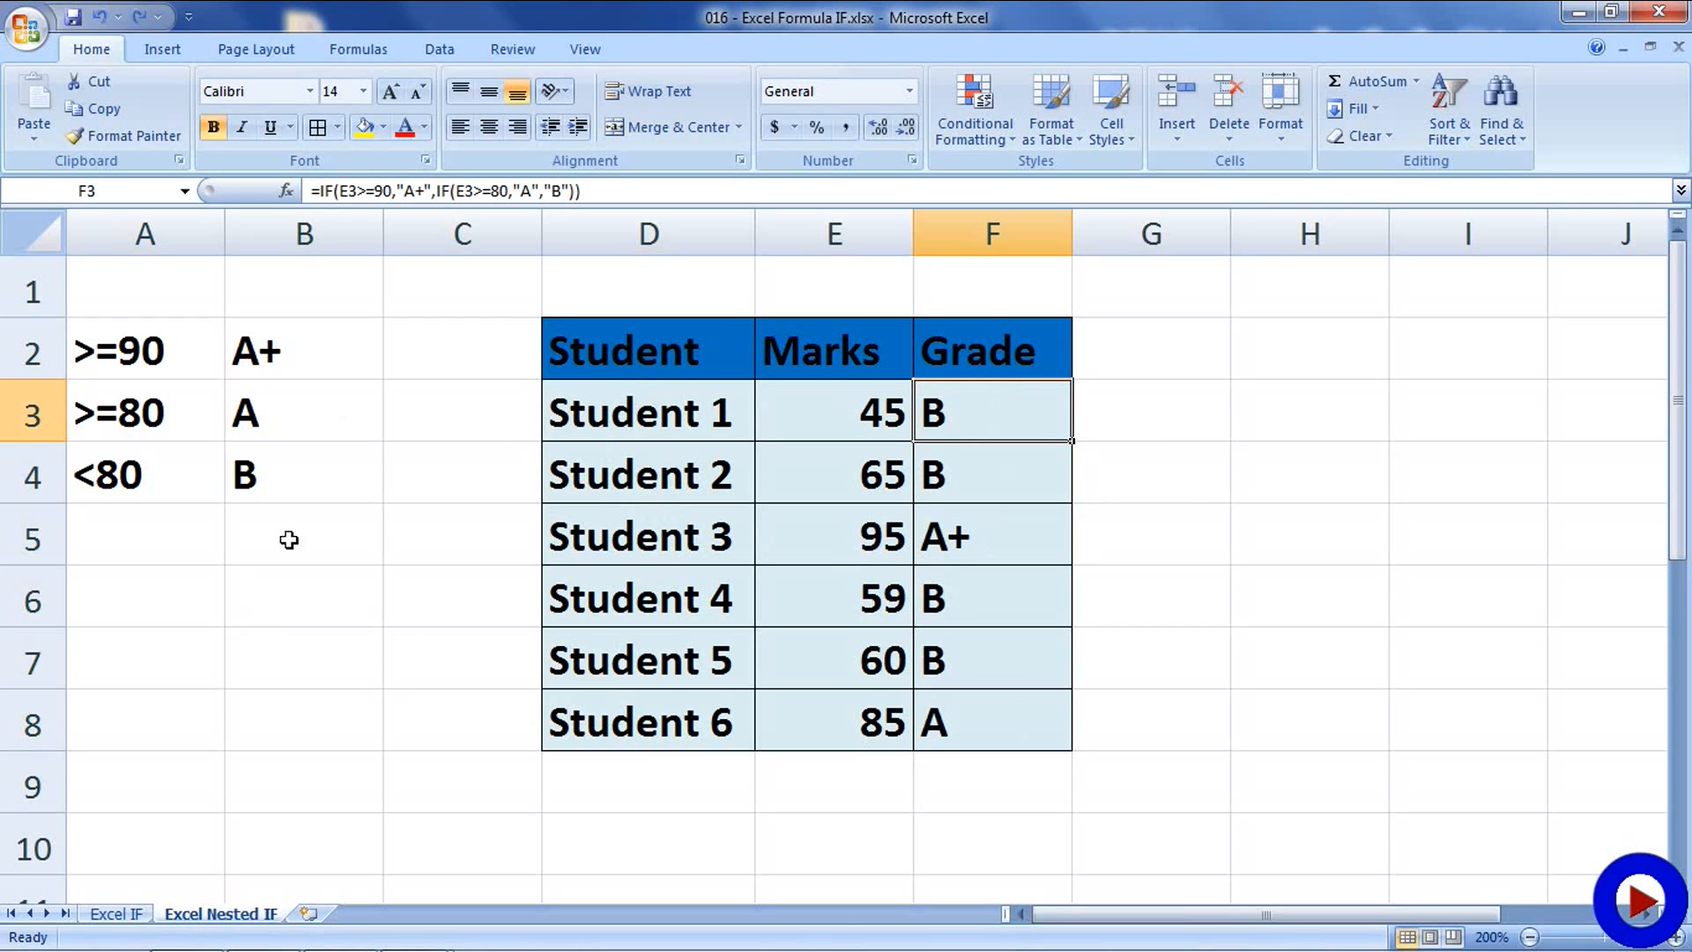
# Rewrite the criteria as >=65 B and add a fourth band <65 with grade C.
pyautogui.click(141, 474)
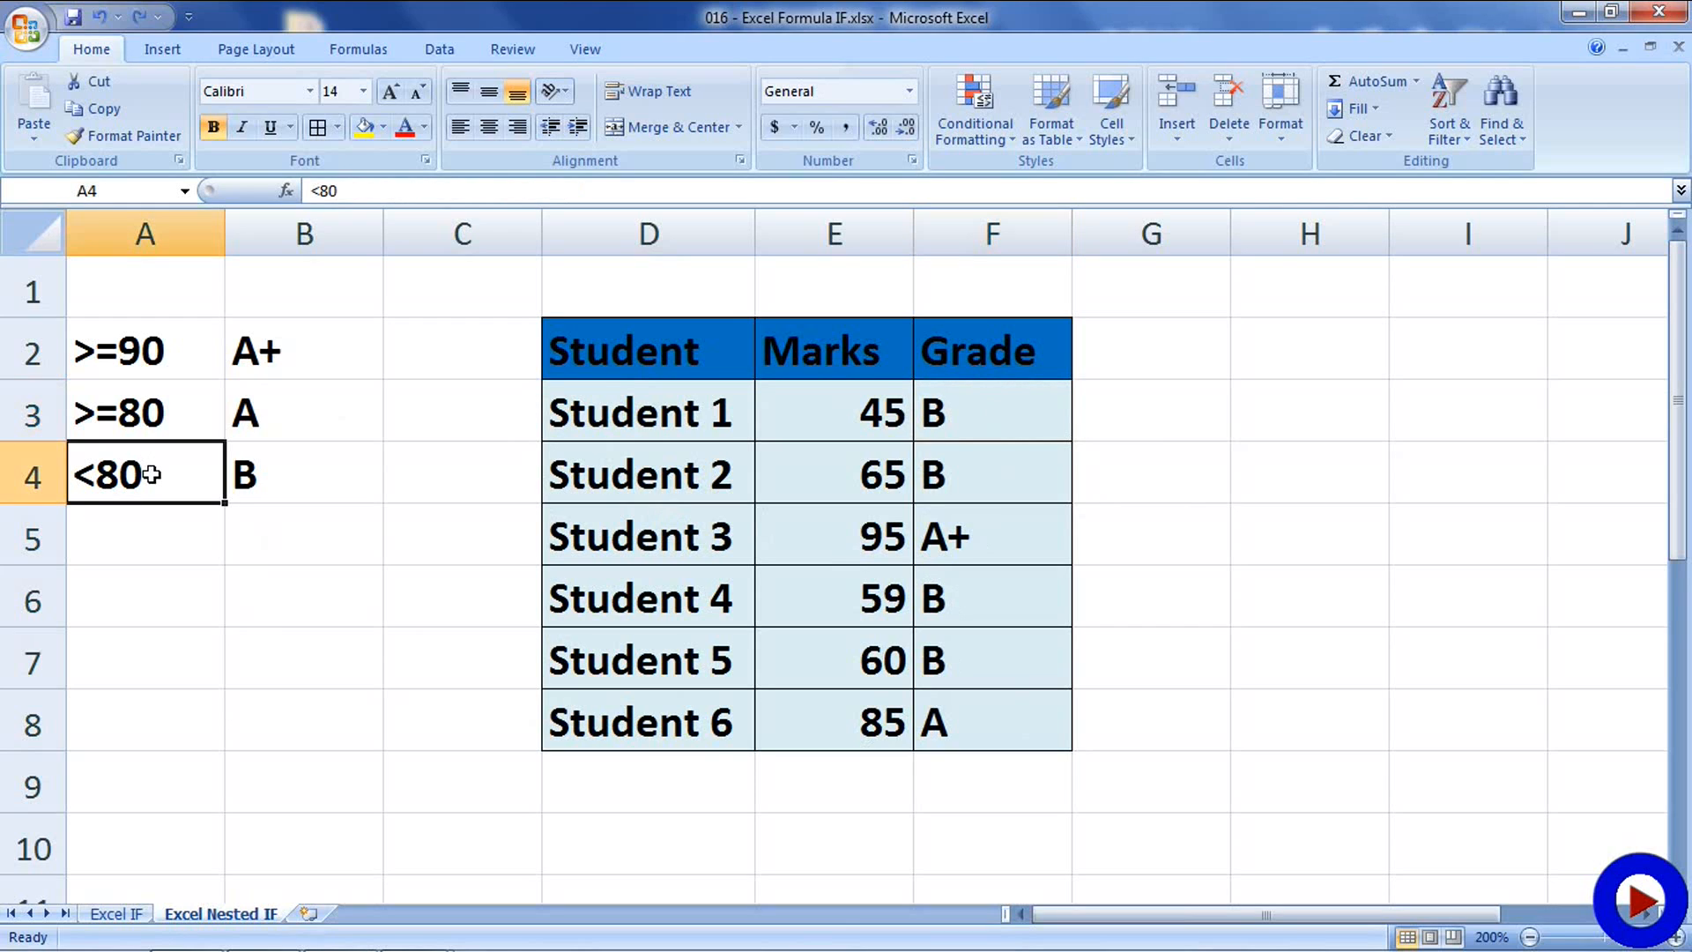
pyautogui.write('>=6')
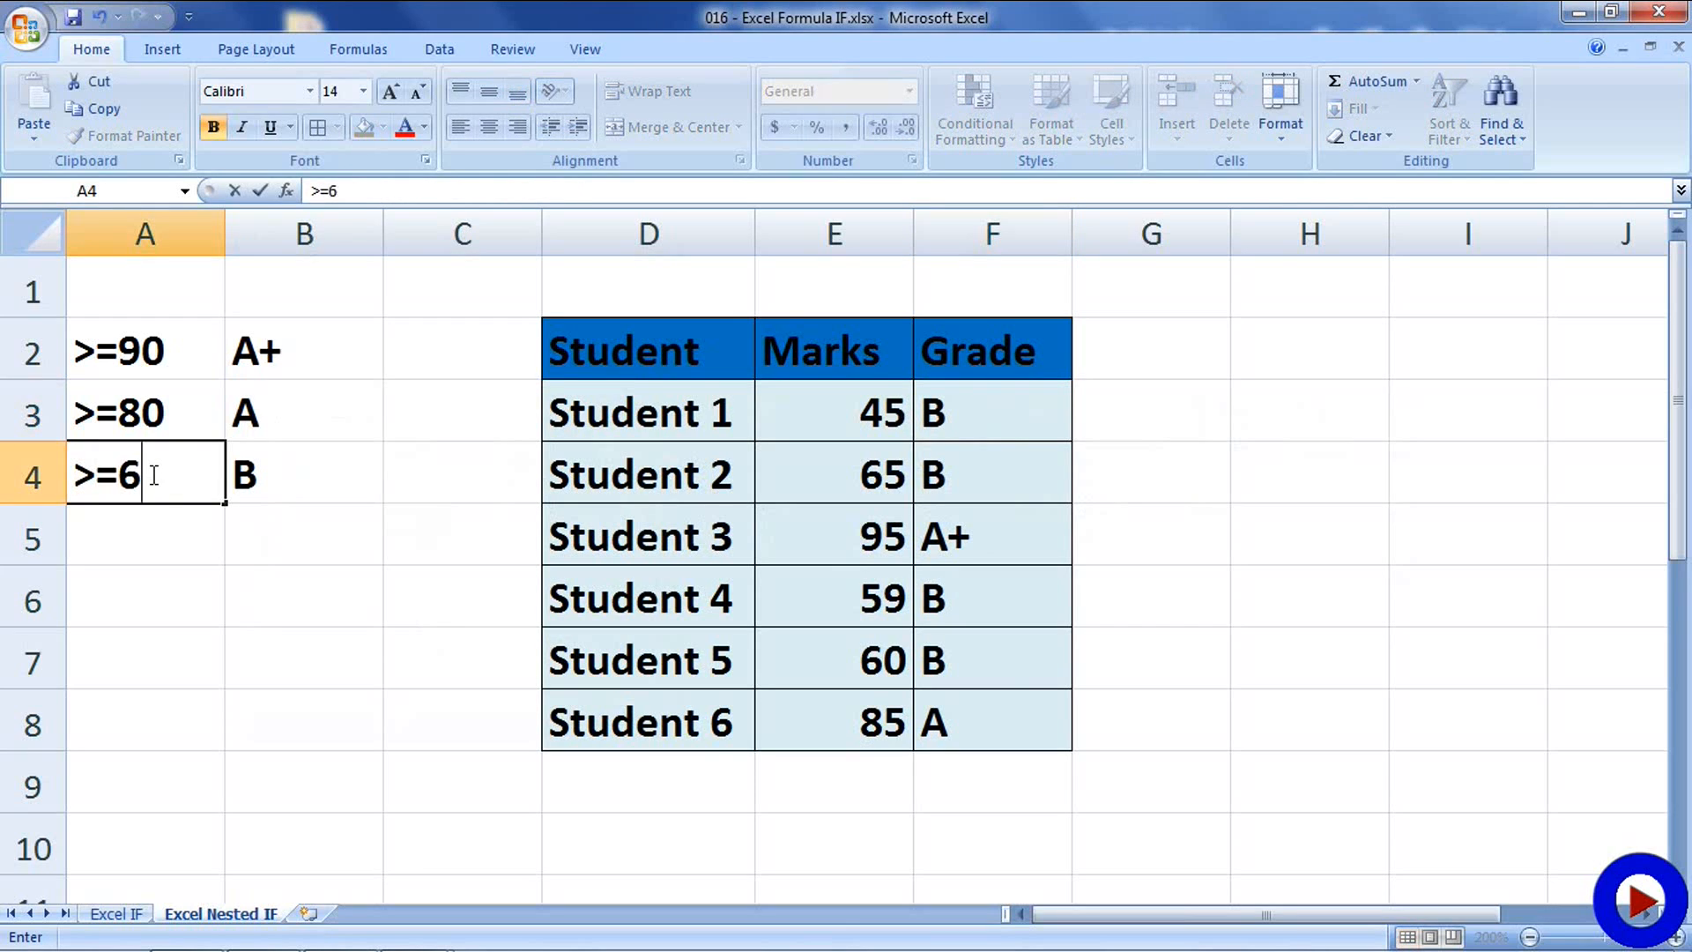
pyautogui.write('5')
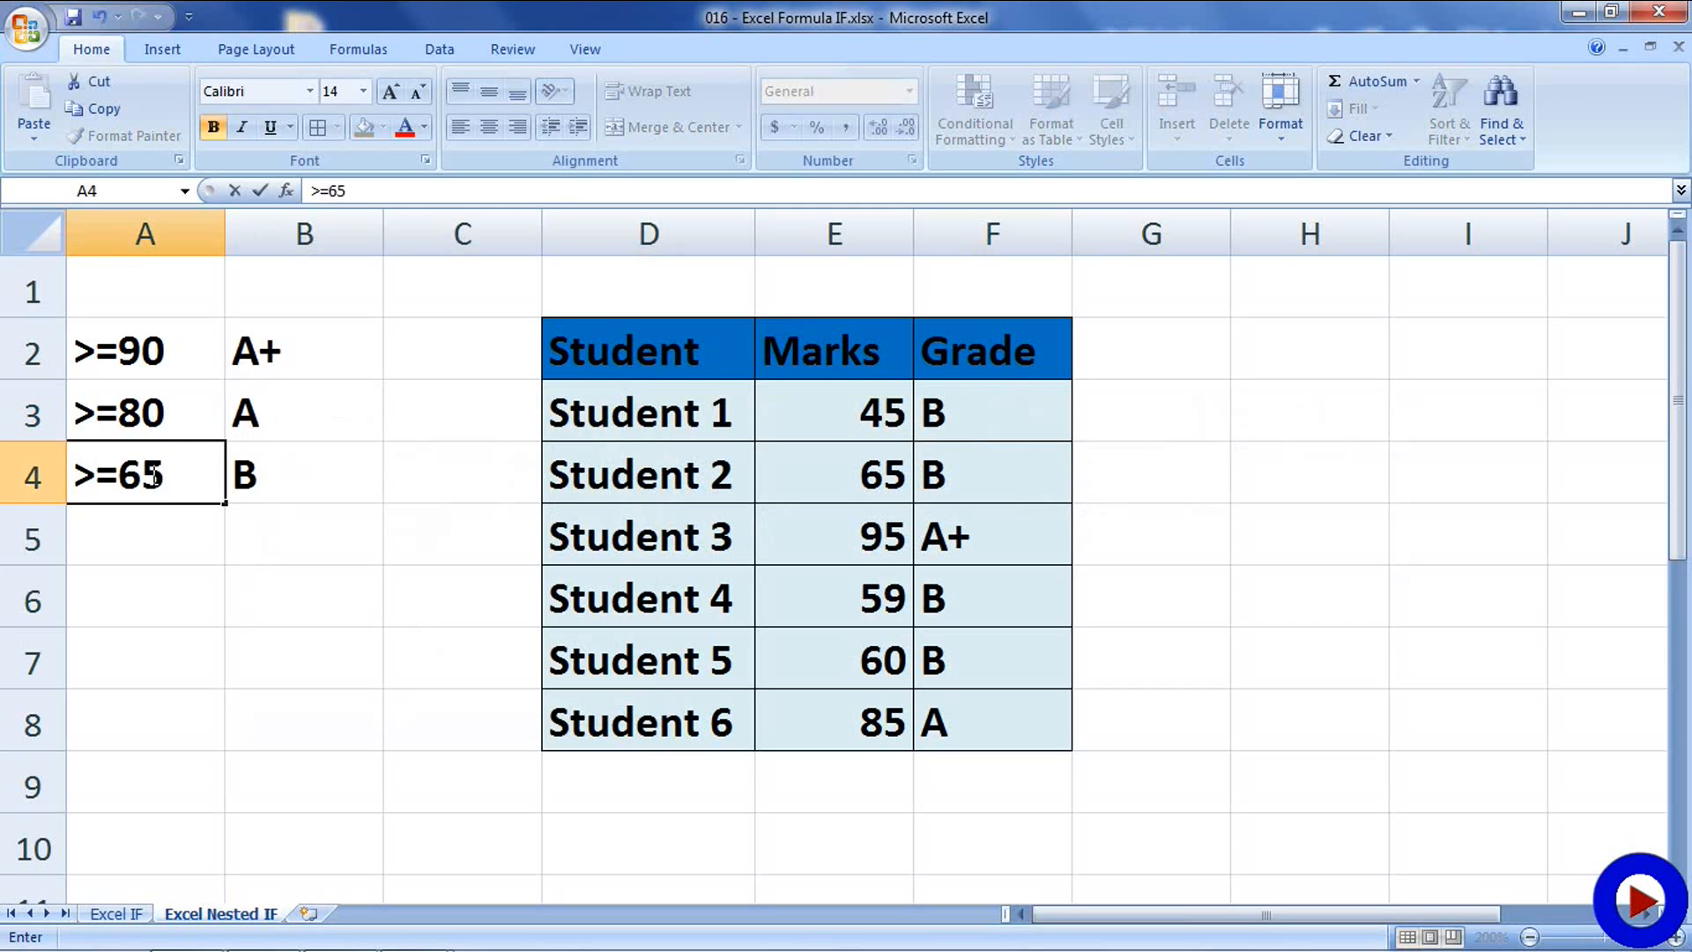
pyautogui.write('<')
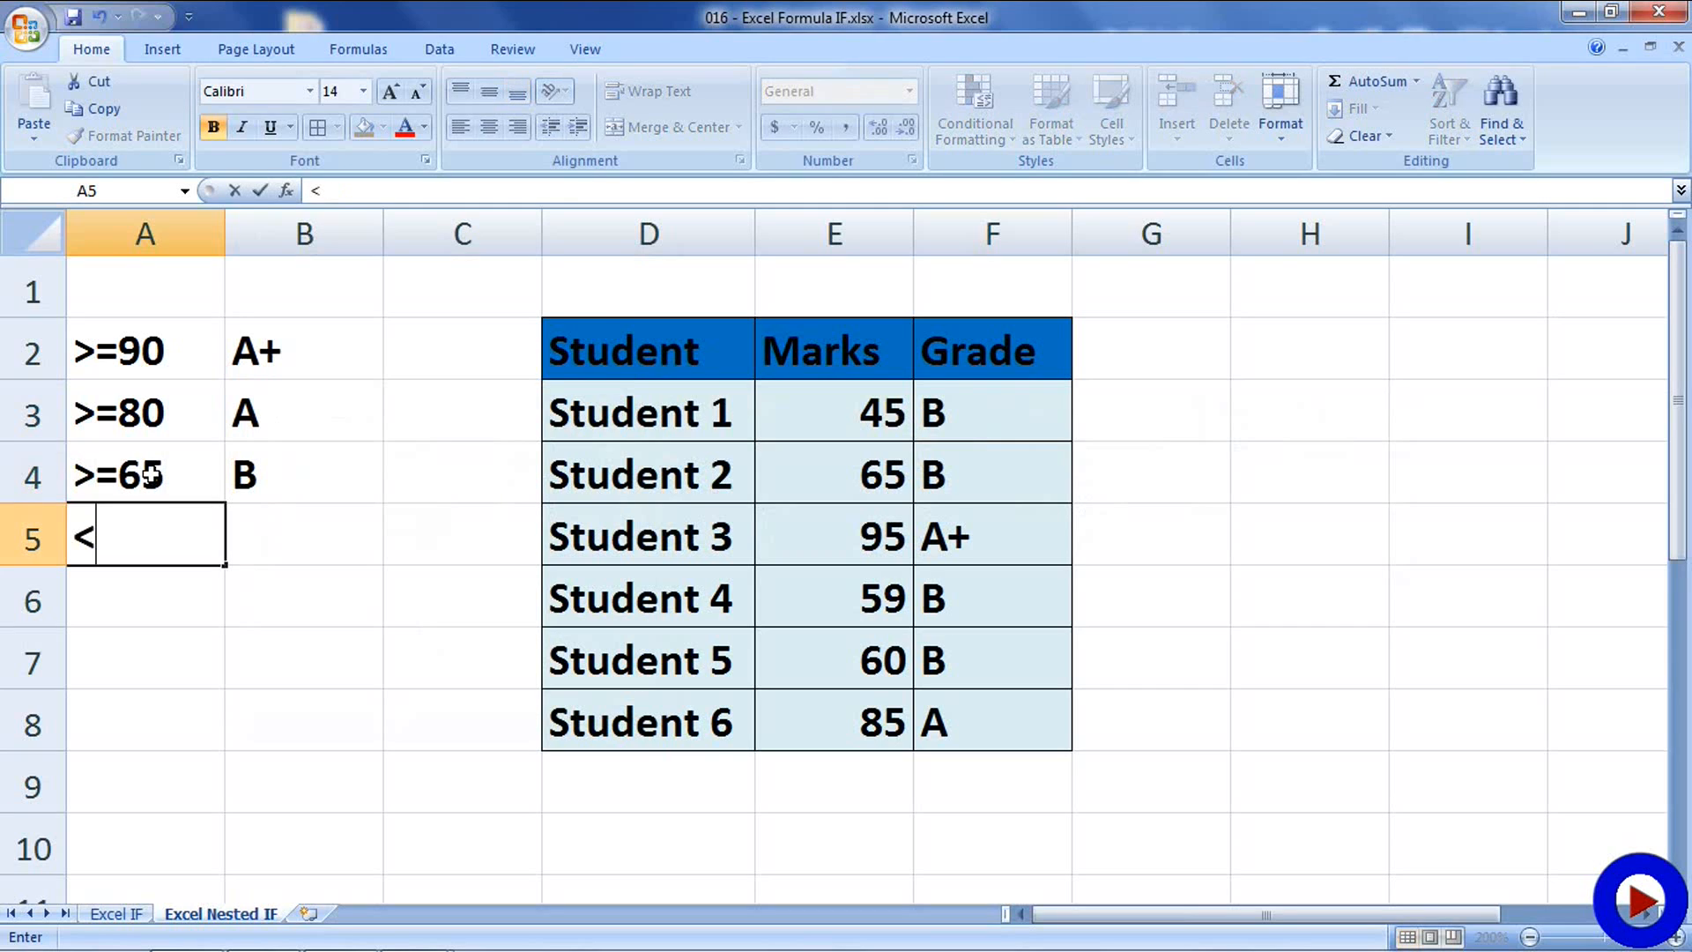
pyautogui.write('65')
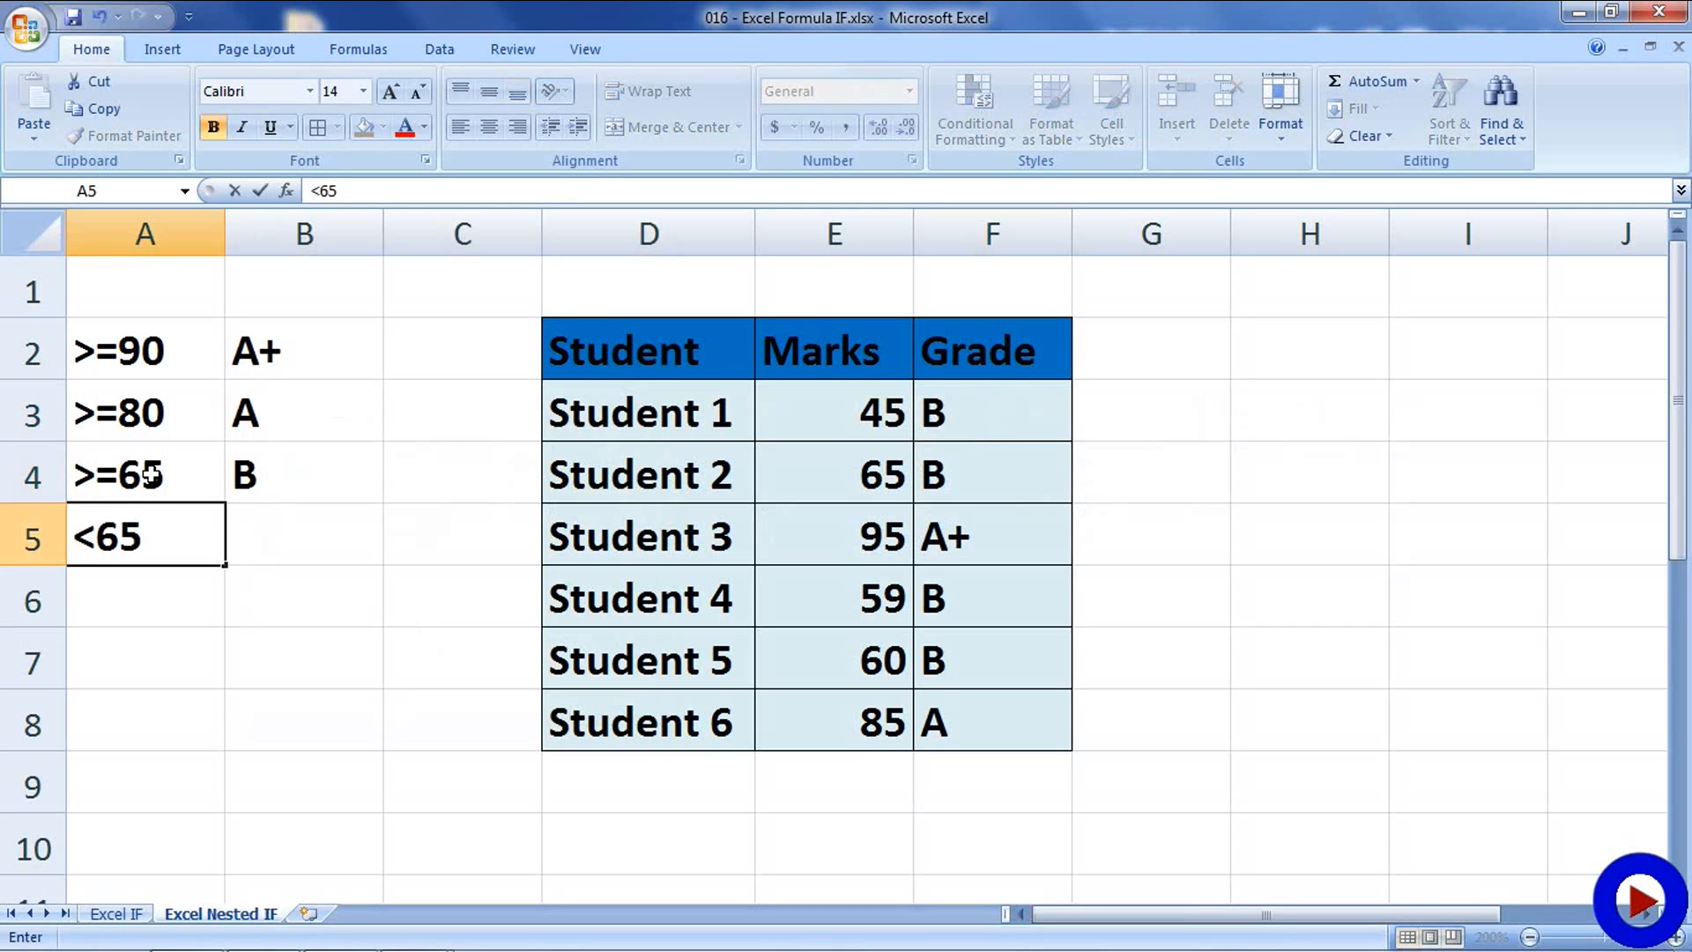
pyautogui.click(304, 536)
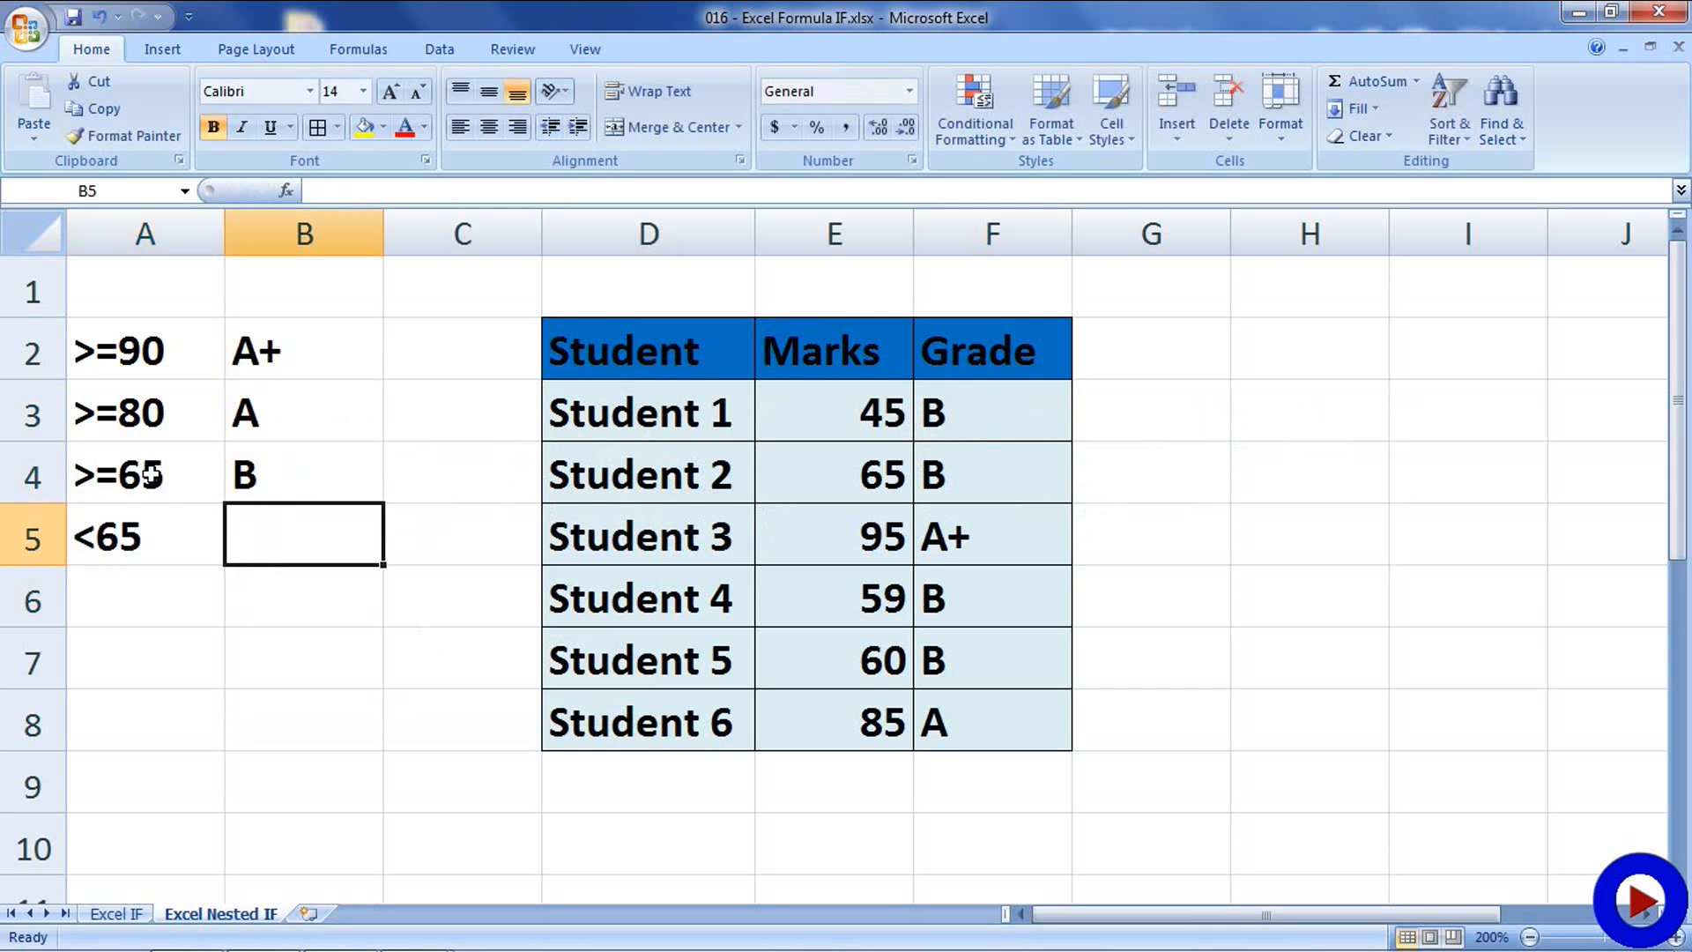
pyautogui.write('C')
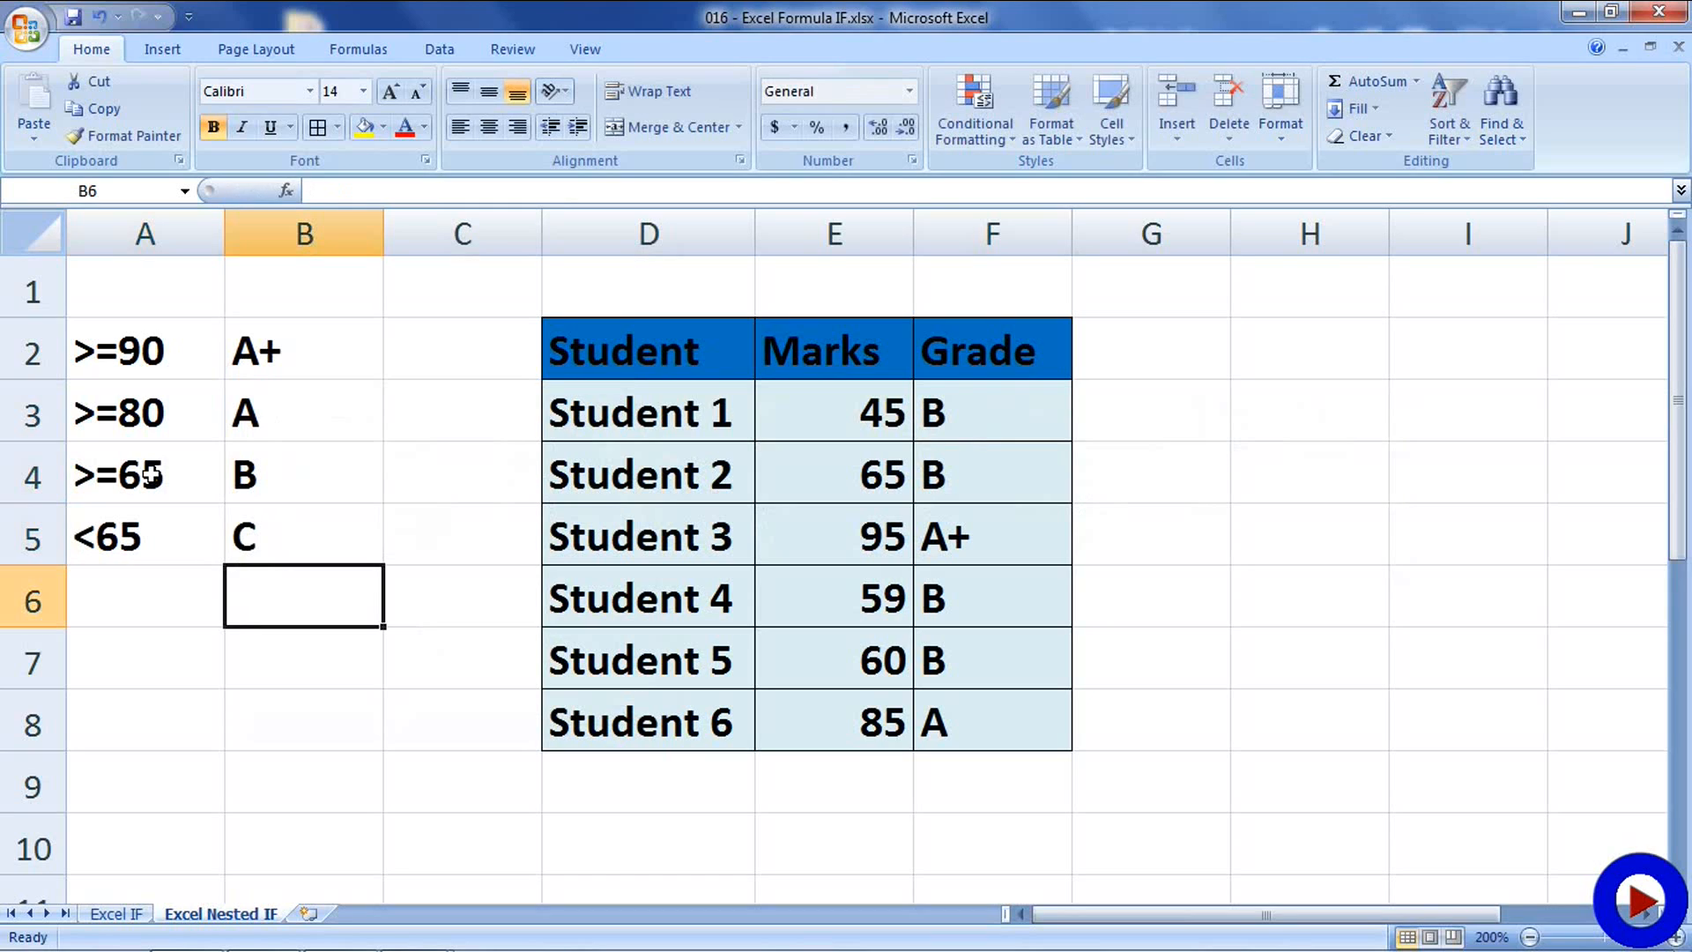
pyautogui.moveTo(191, 488)
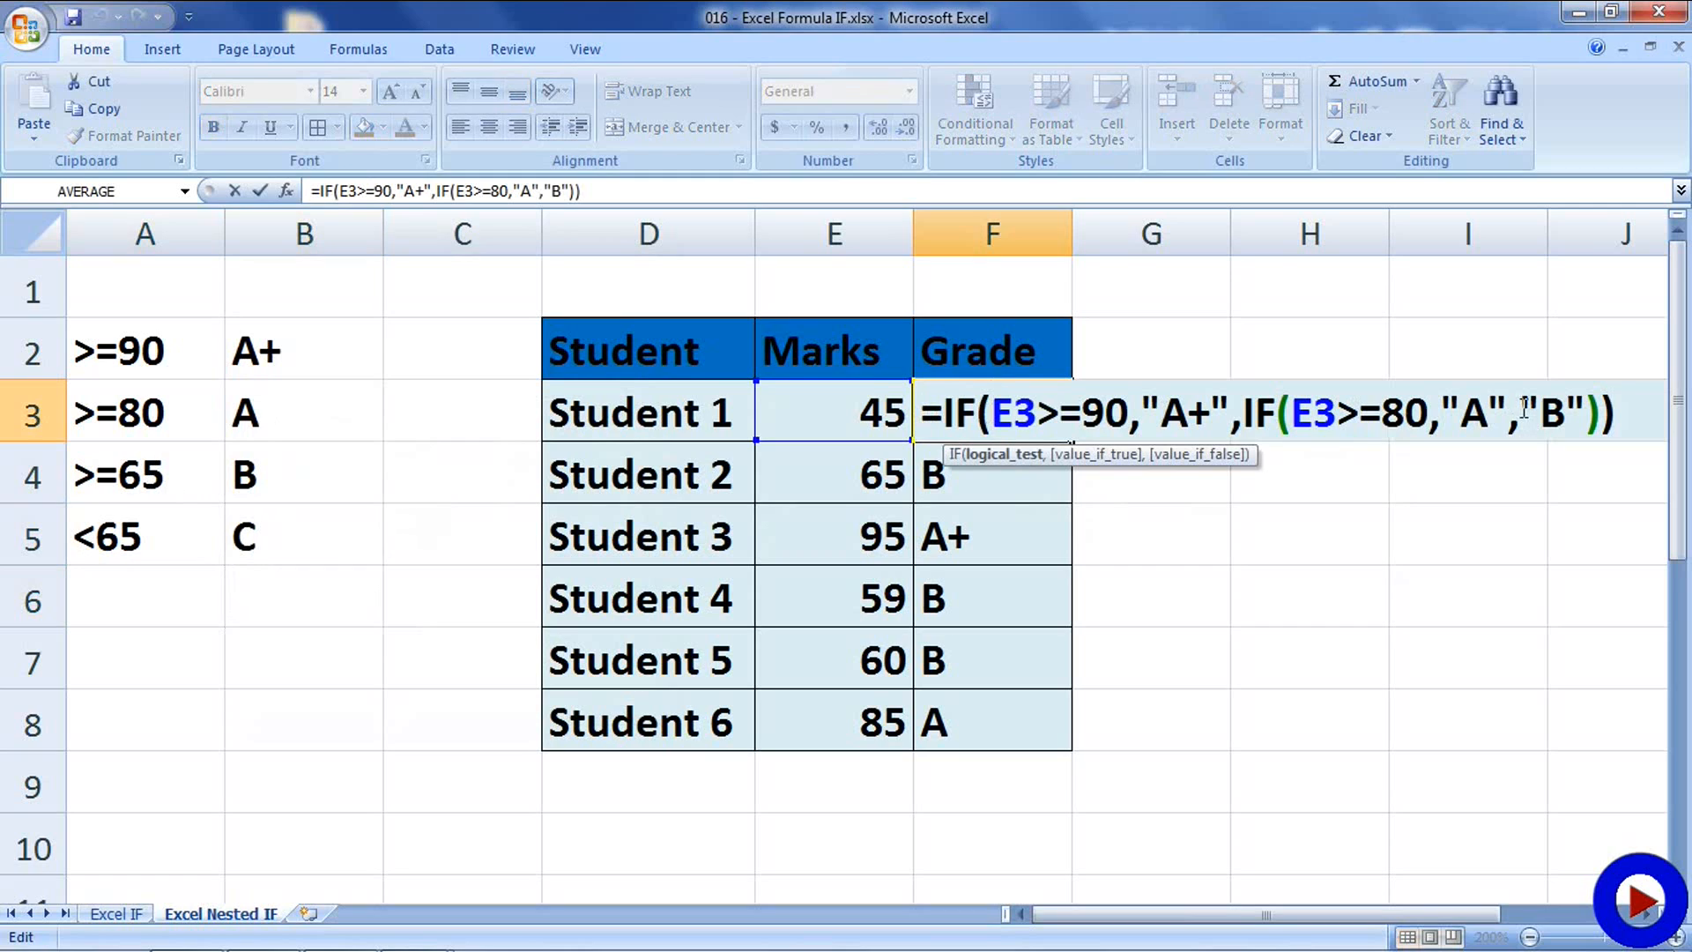
# Replace "B" in F3 with IF(E3>=65,"B","C") as a third nested level.
pyautogui.doubleClick(1551, 413)
pyautogui.write('I')
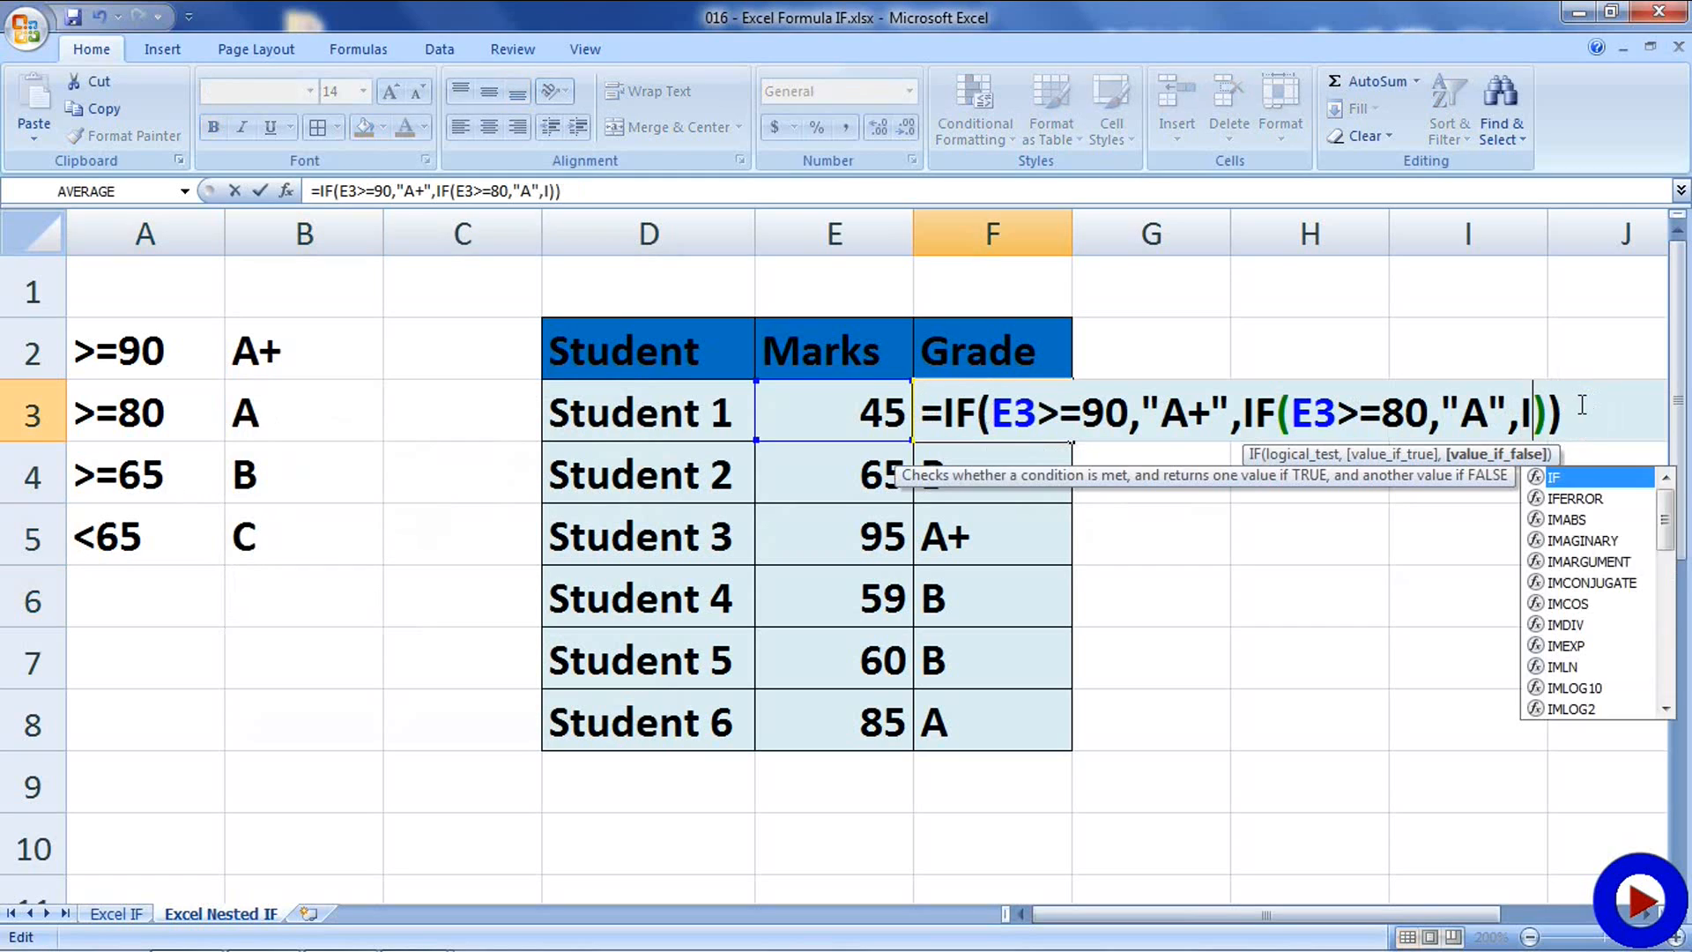
pyautogui.write('F(E3')
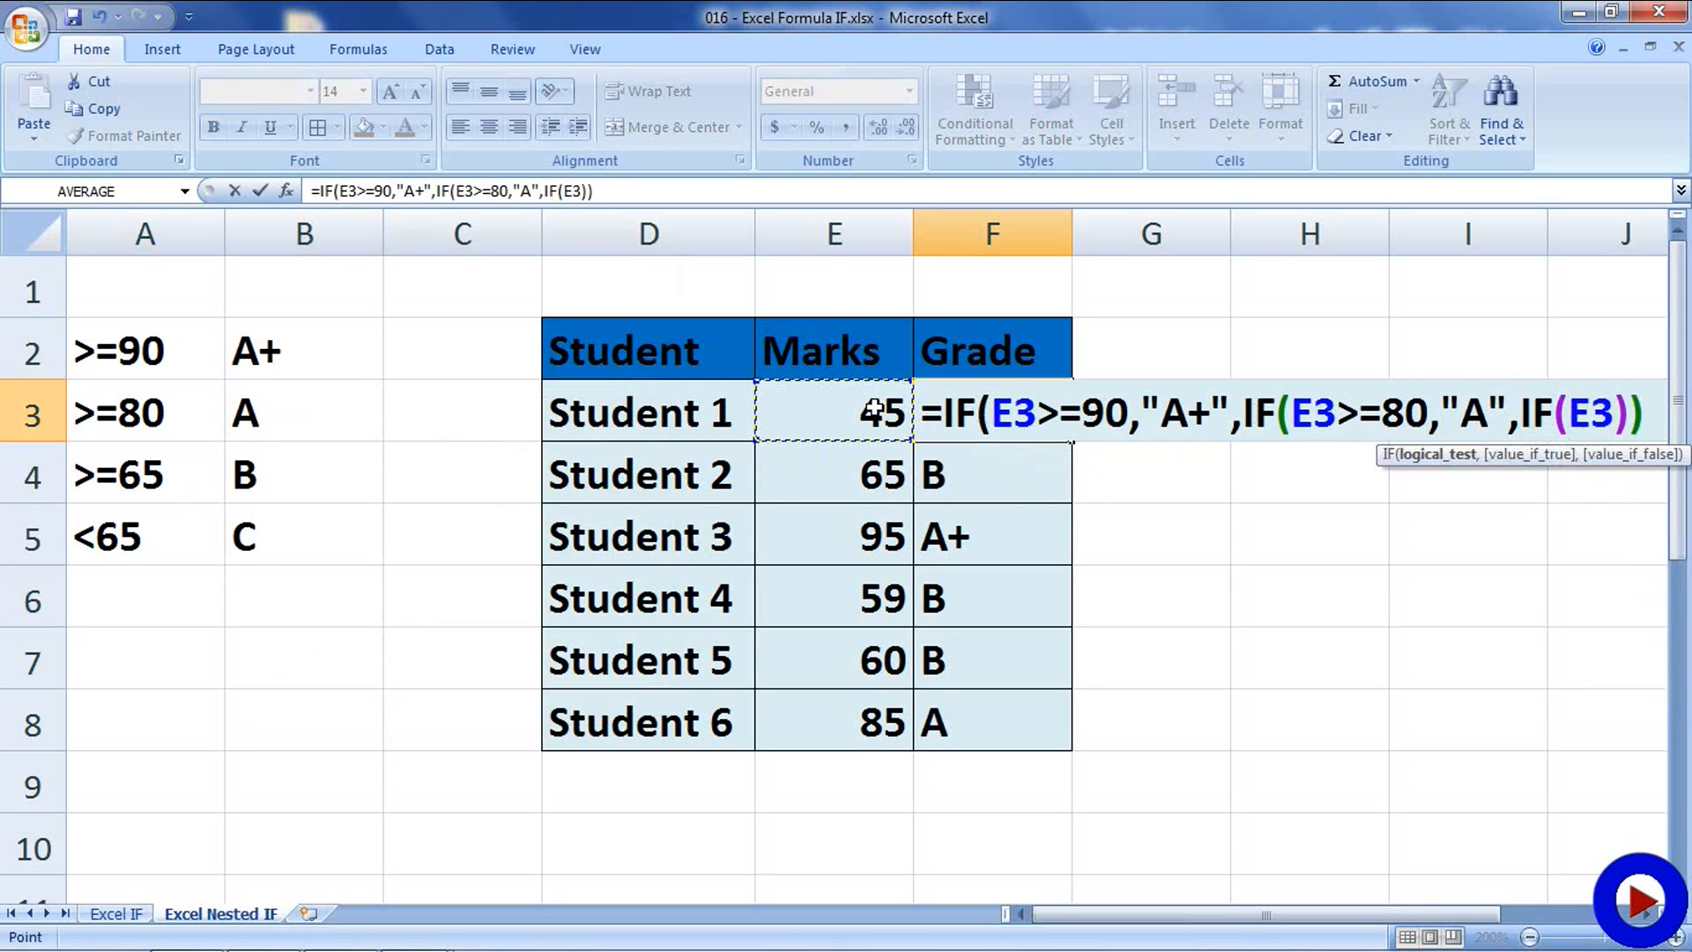
pyautogui.write('>')
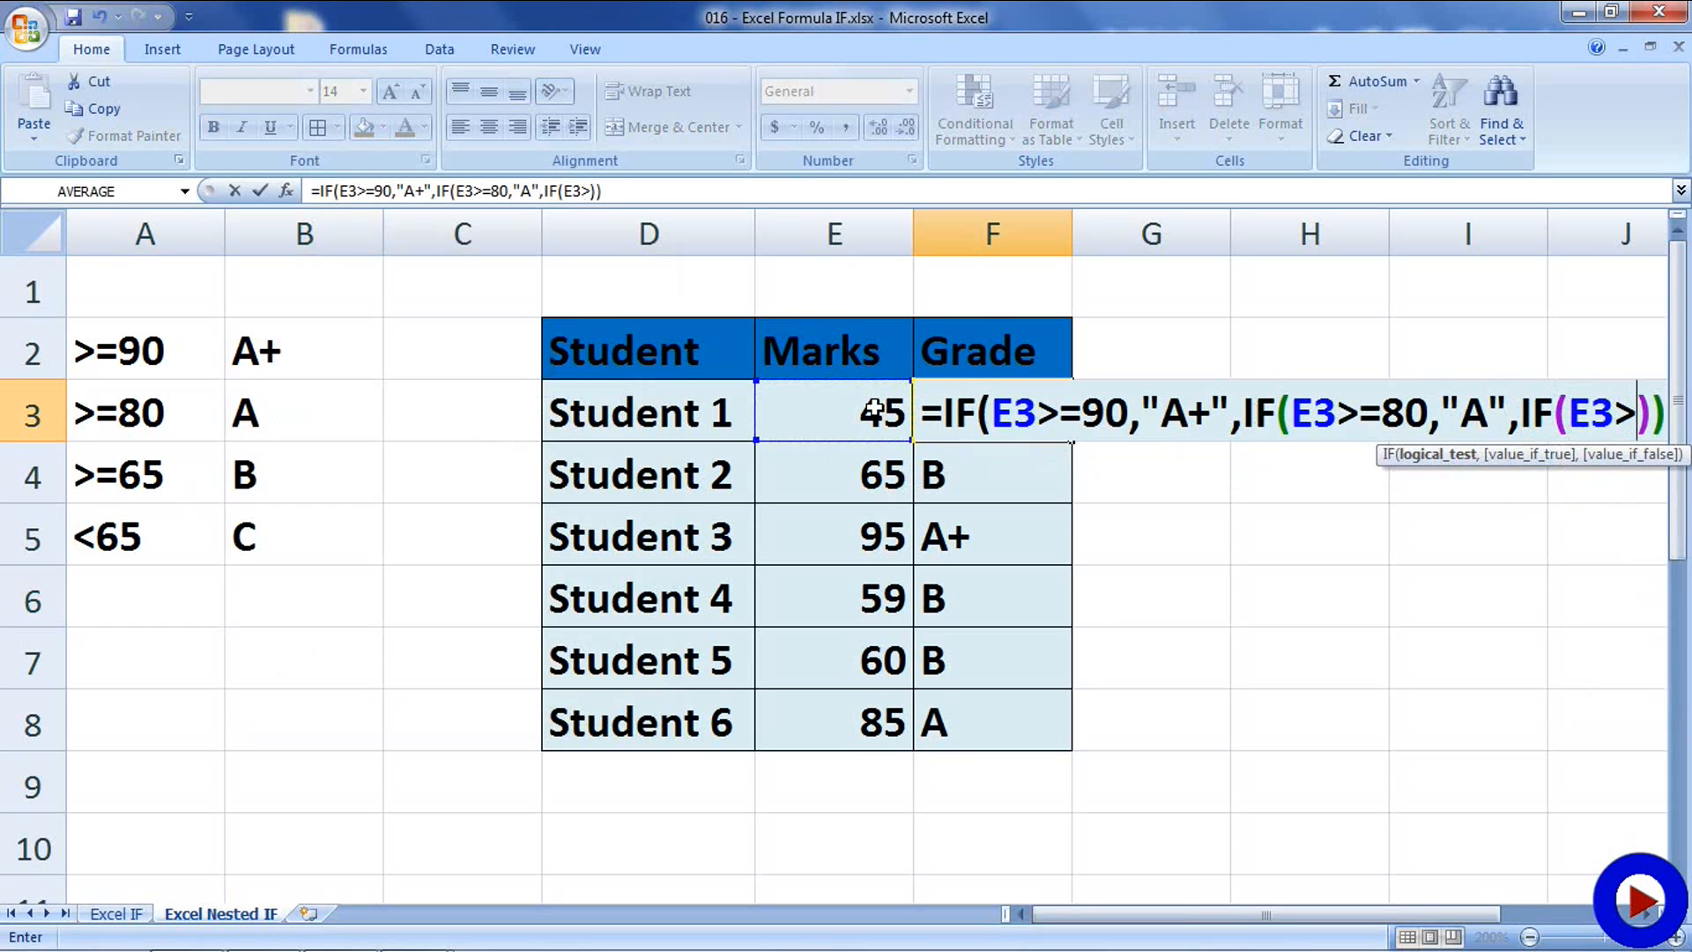
pyautogui.write('=6')
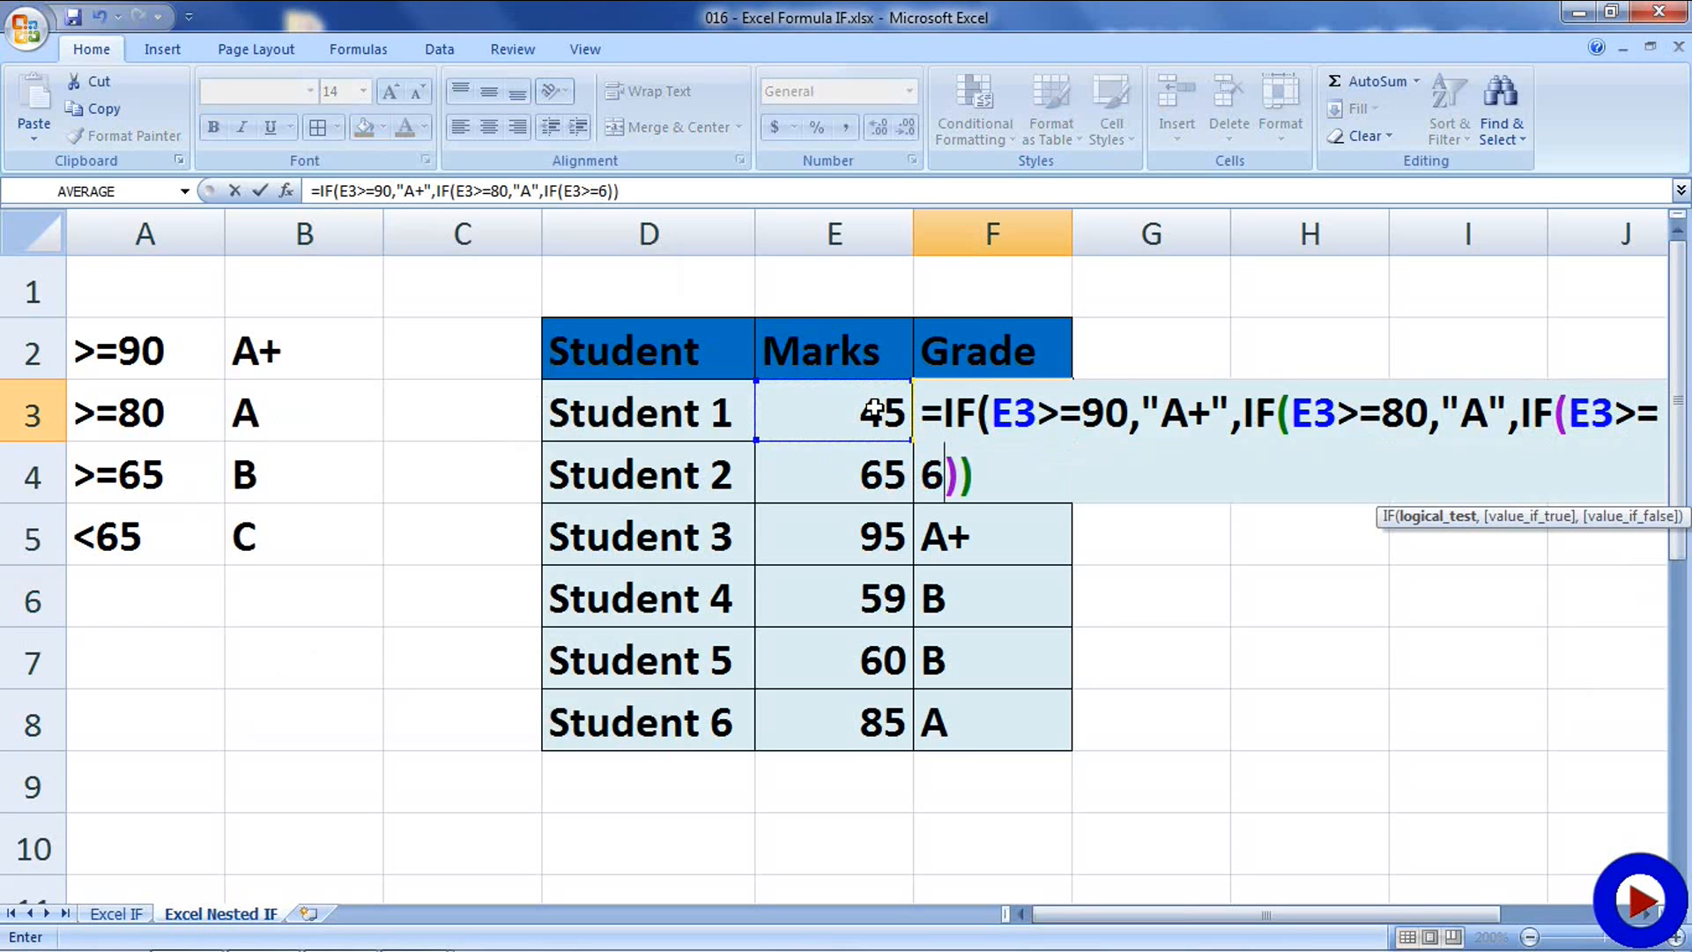
pyautogui.write('5')
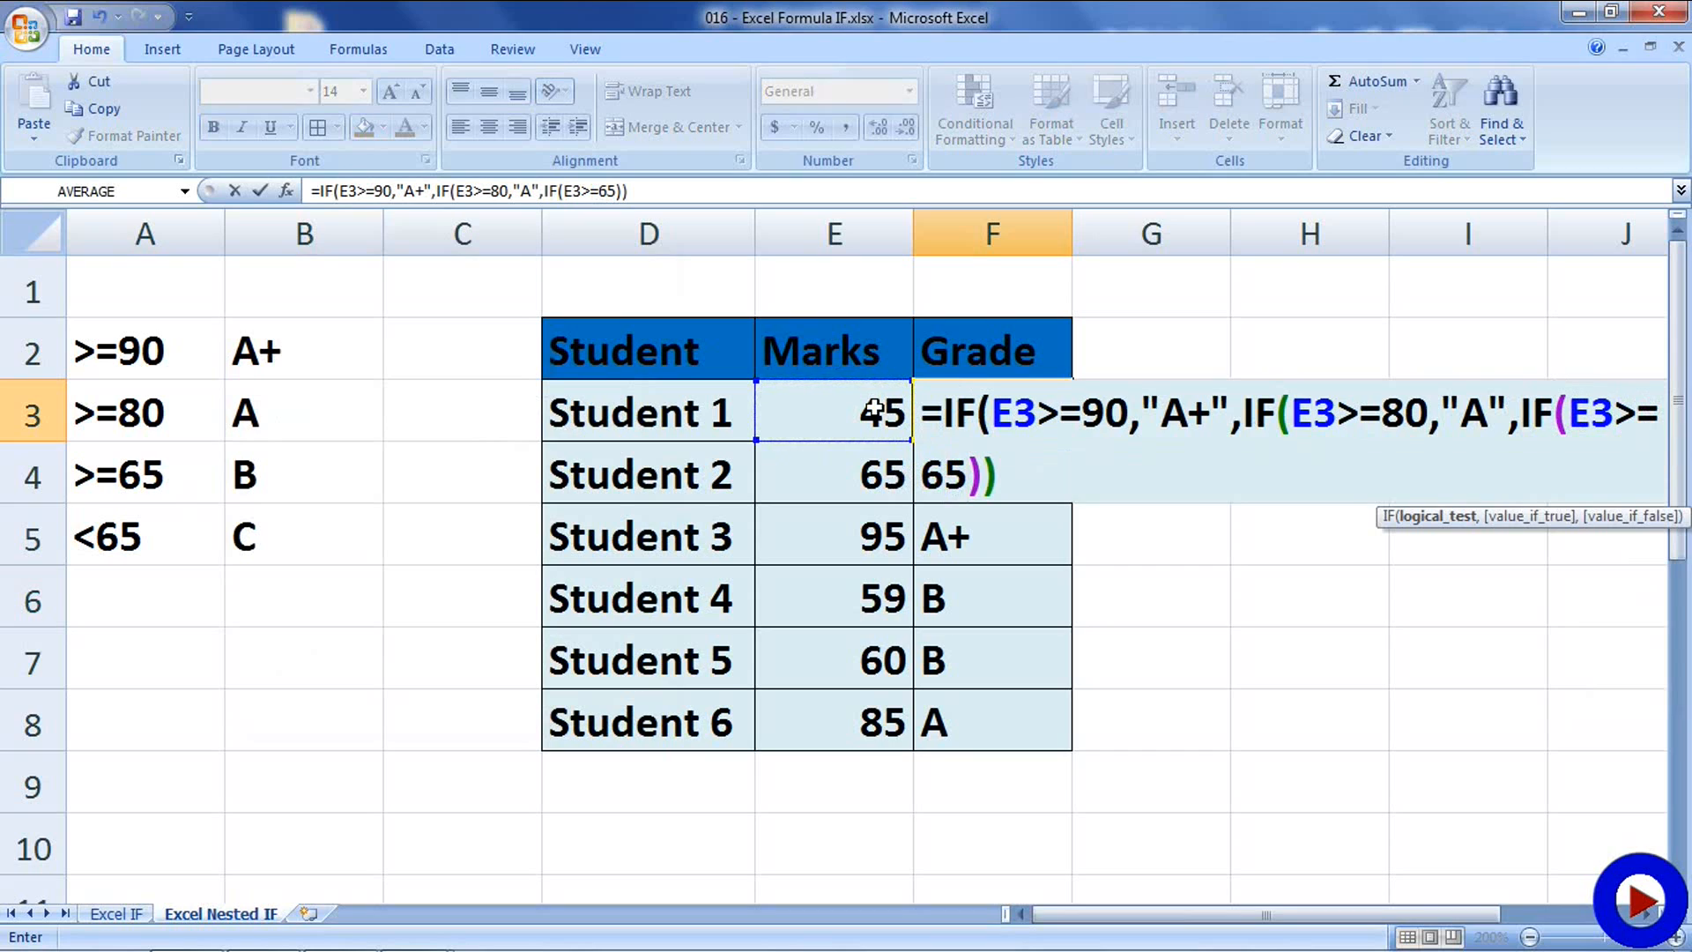
pyautogui.write(',')
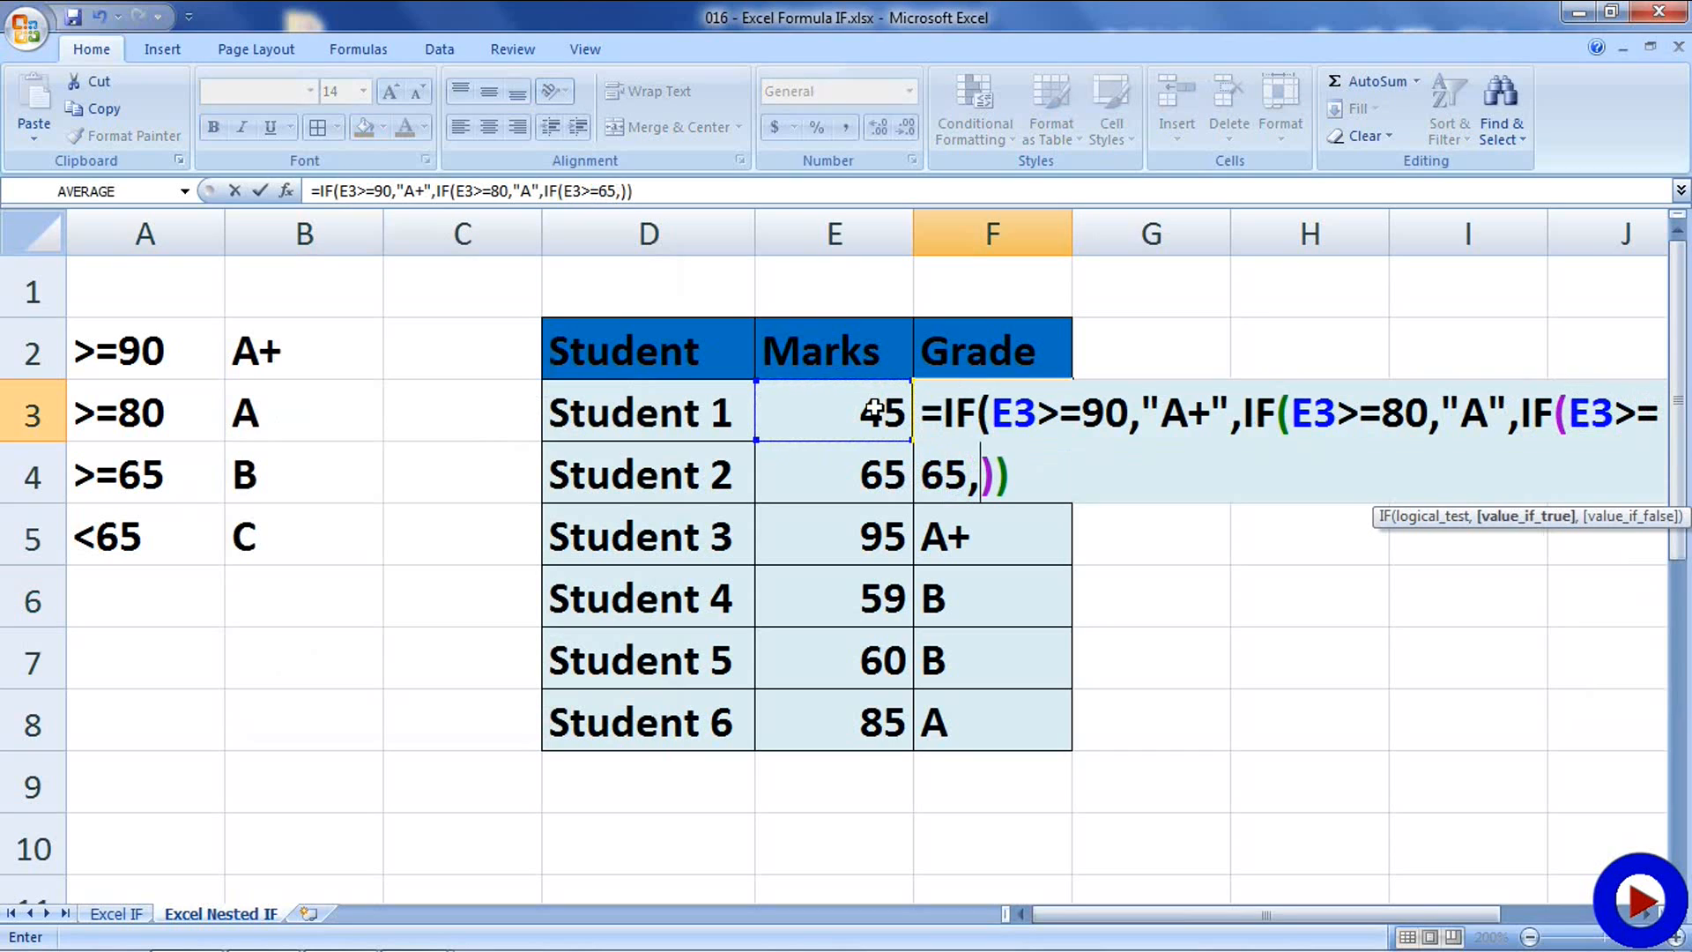
pyautogui.write('"')
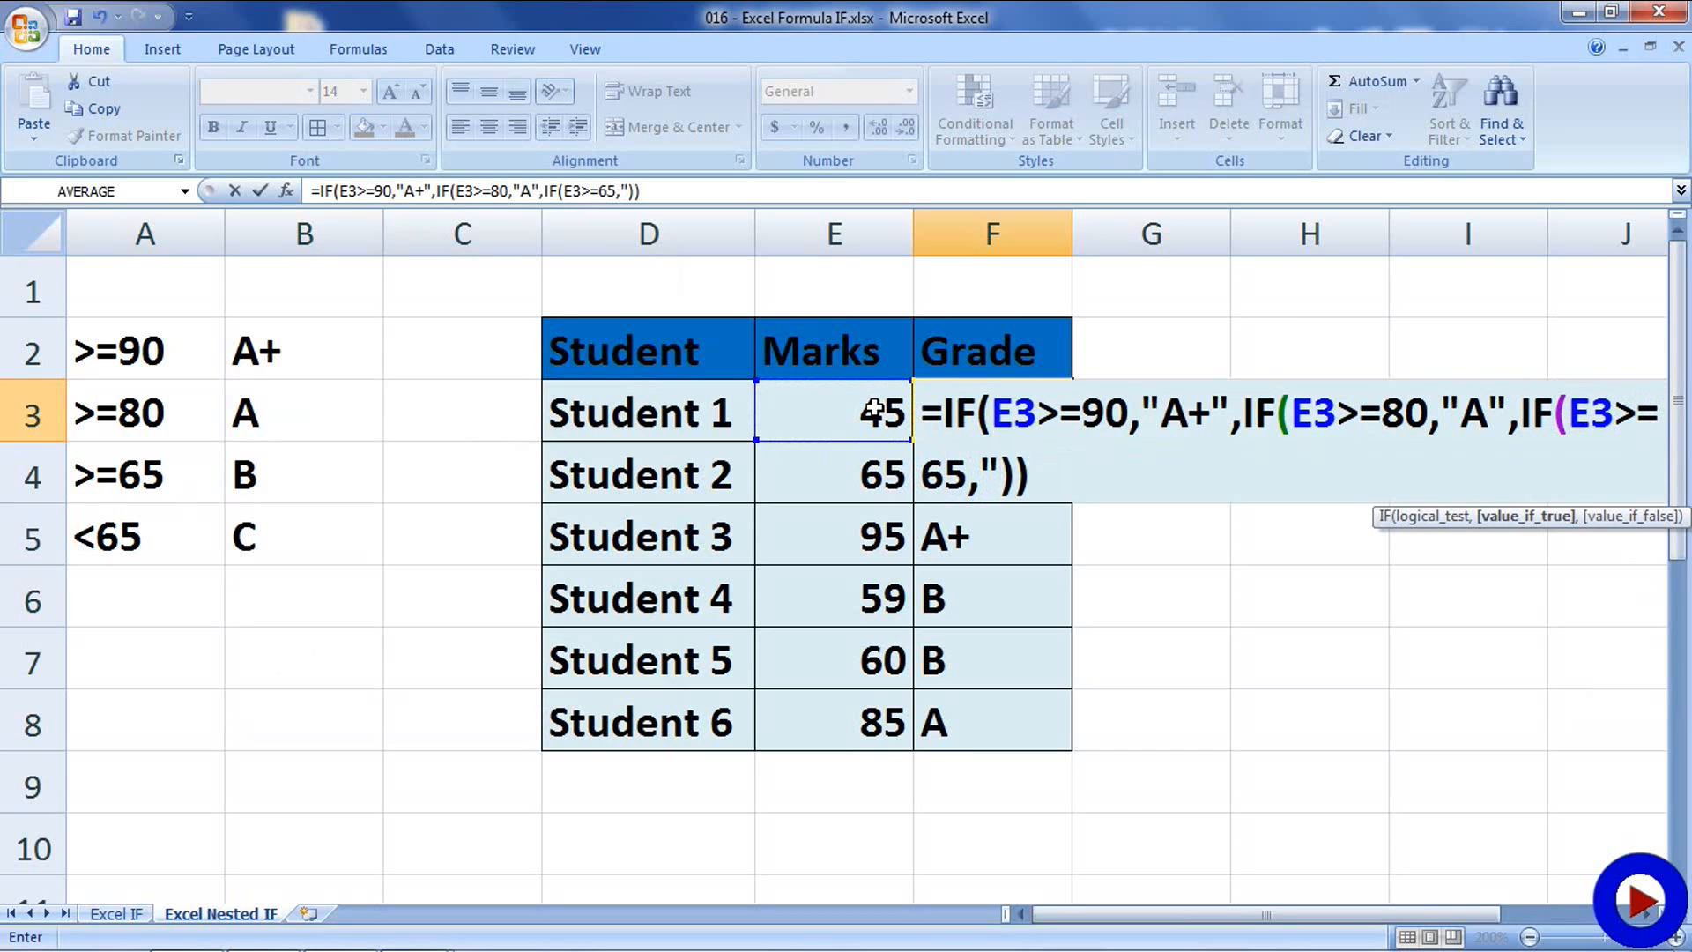
pyautogui.write('B')
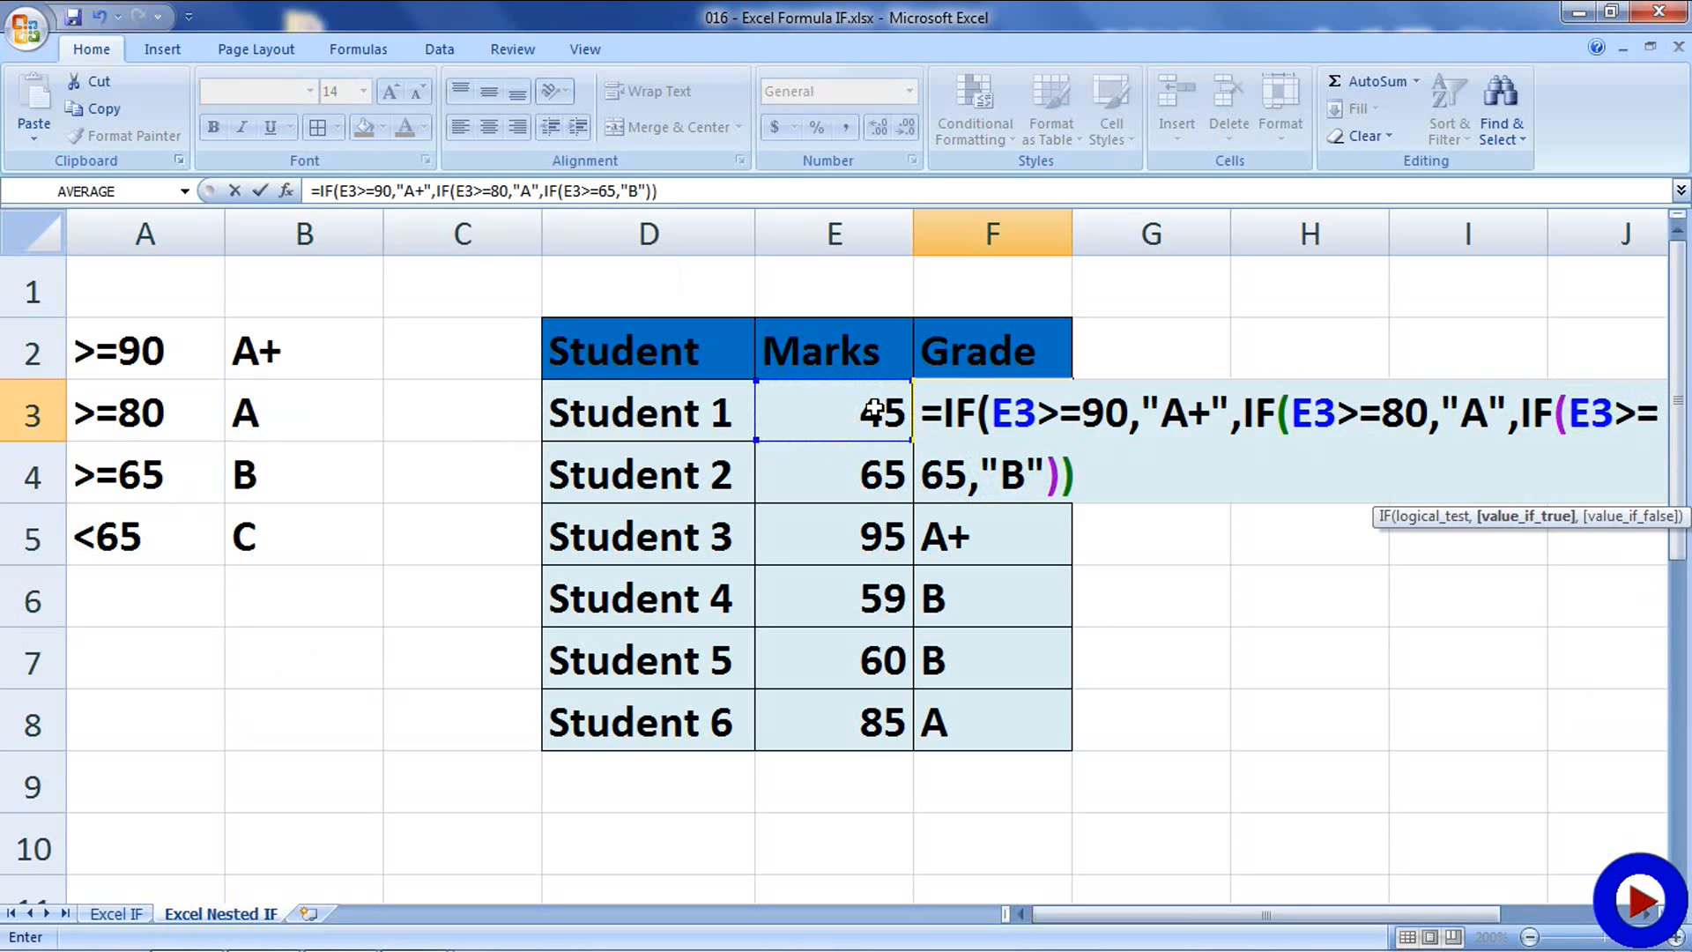
pyautogui.write(',"C"')
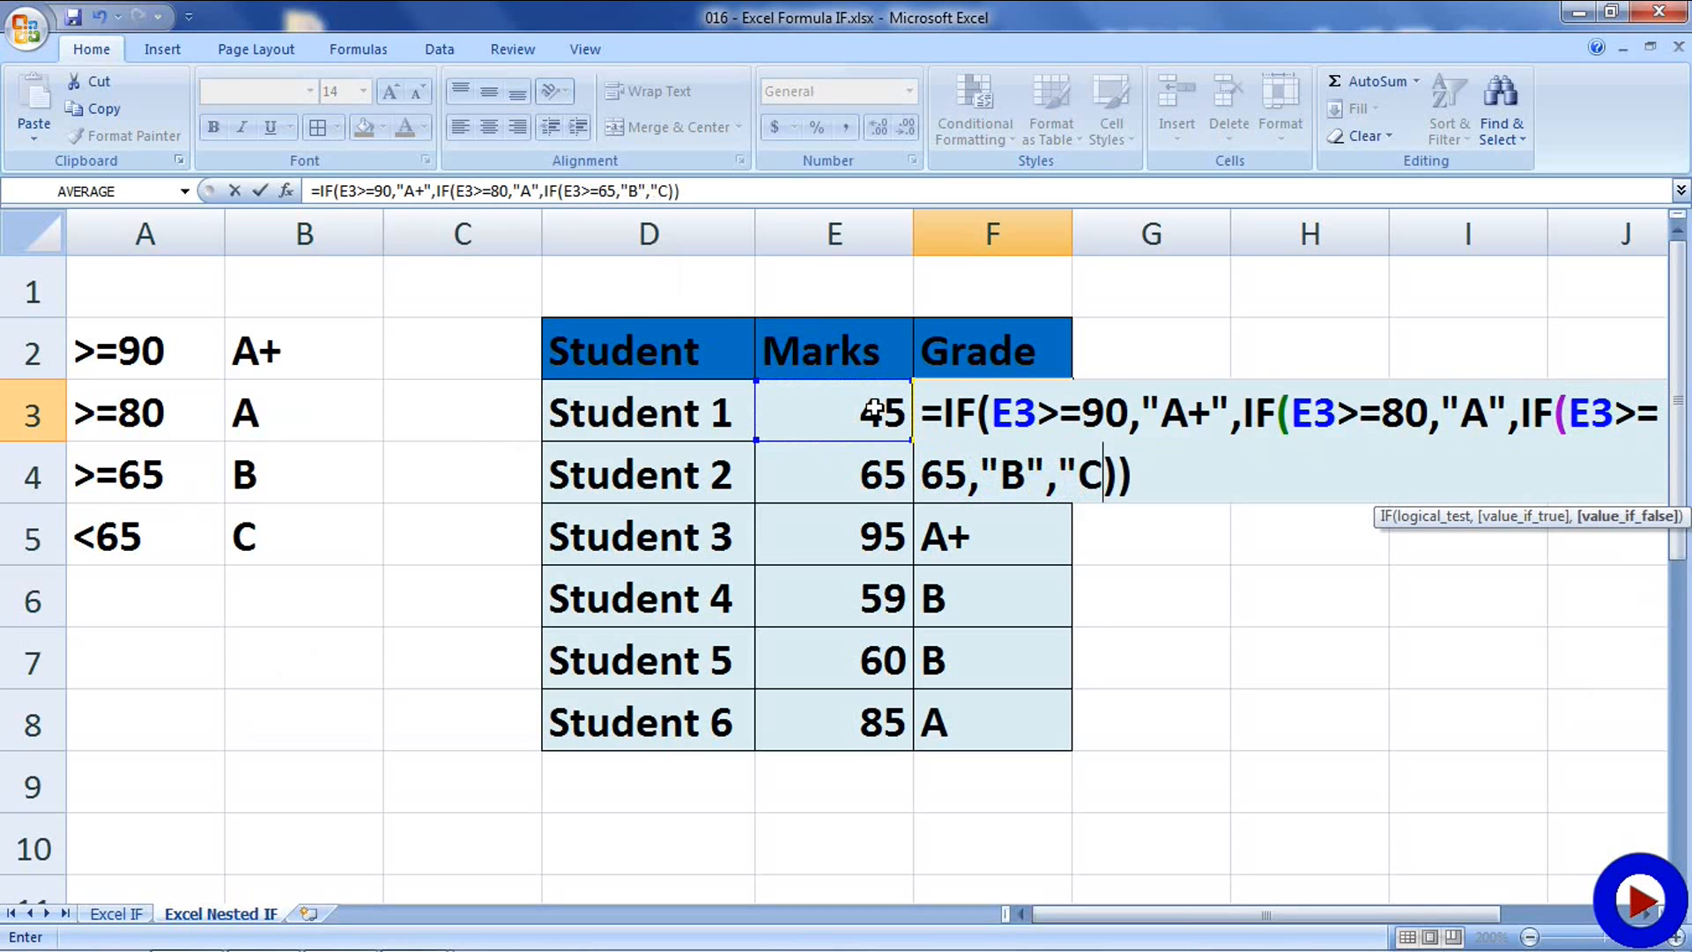
pyautogui.write(')')
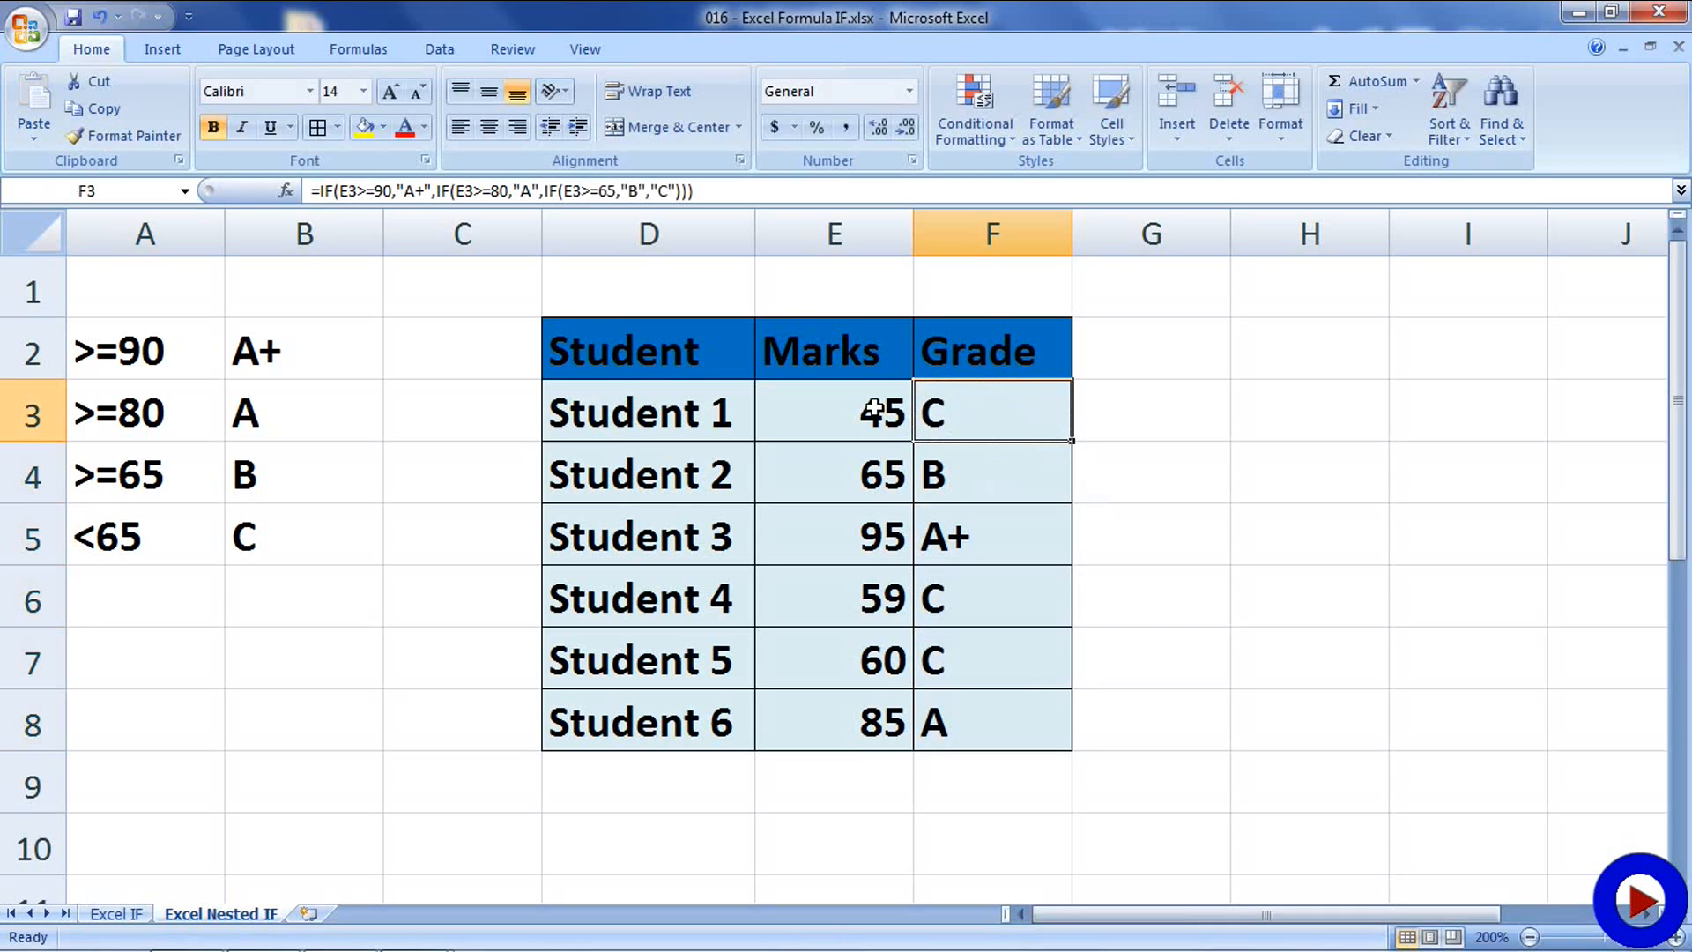
pyautogui.moveTo(864, 410)
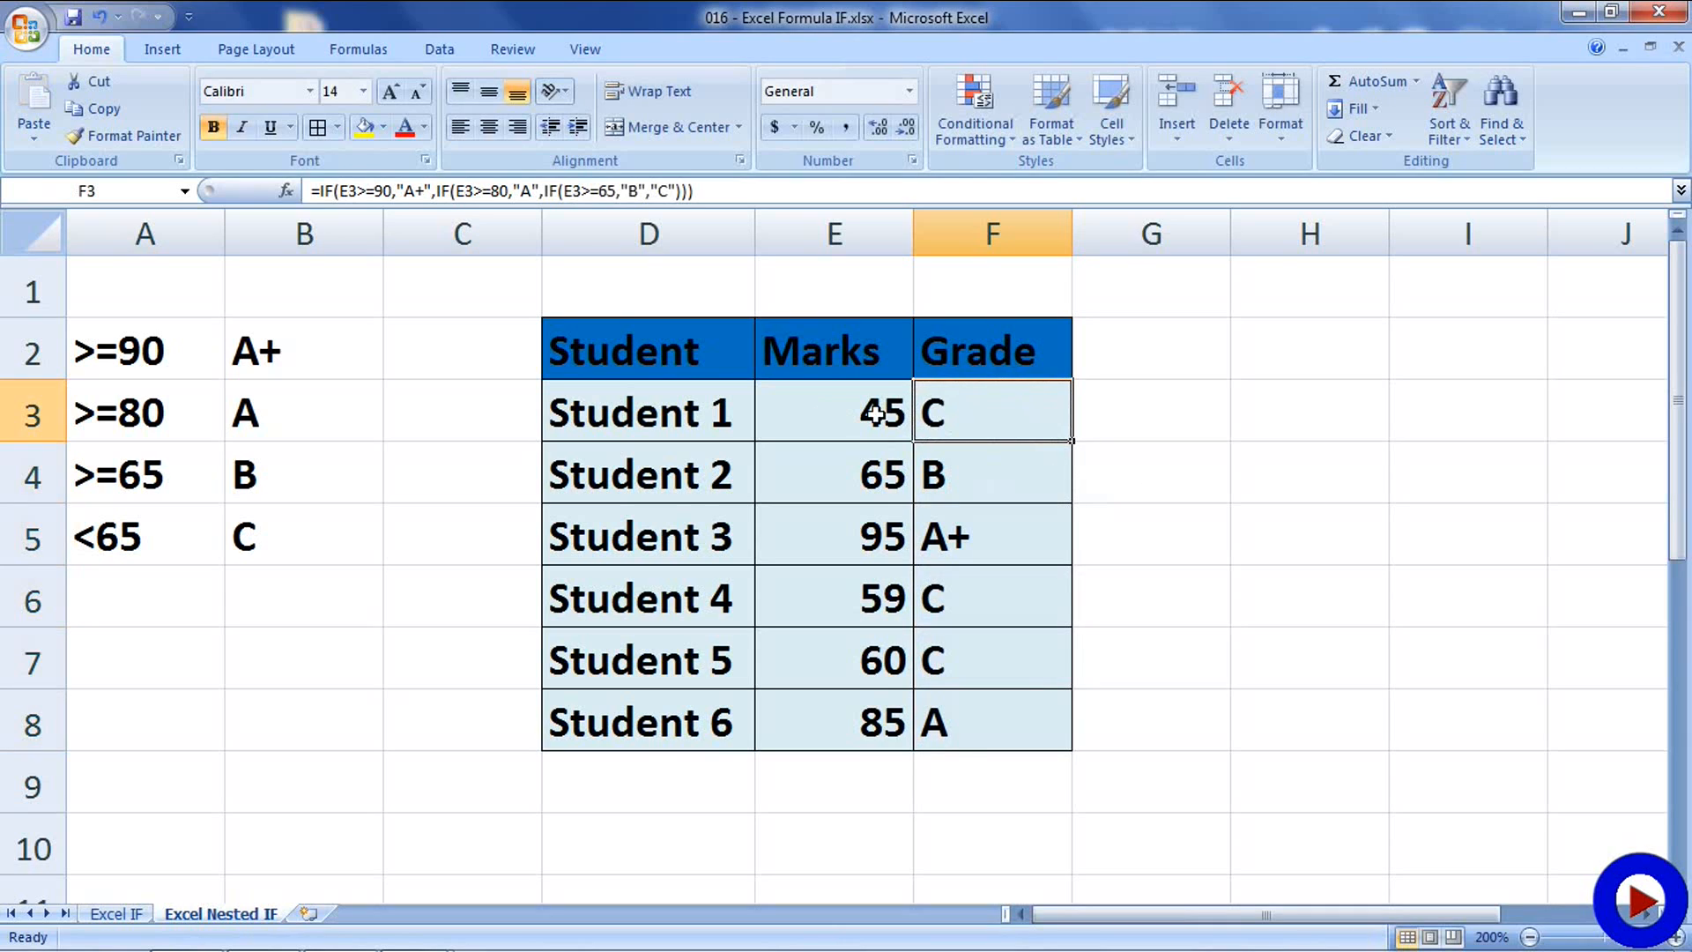
pyautogui.moveTo(846, 478)
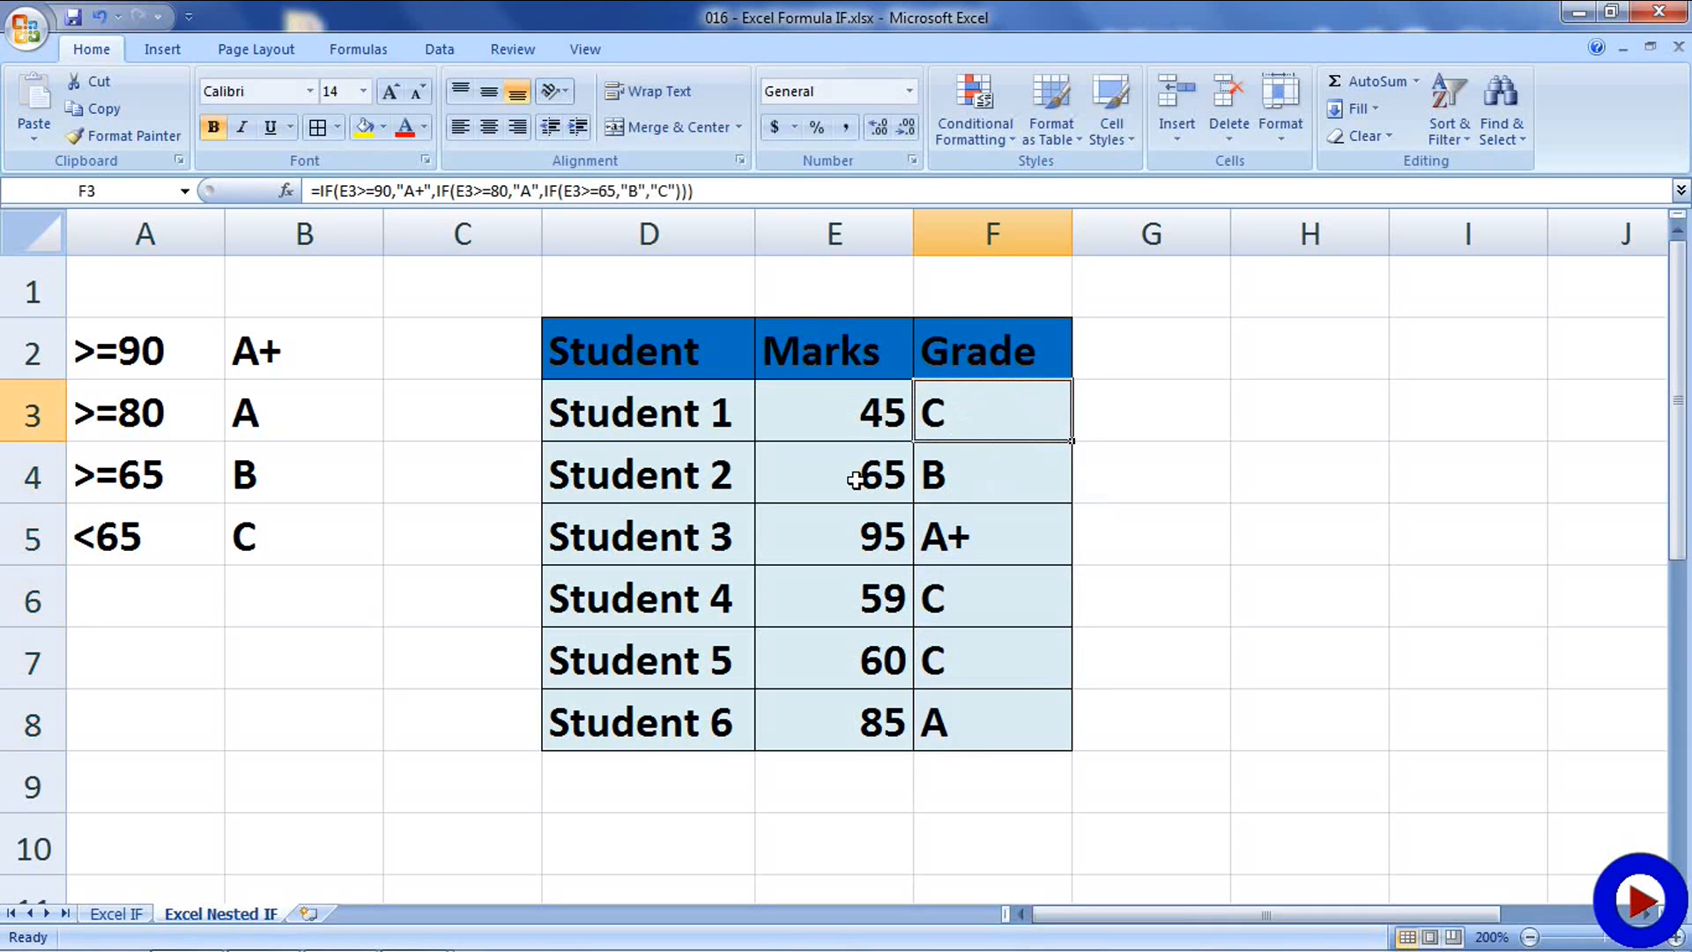
pyautogui.moveTo(953, 476)
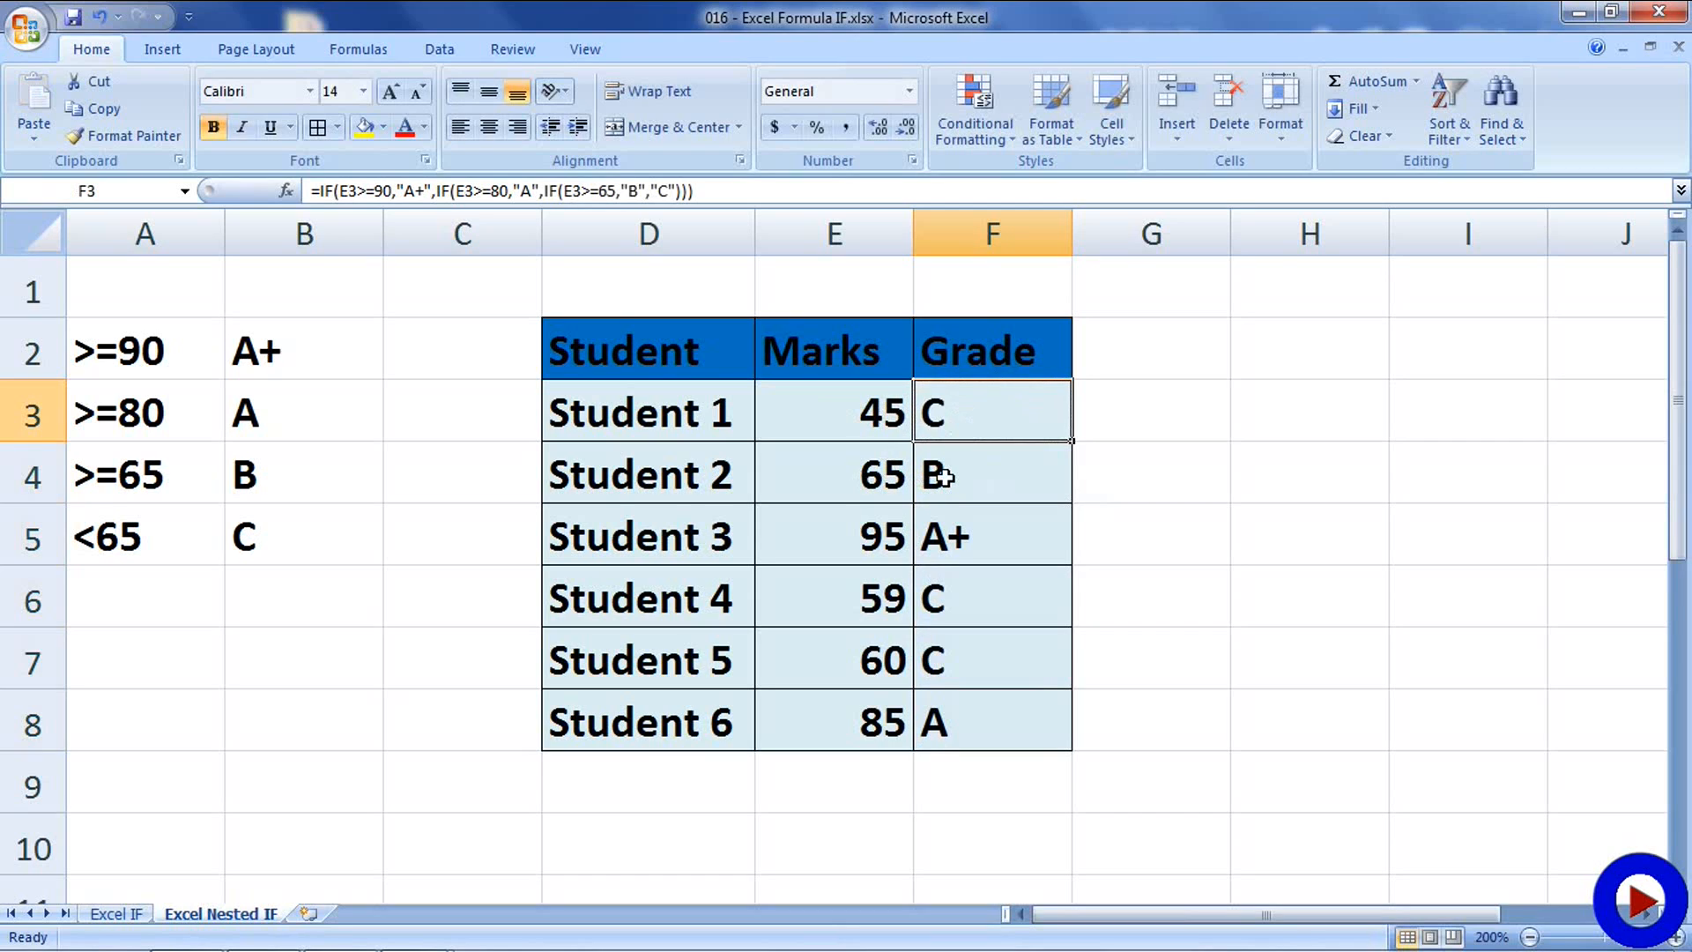
pyautogui.moveTo(867, 538)
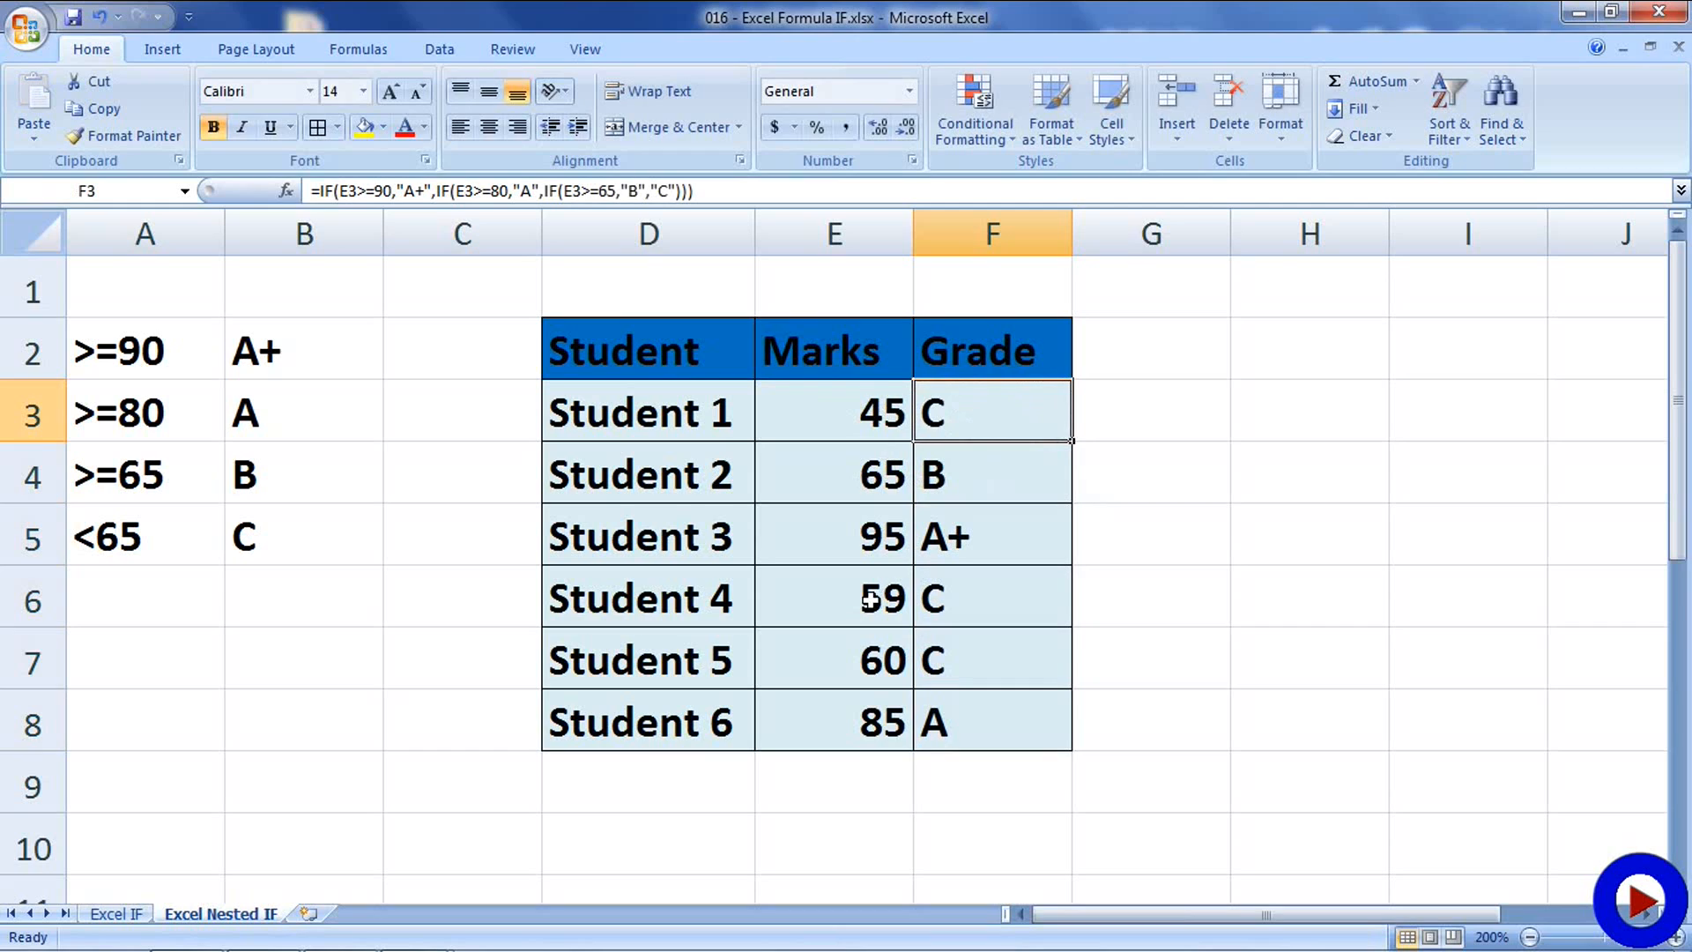
pyautogui.moveTo(962, 603)
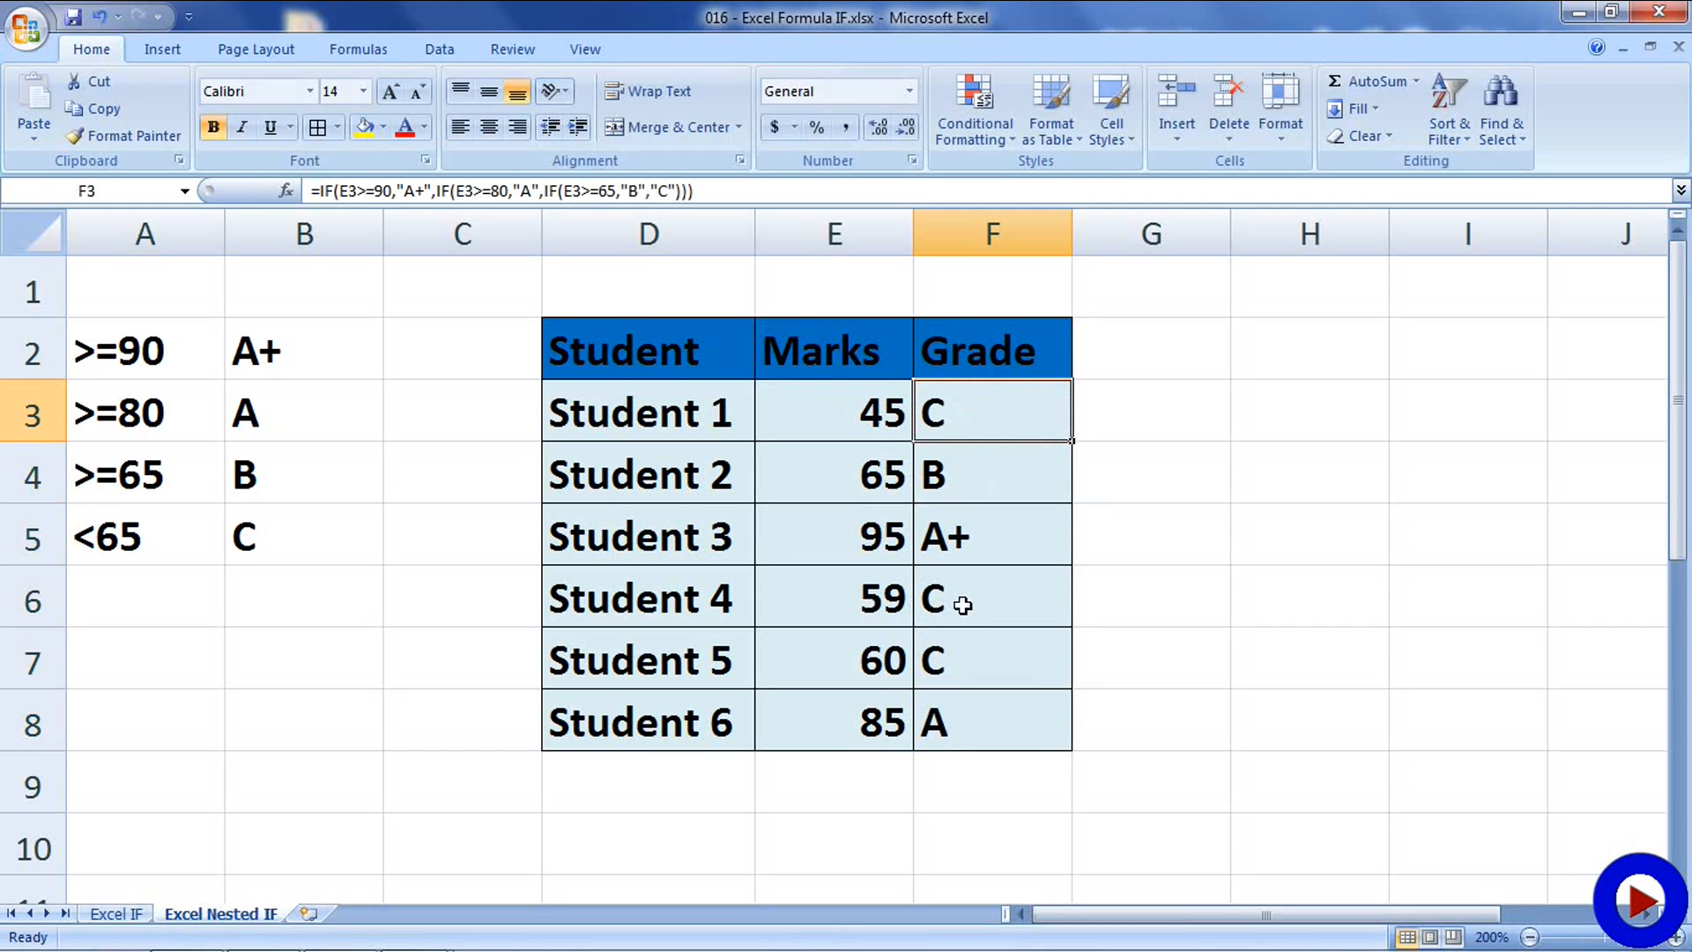
pyautogui.moveTo(836, 673)
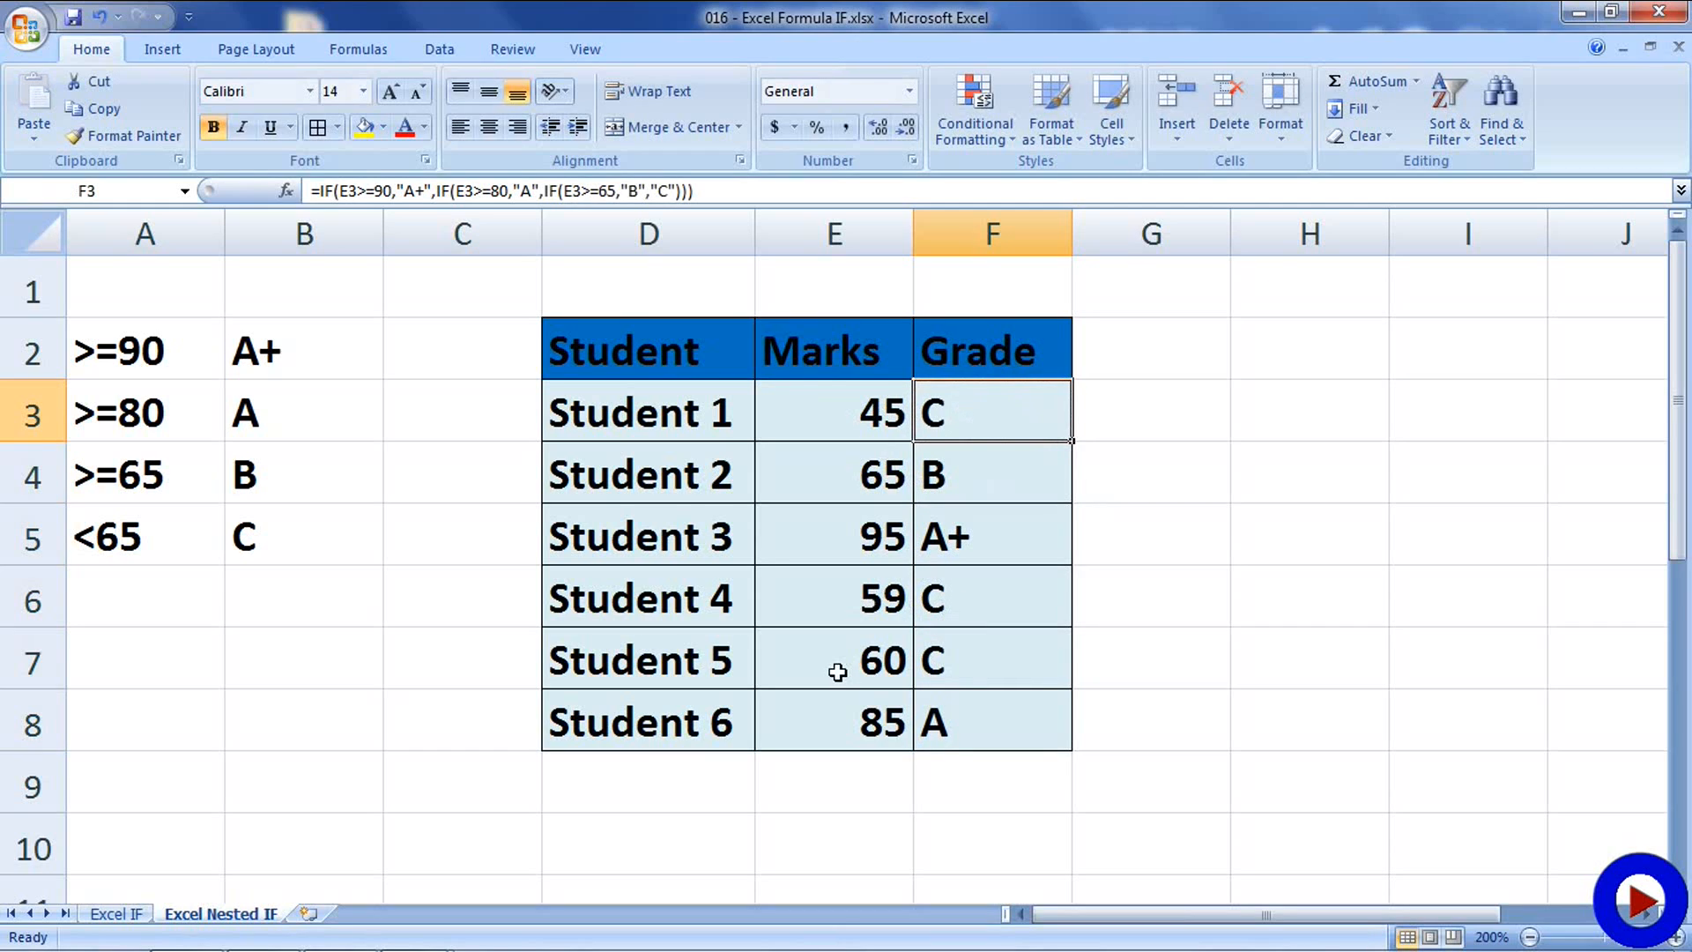
pyautogui.moveTo(855, 725)
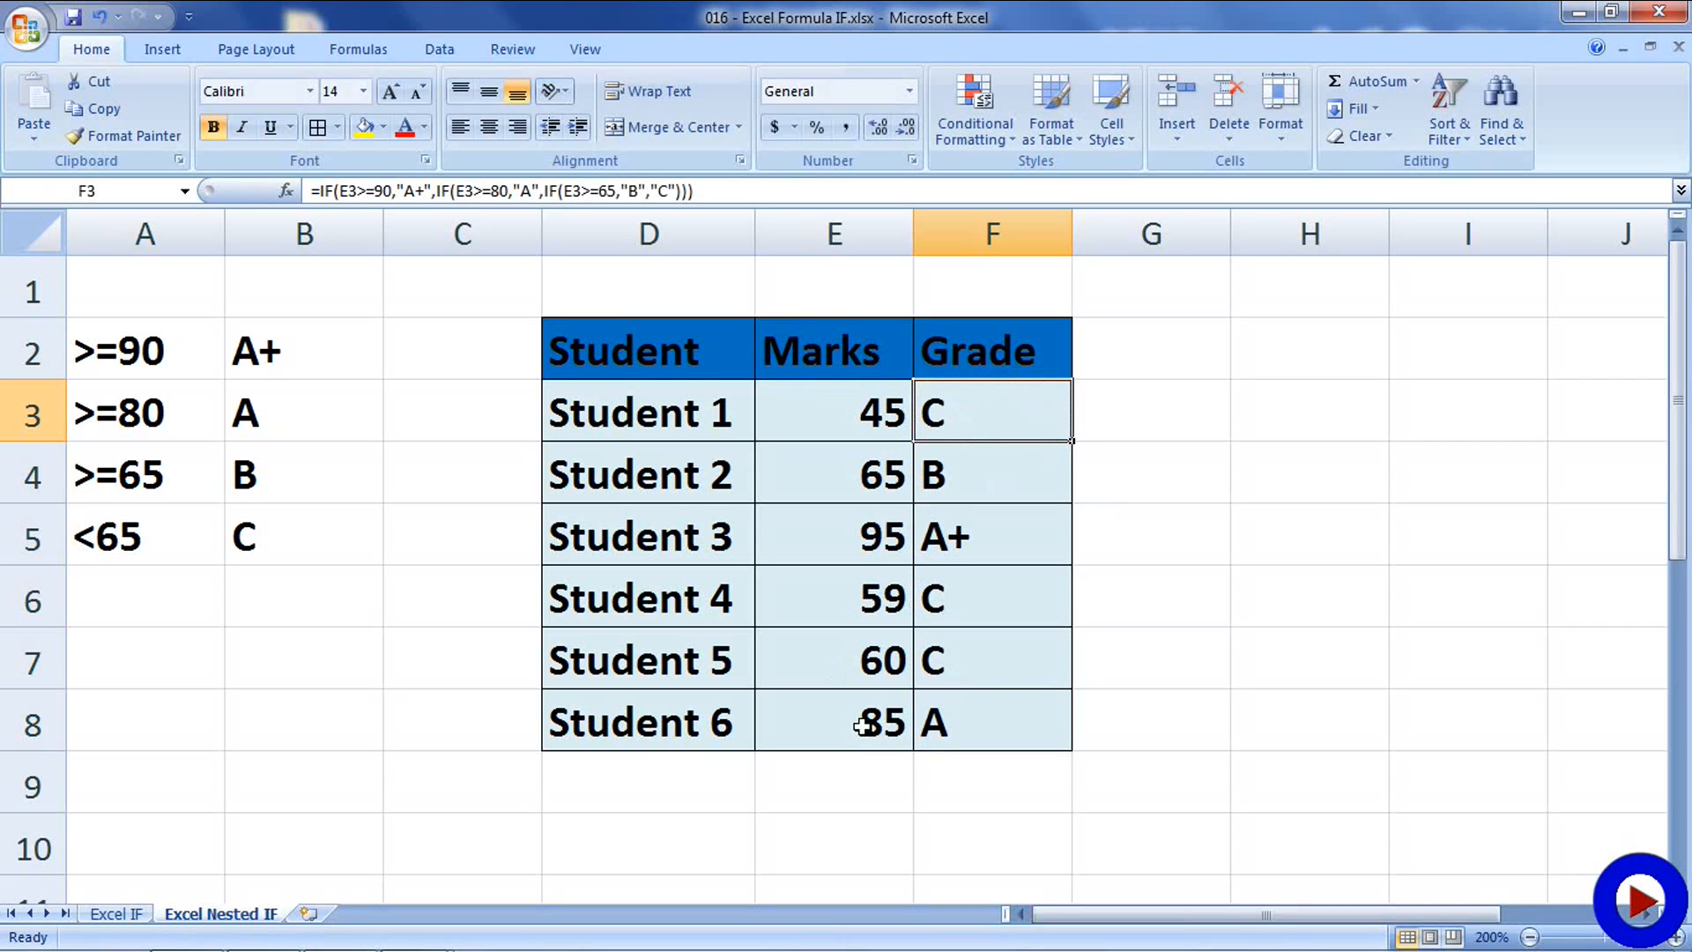
pyautogui.moveTo(978, 726)
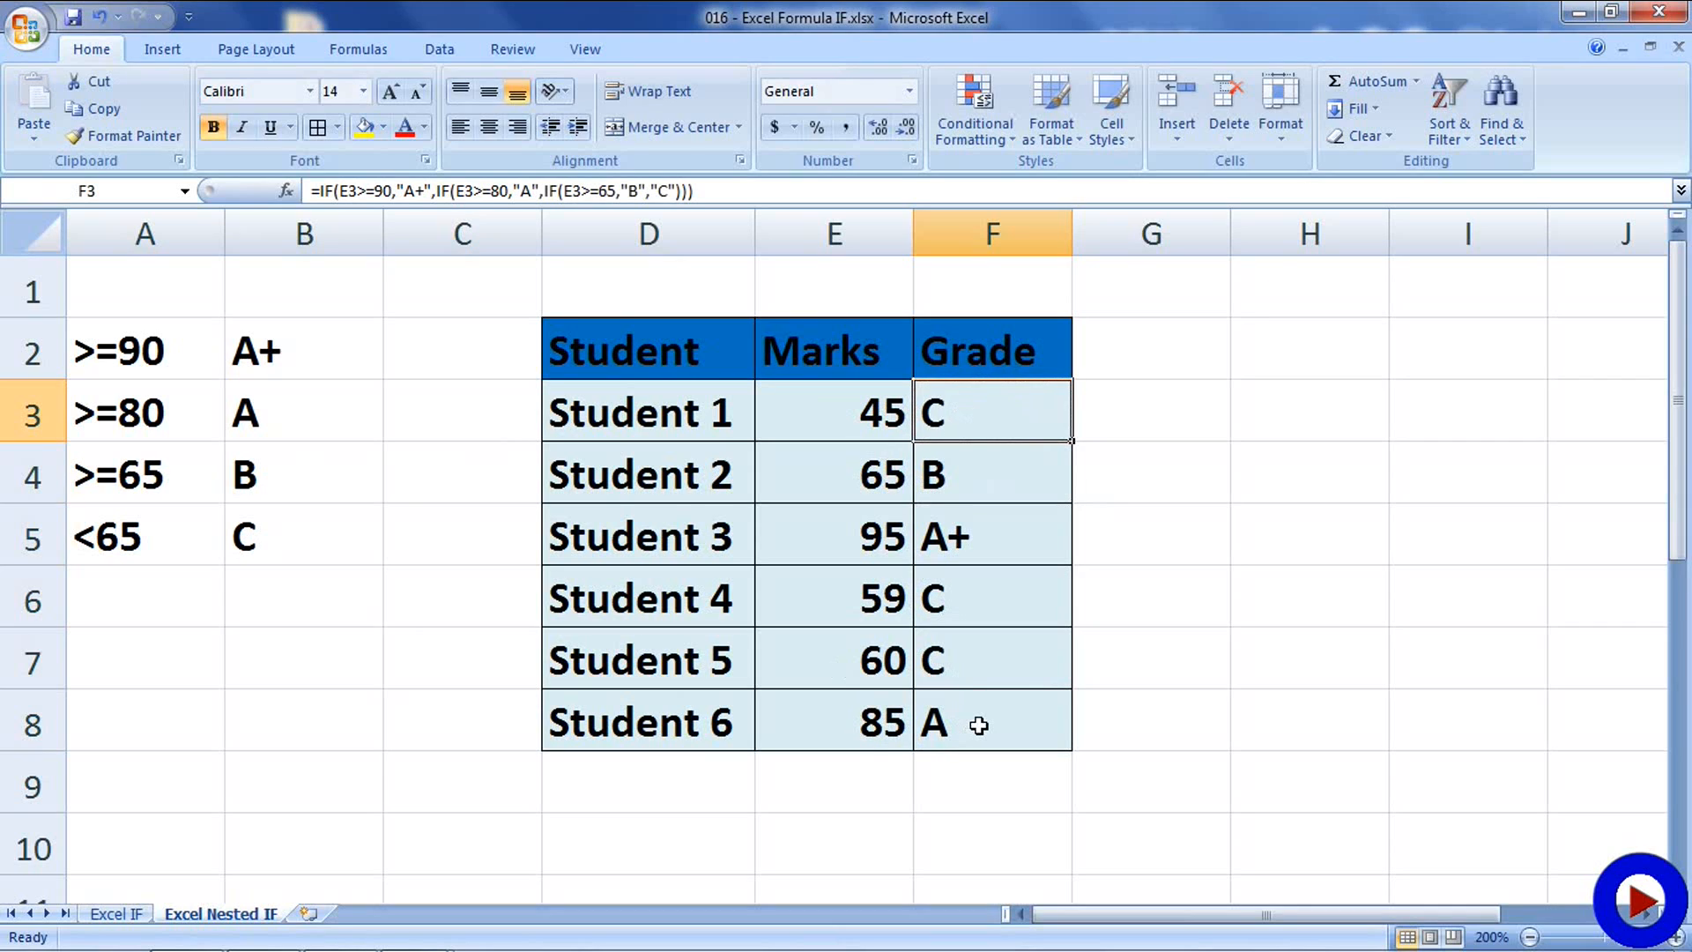